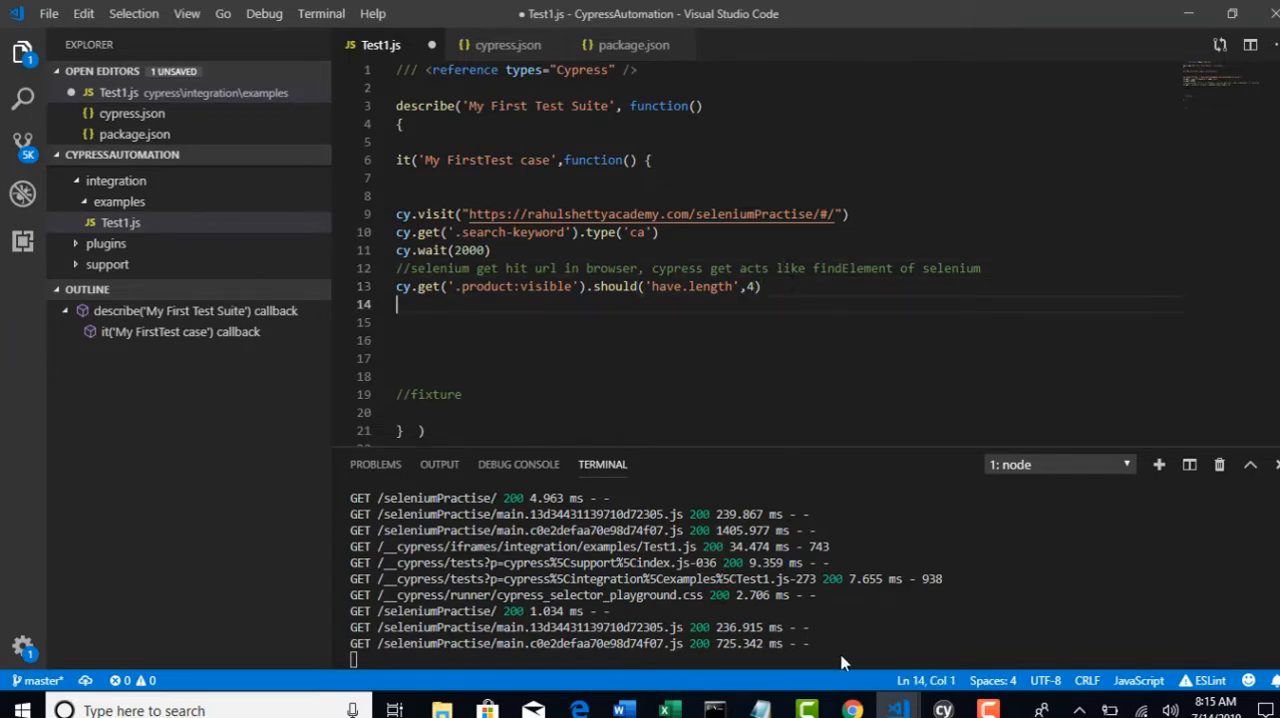
mouse_move(852, 710)
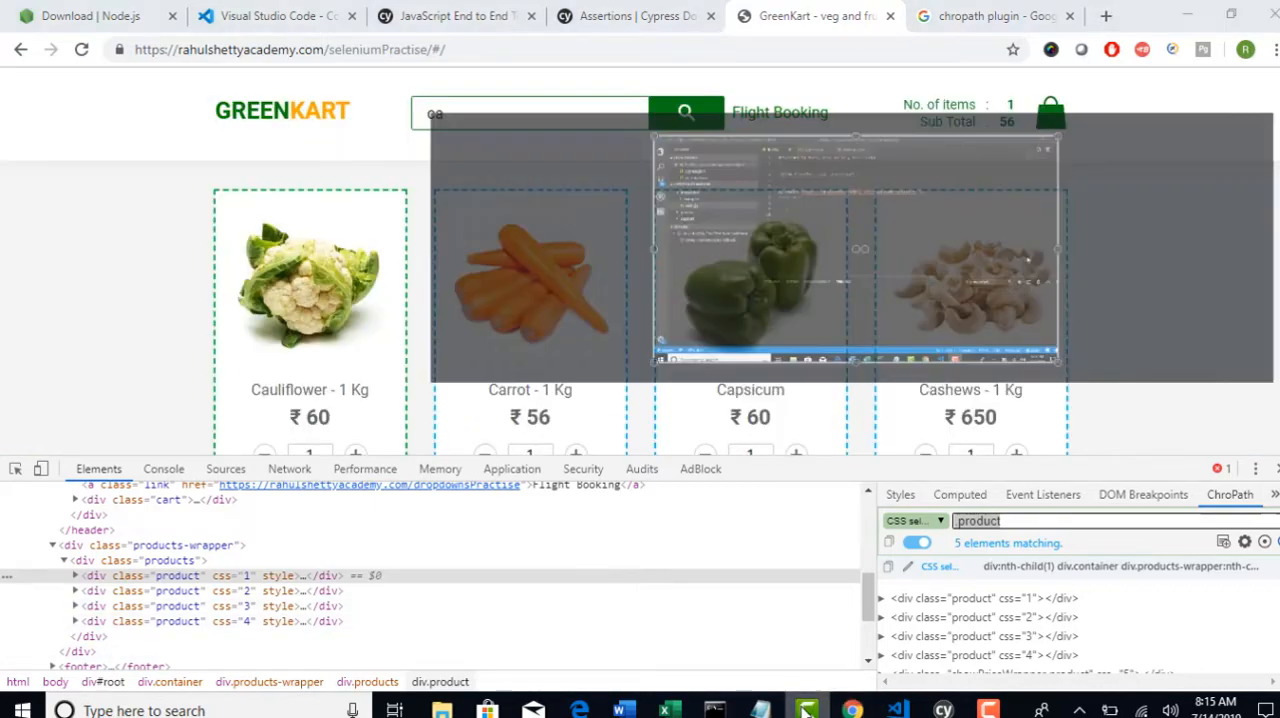
- Add the comment //Parent child chaining on a new line below the length-4 assertion
click(896, 710)
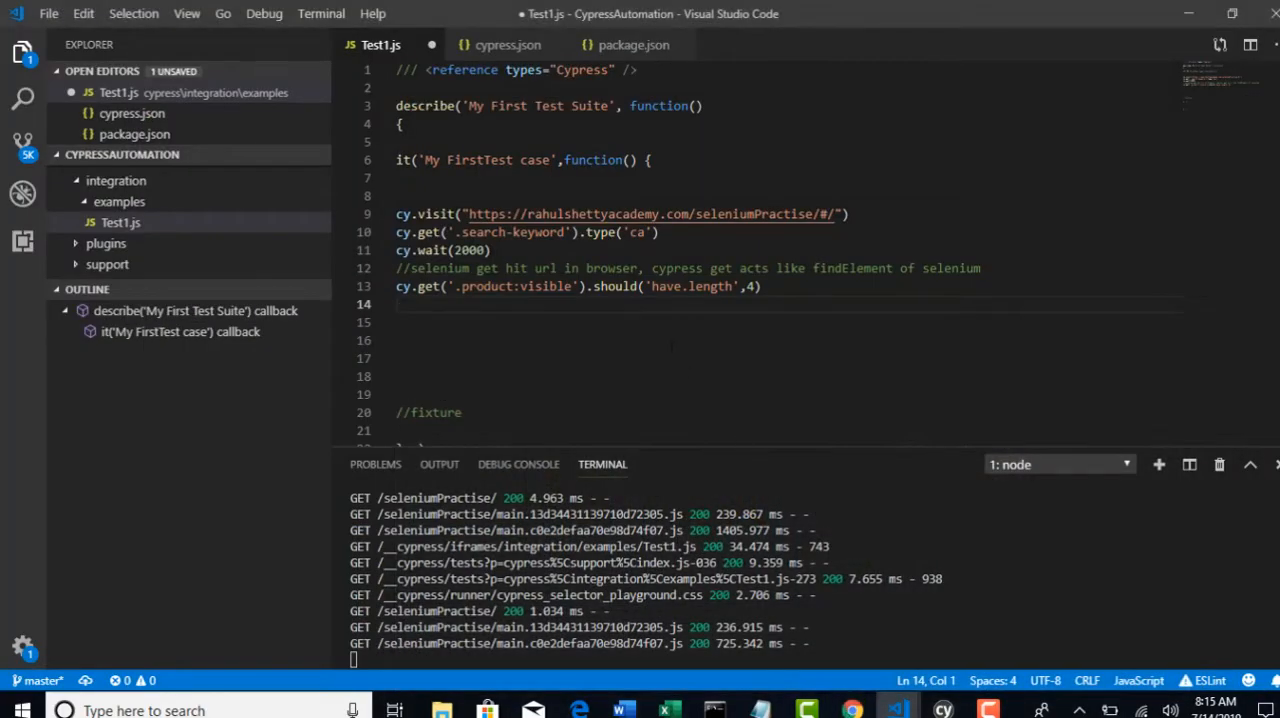
text(//a)
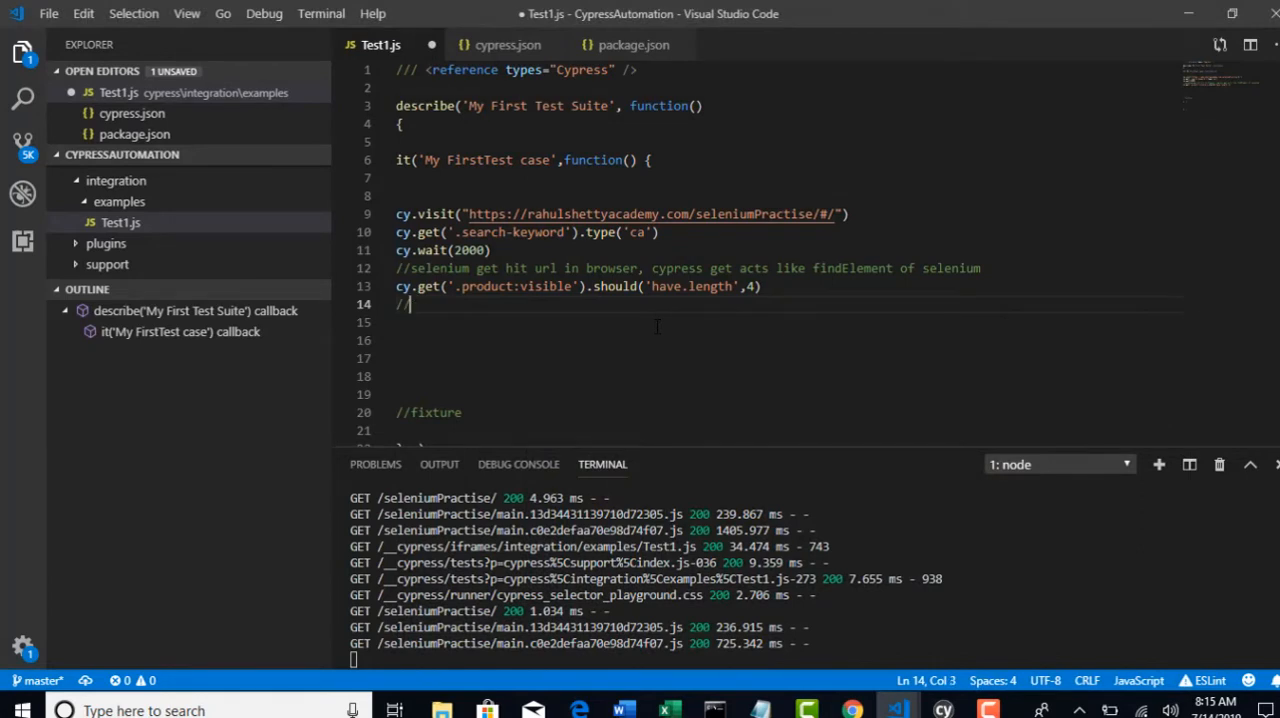
text(Parent)
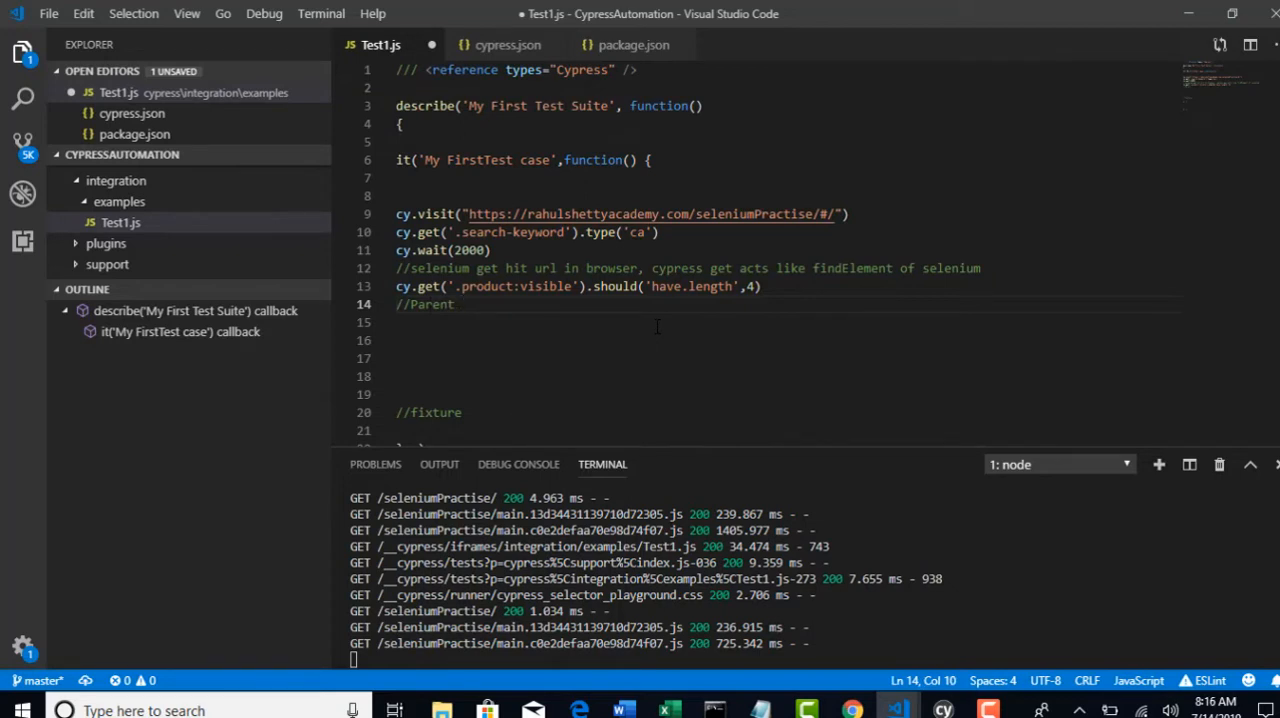
text(chil)
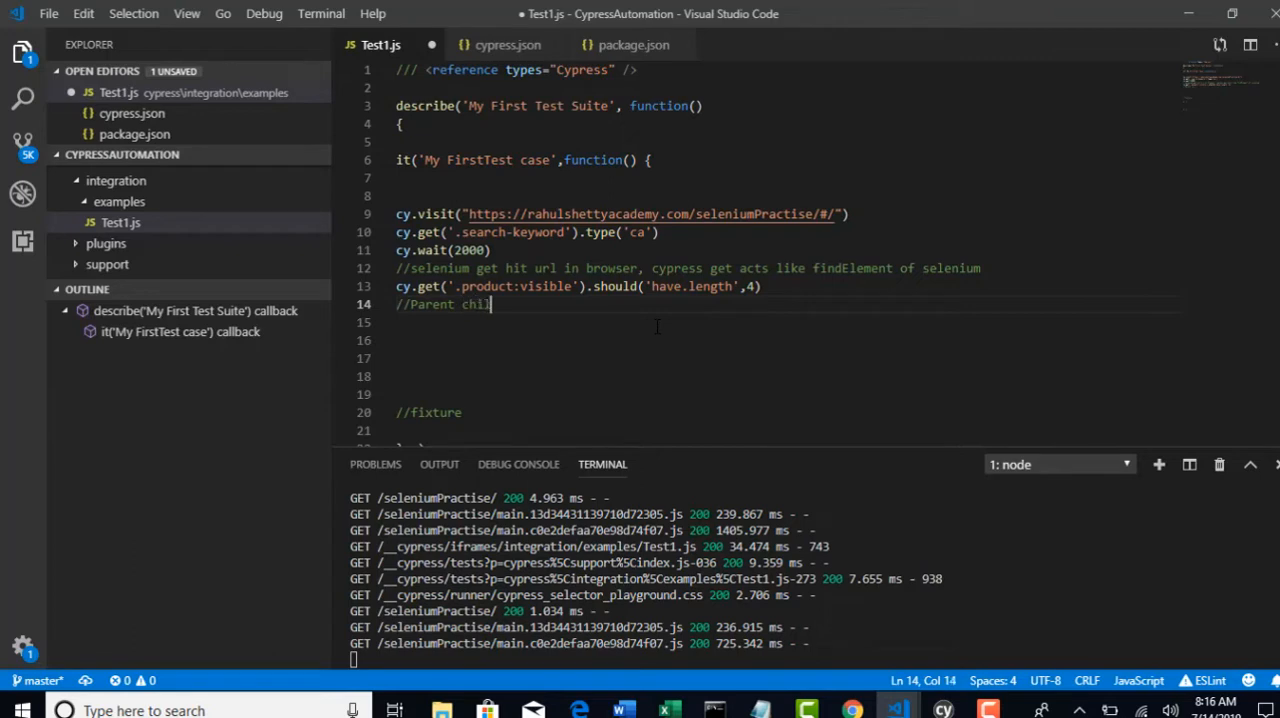
text(d)
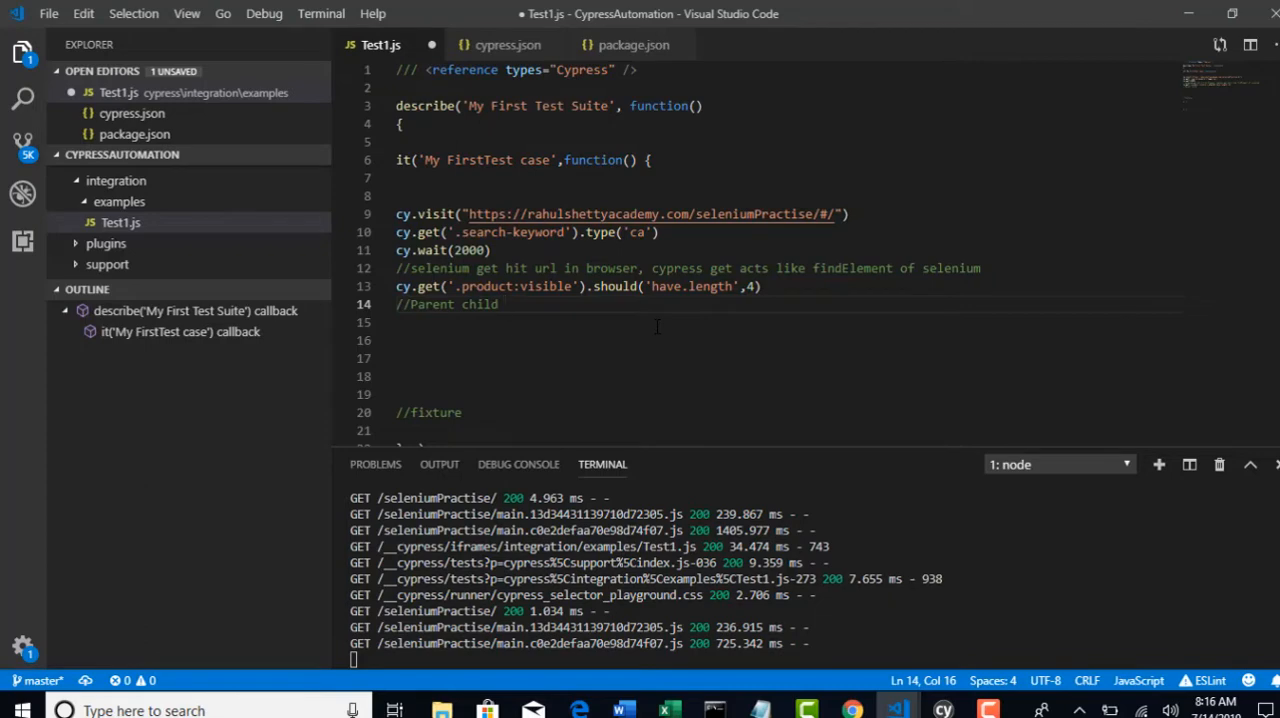
text(chaining)
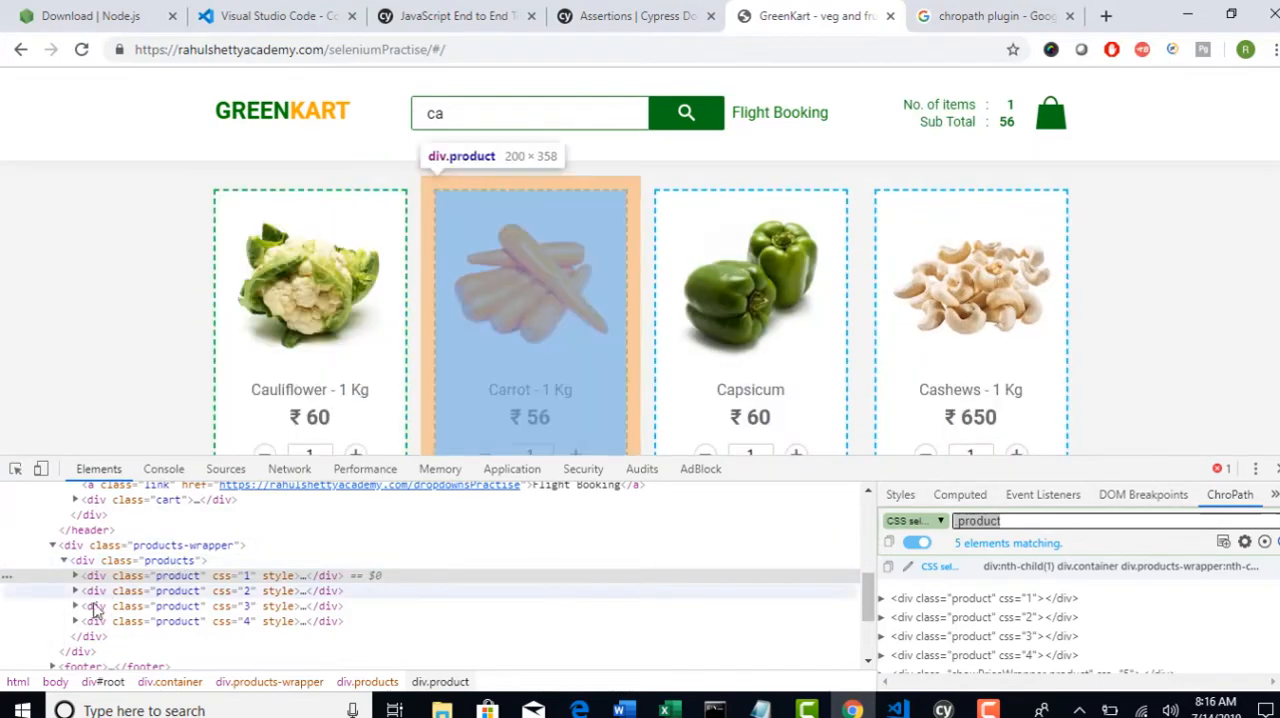
mouse_move(166, 560)
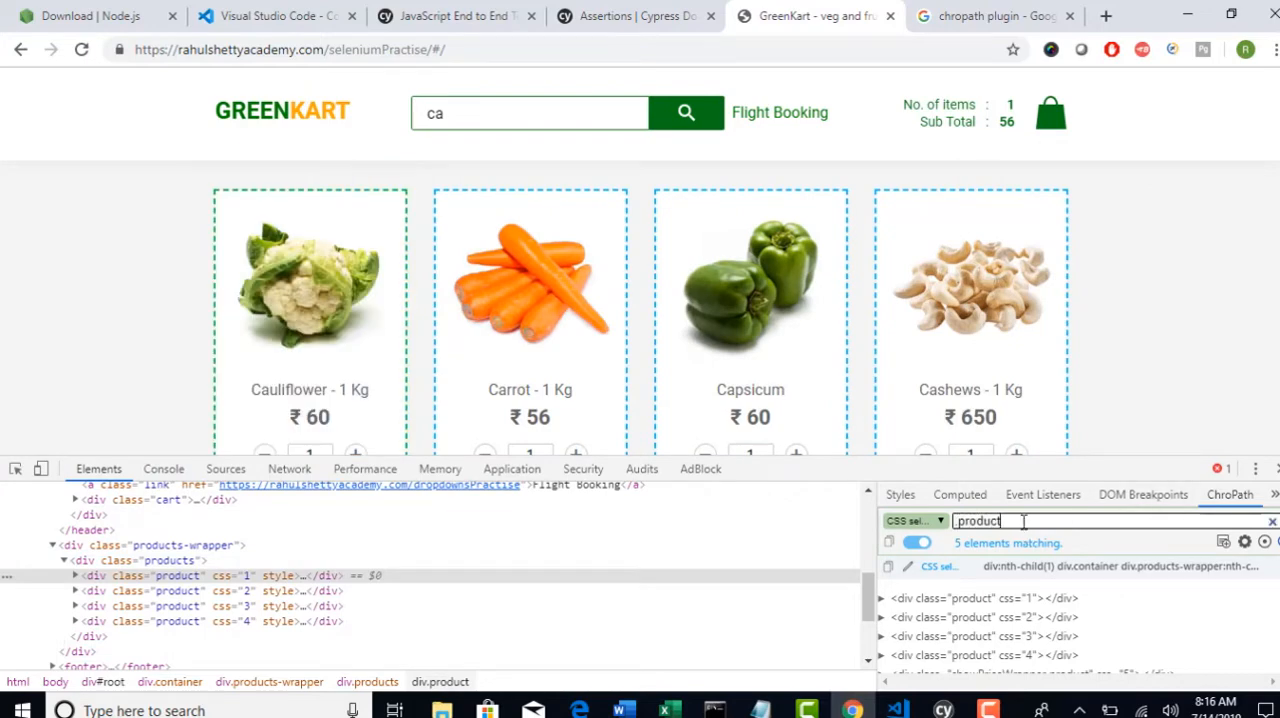
- Inspect the product cards in DevTools and collapse the div.products container node
scroll(down, 3)
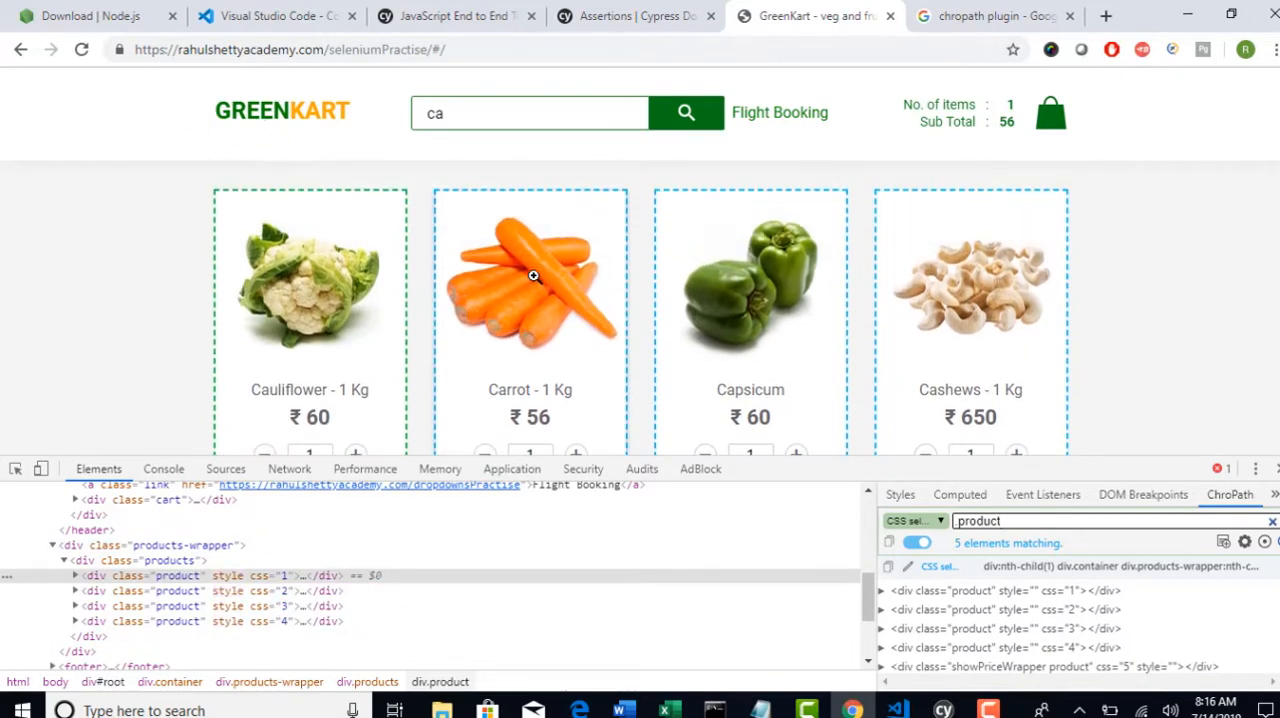
mouse_move(484, 248)
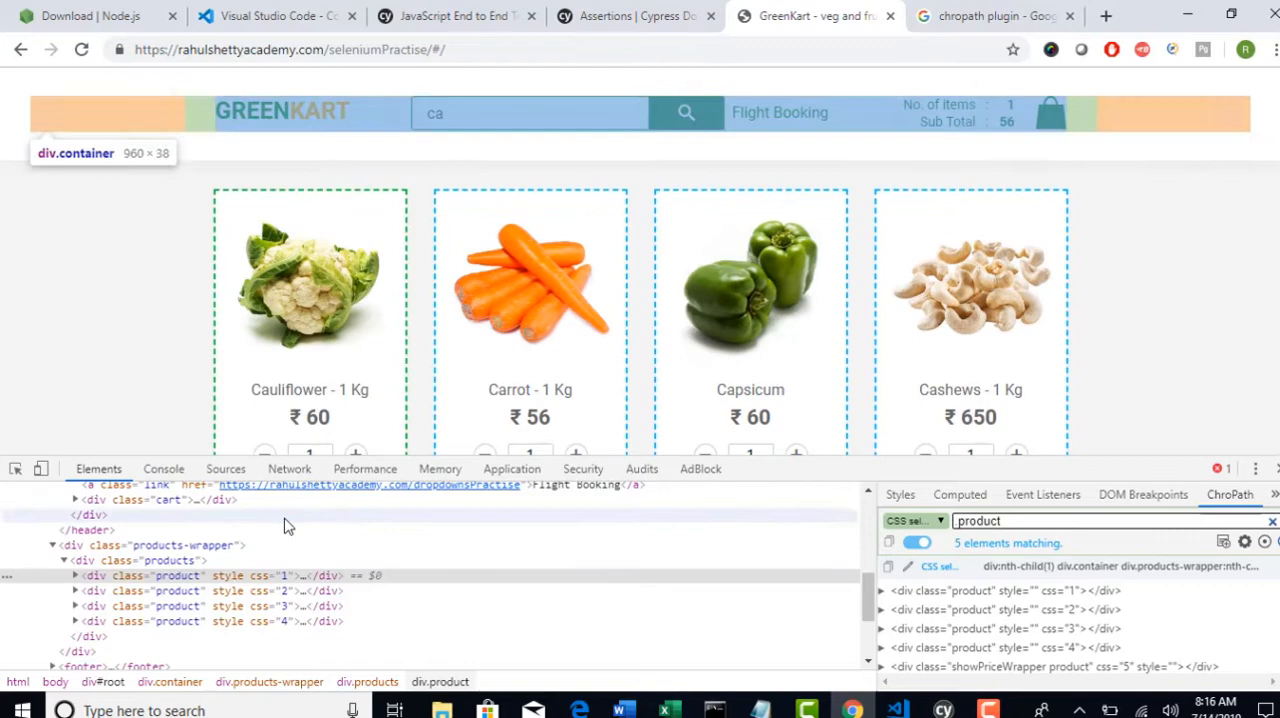
mouse_move(196, 560)
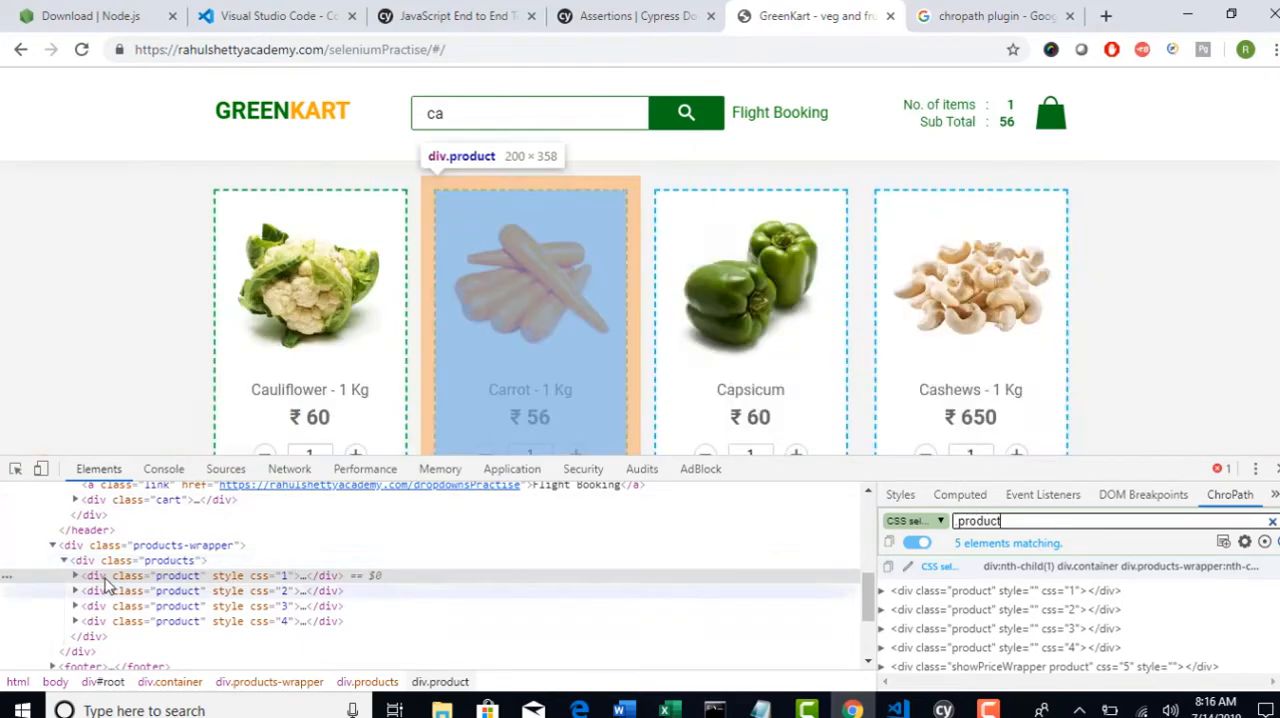
mouse_move(170, 560)
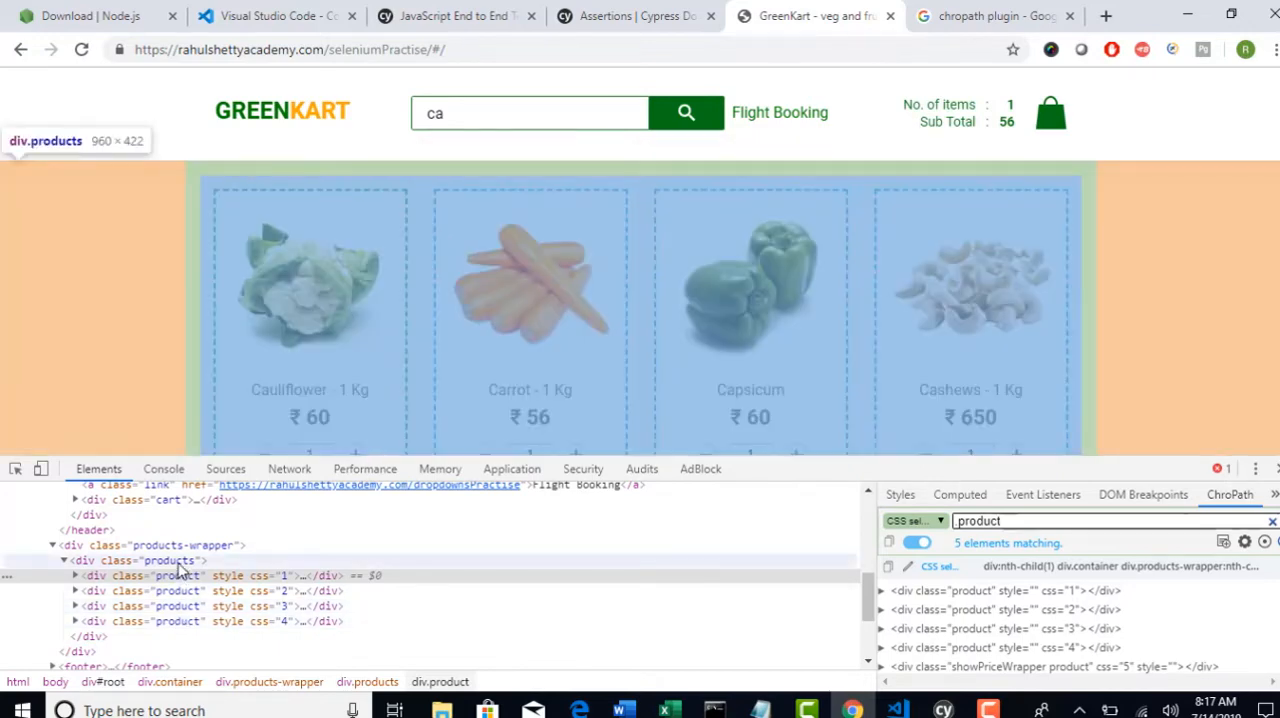
click(62, 560)
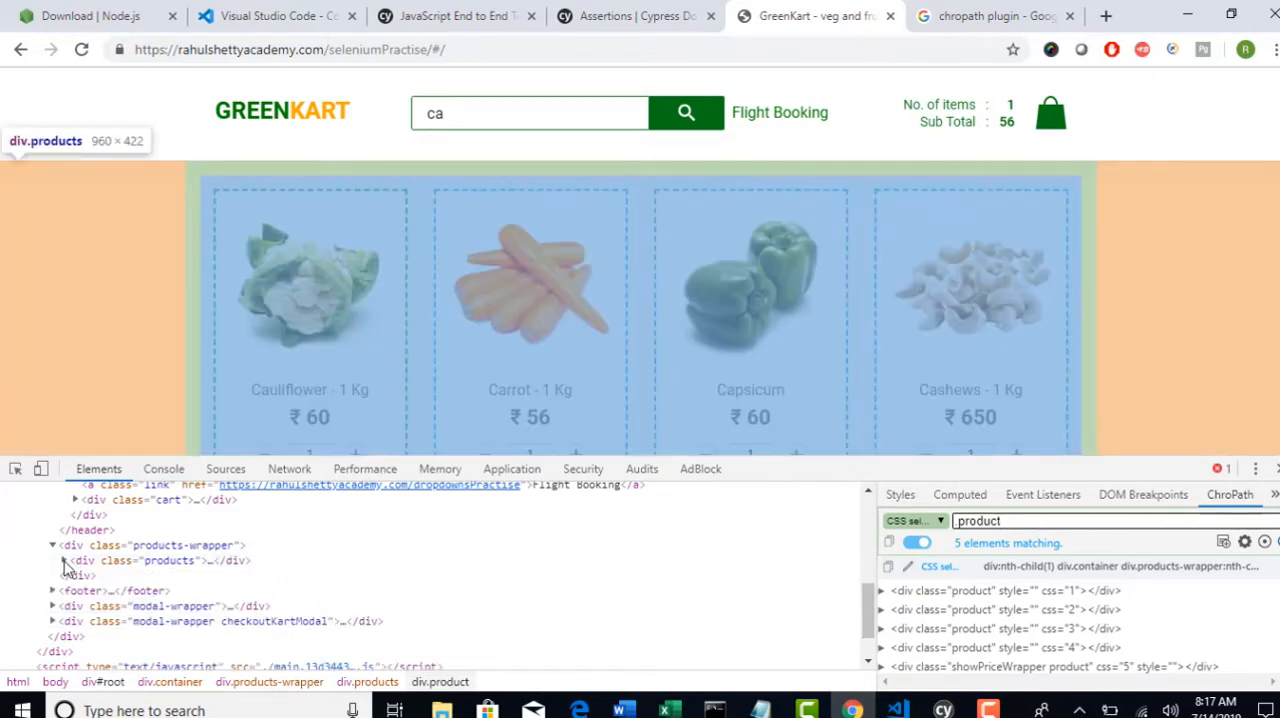
click(64, 560)
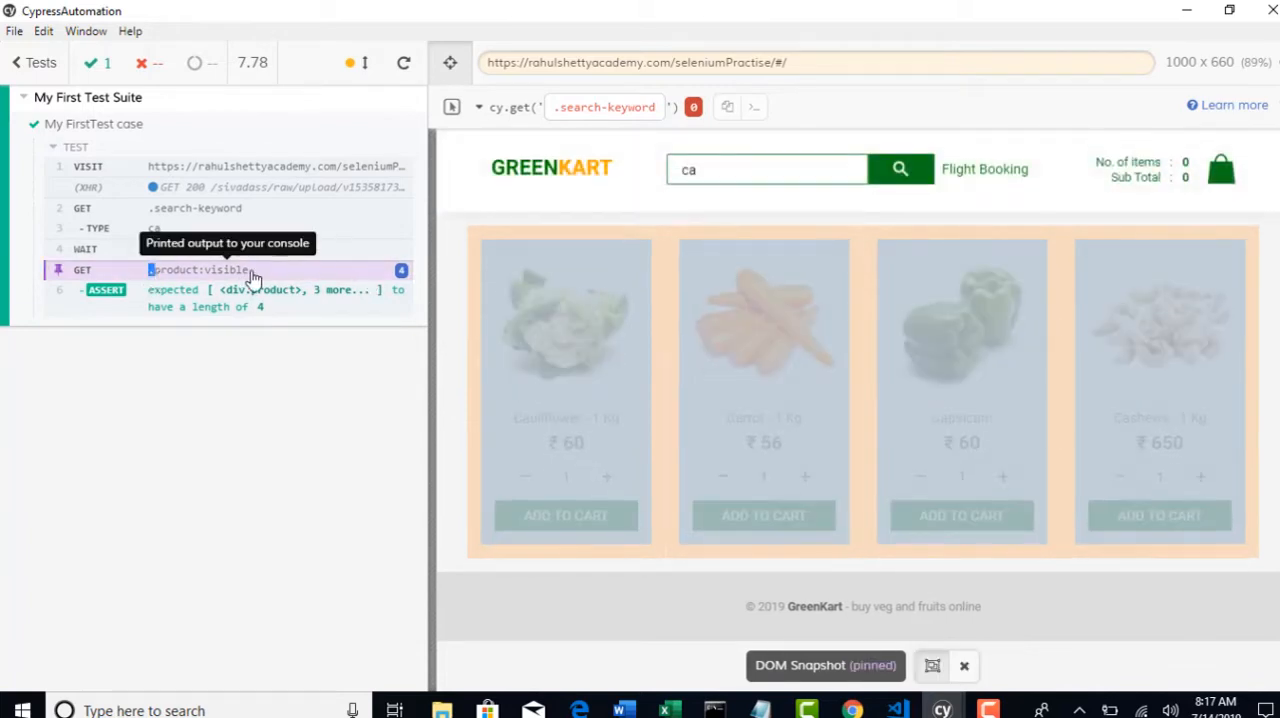
mouse_move(930, 280)
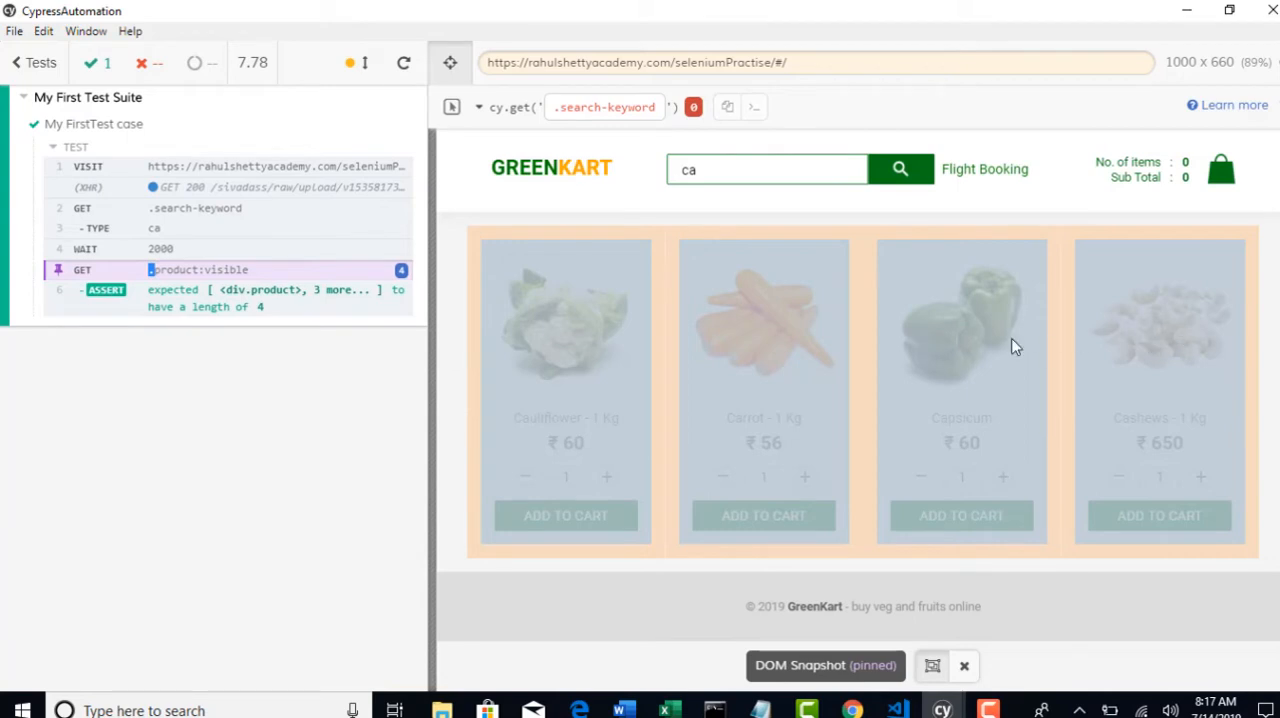
mouse_move(536, 174)
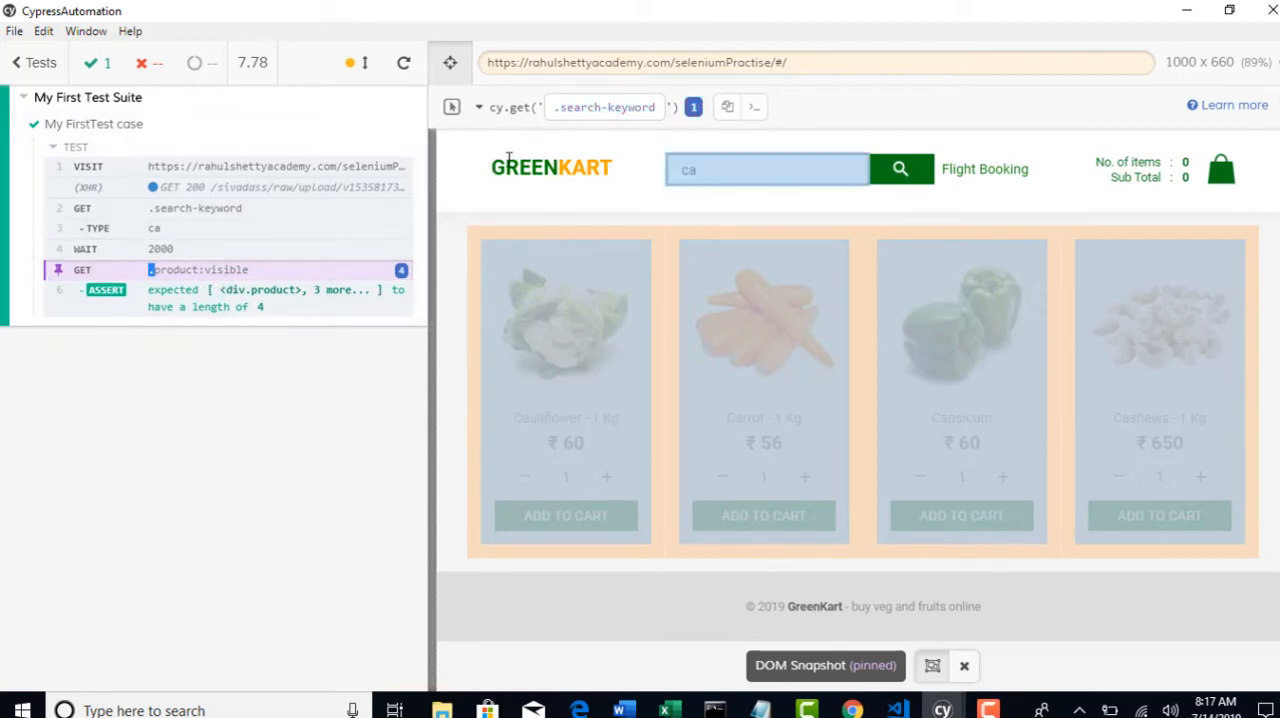
mouse_move(616, 416)
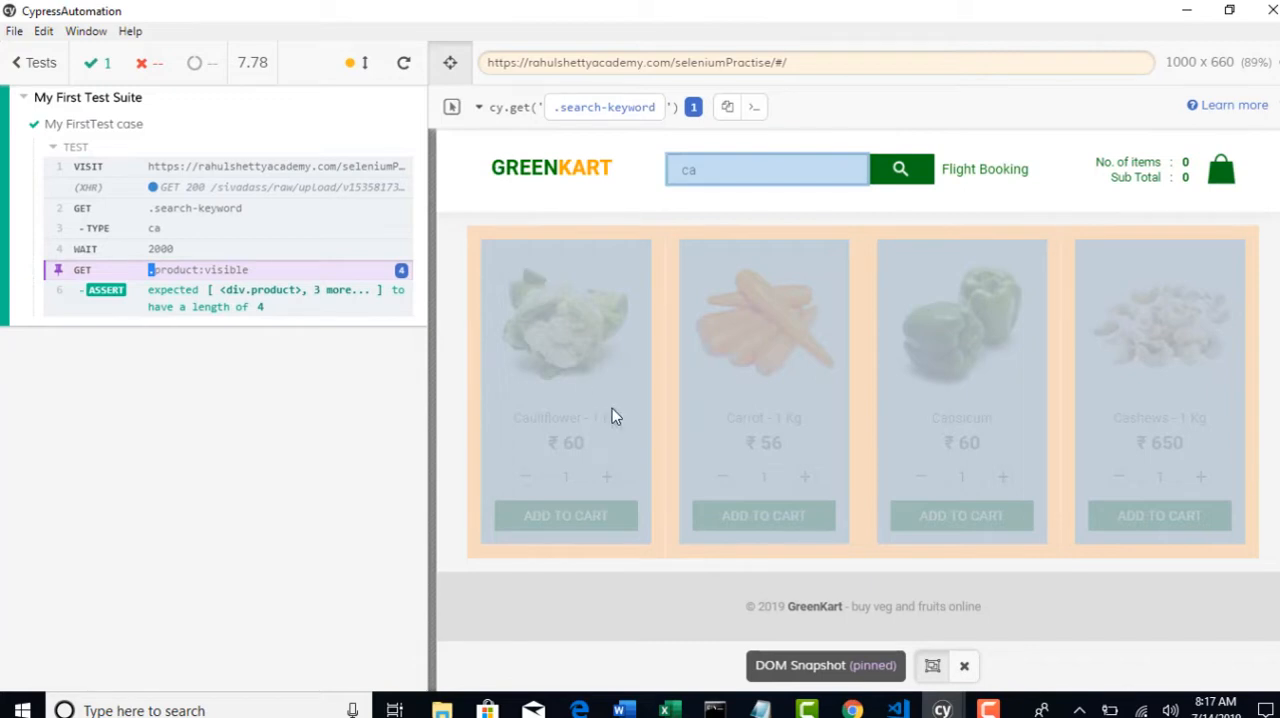
mouse_move(912, 710)
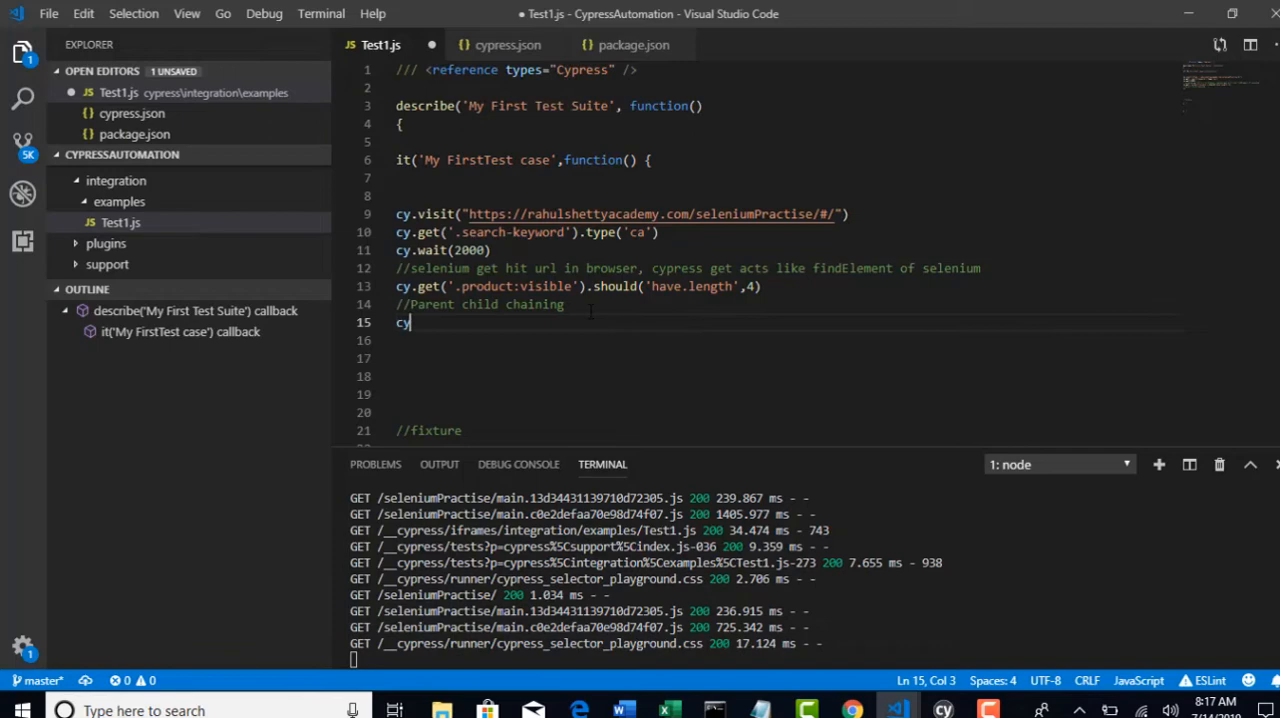
- Write cy.get('.products').find on line 15 under the chaining comment
text(.get()
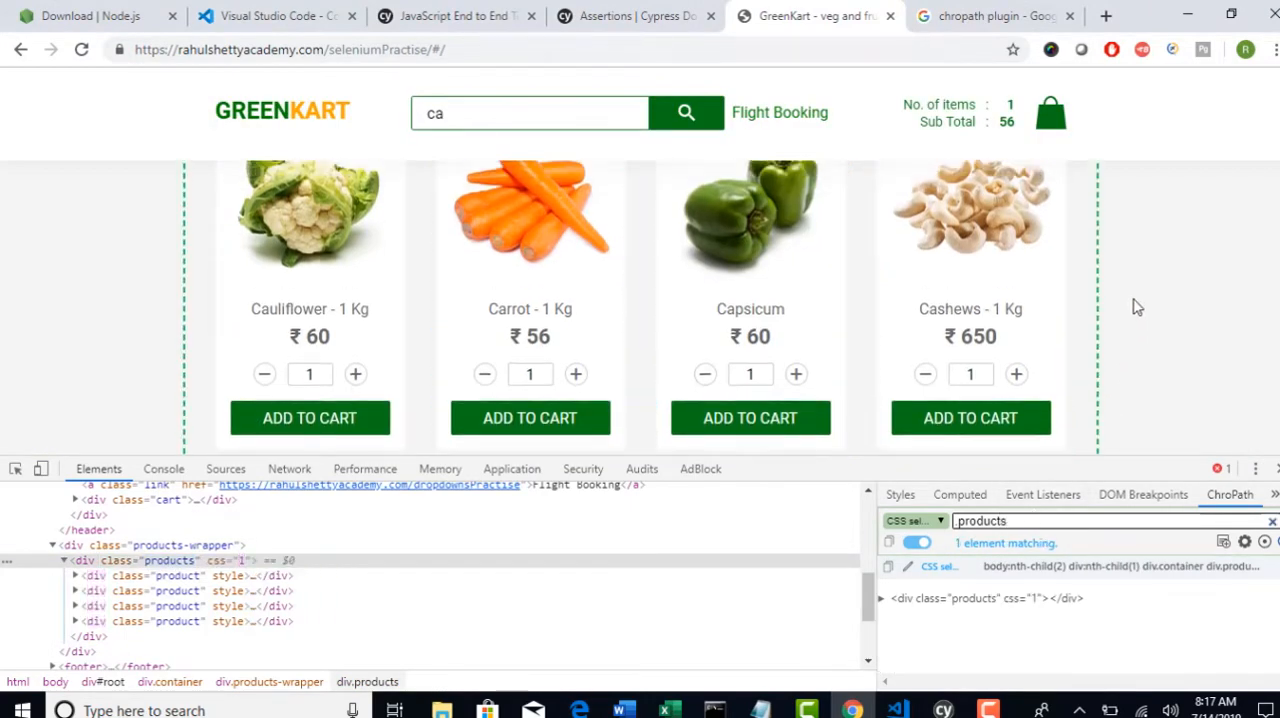
scroll(up, 3)
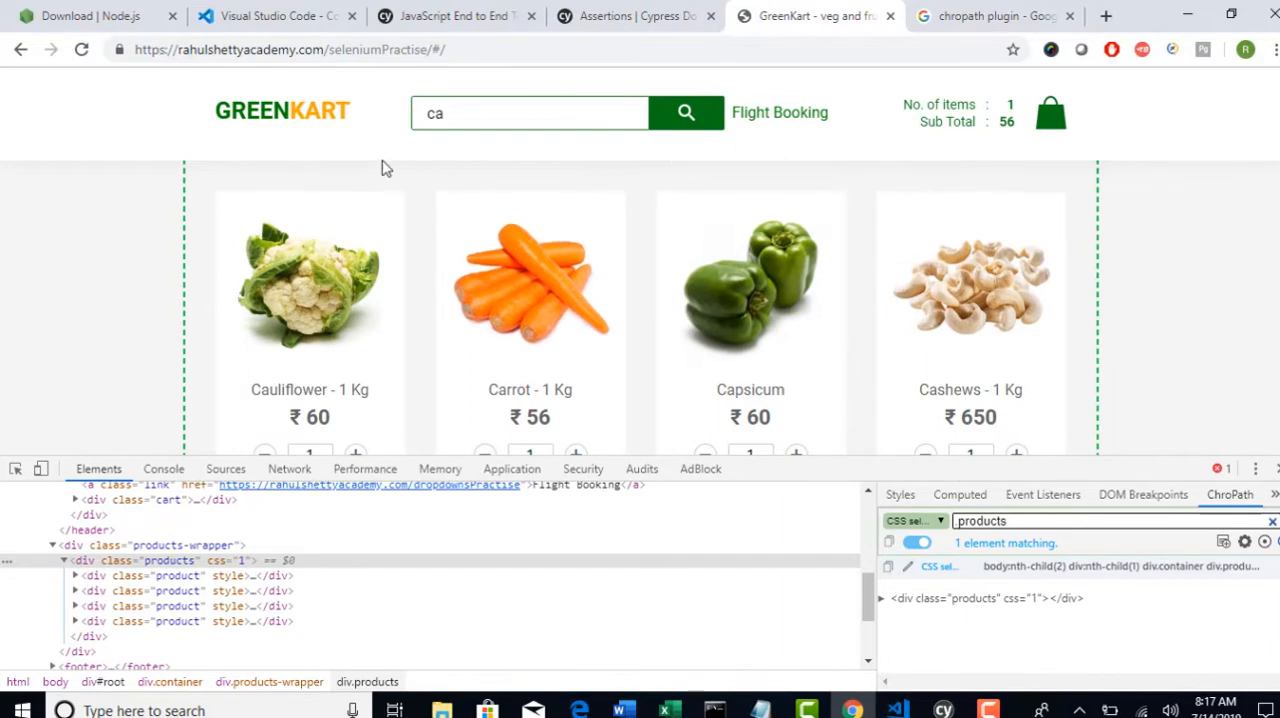
scroll(down, 3)
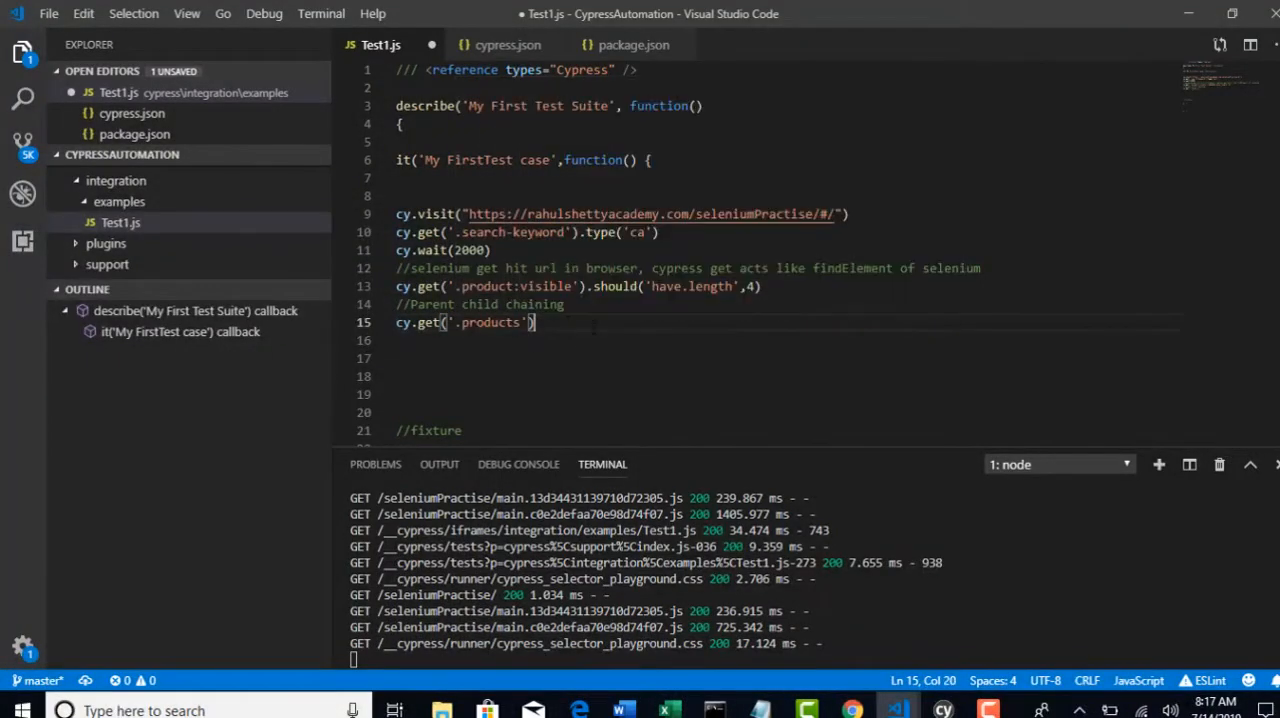
text(.)
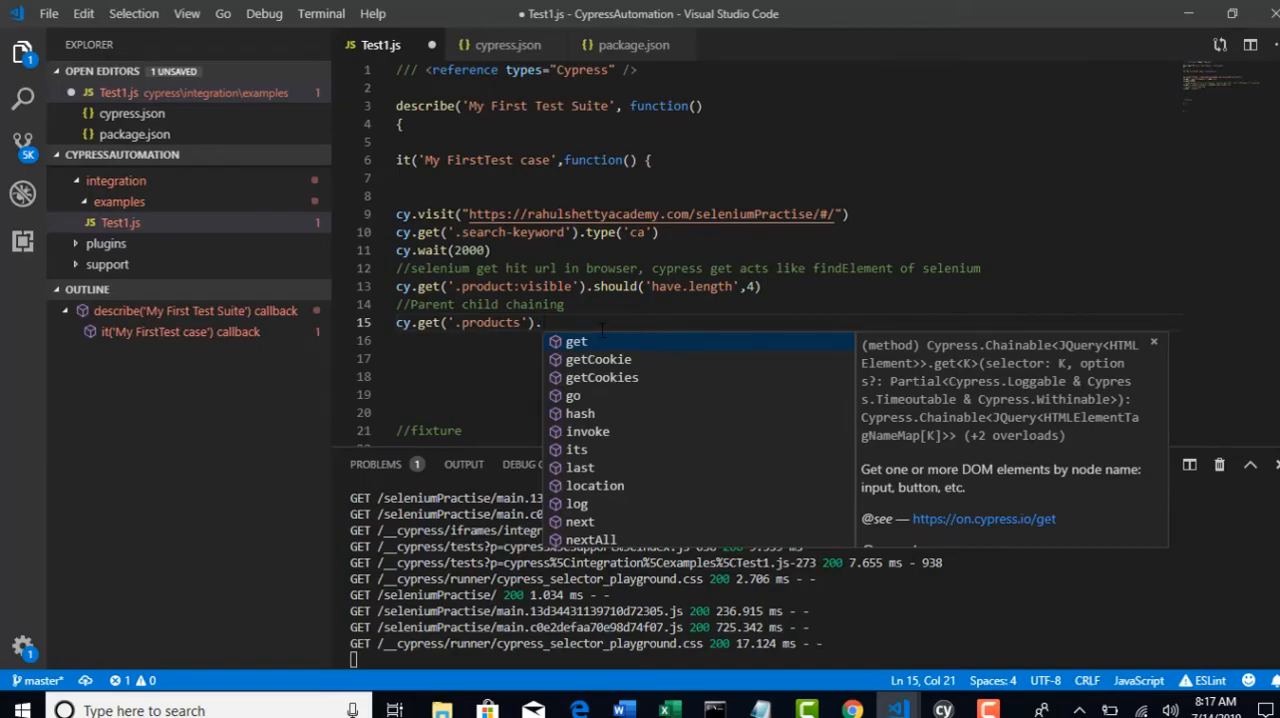
text(fi)
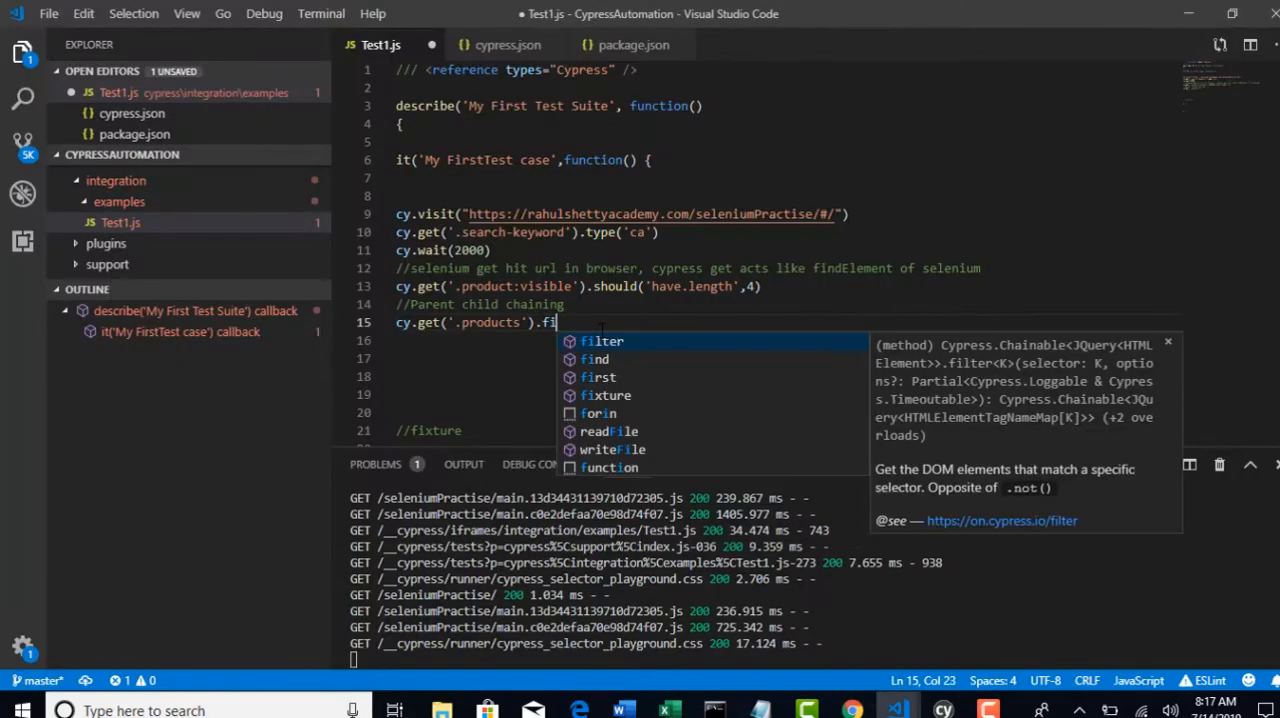
text(nd)
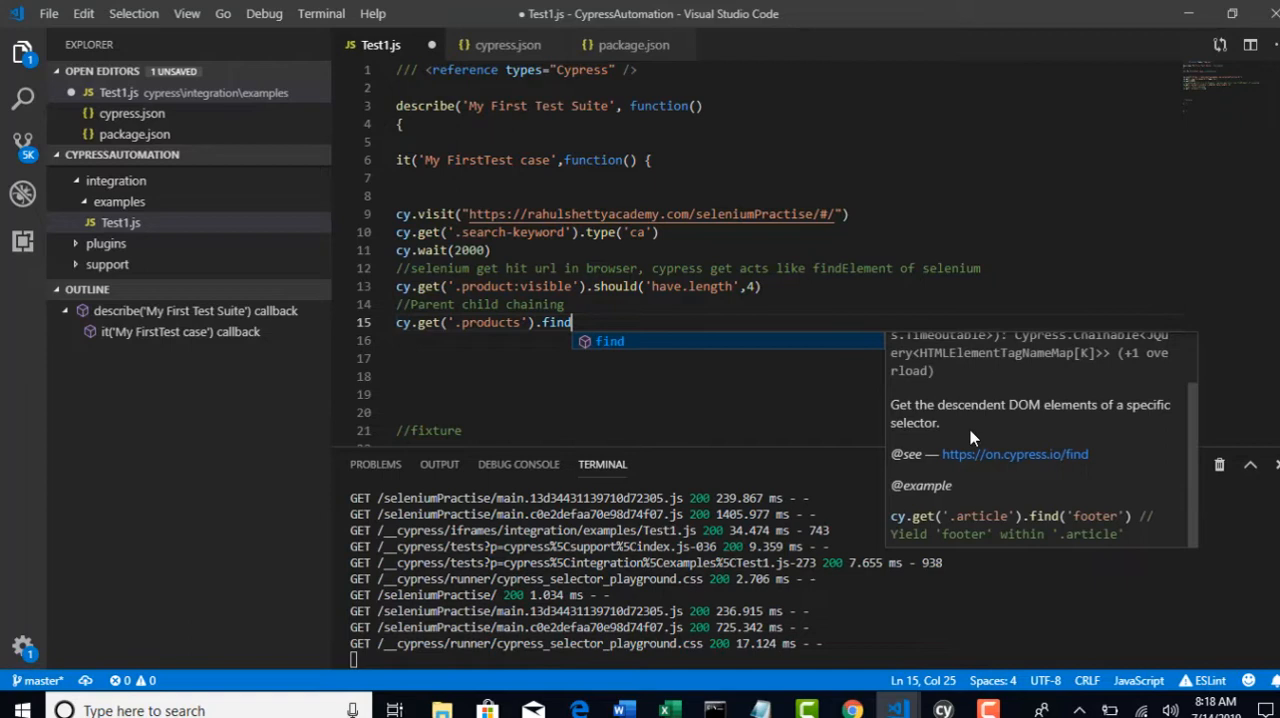
mouse_move(984, 420)
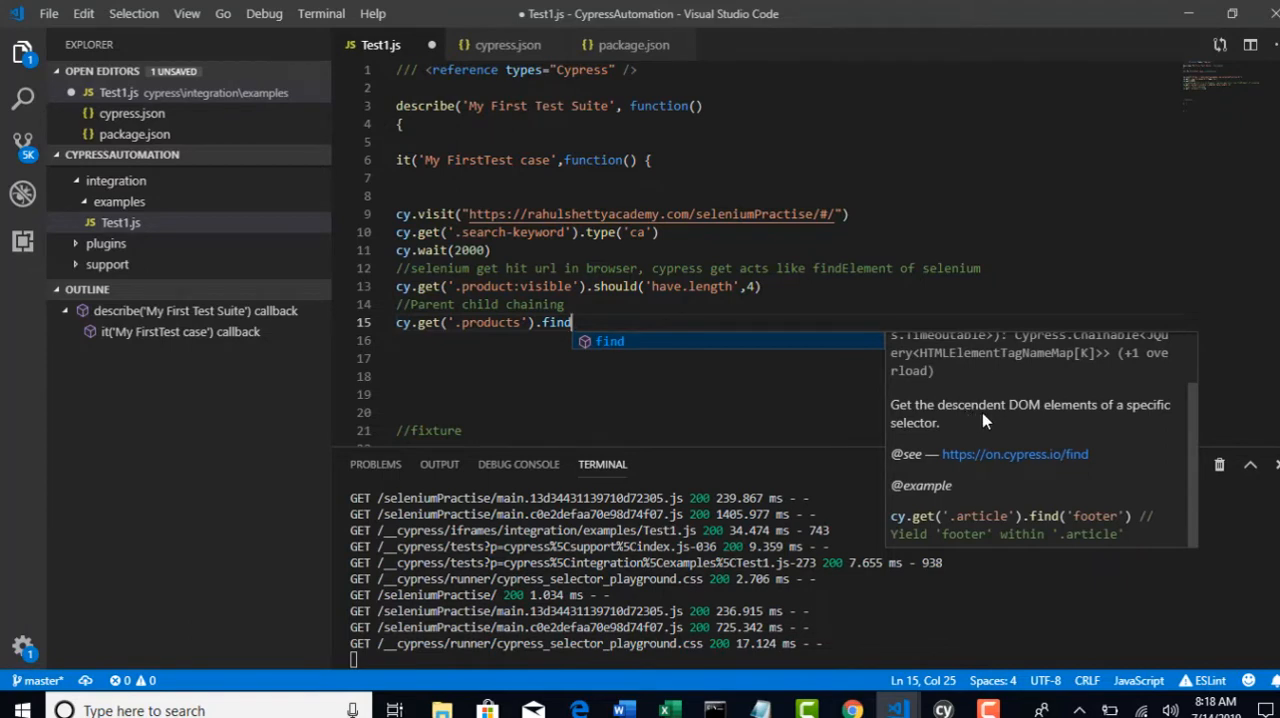
mouse_move(1136, 416)
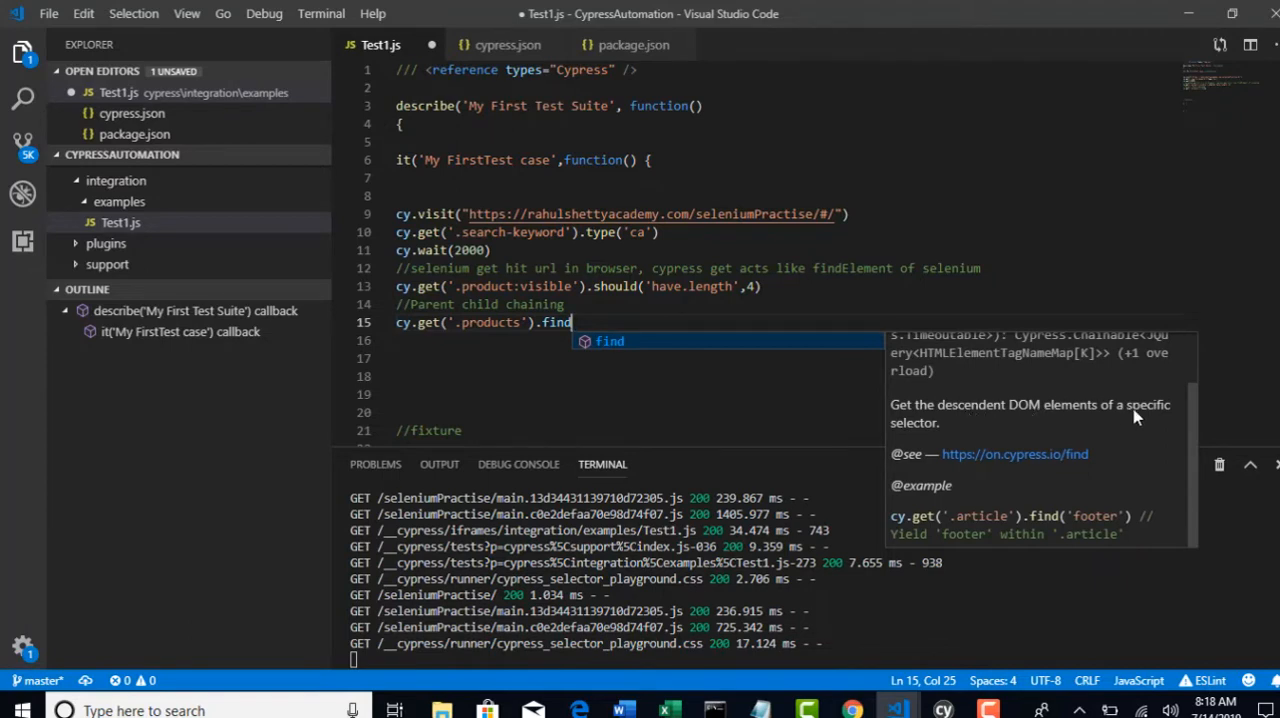
mouse_move(950, 442)
text((''))
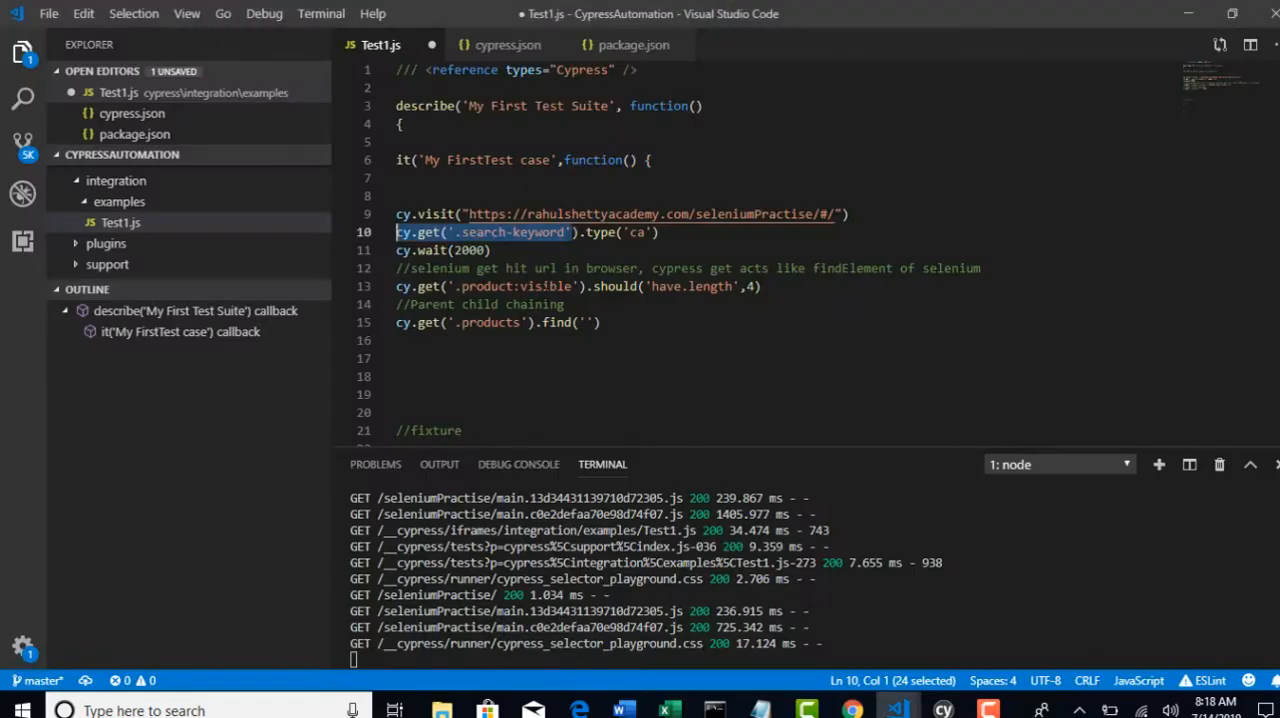
- Place the cursor inside the empty quotes of the find('') call on line 15
click(560, 322)
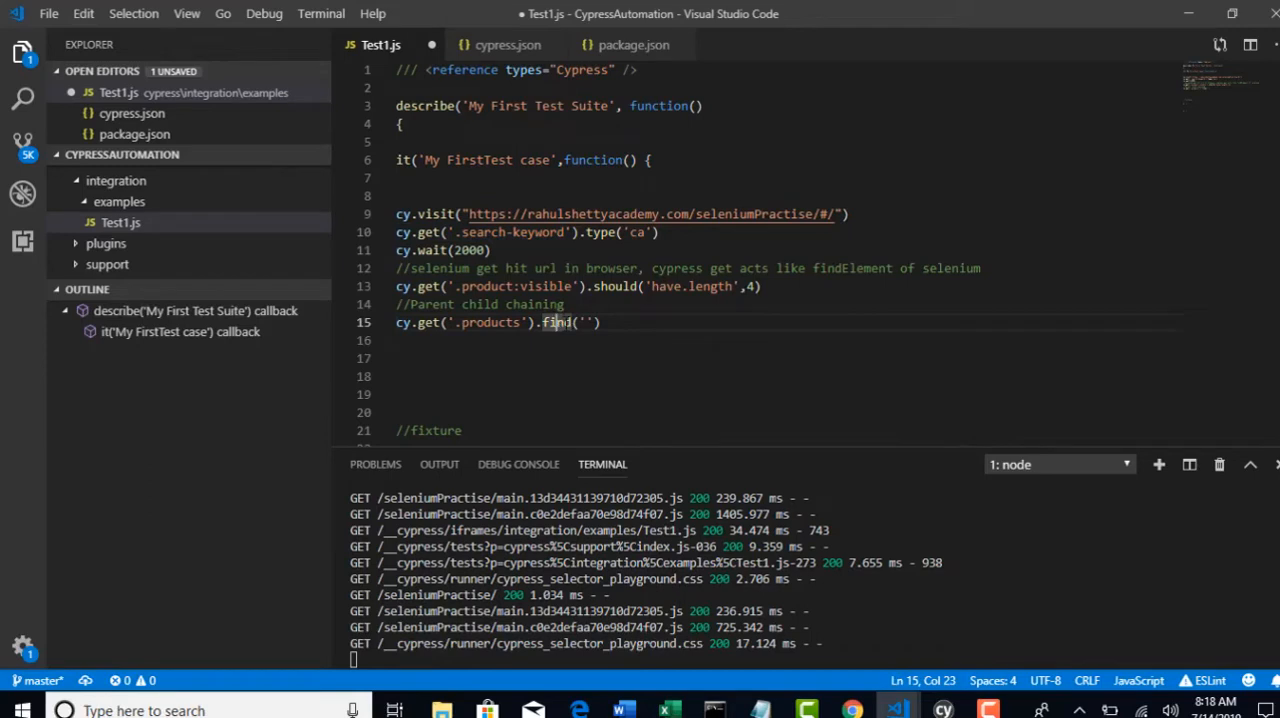
double_click(556, 322)
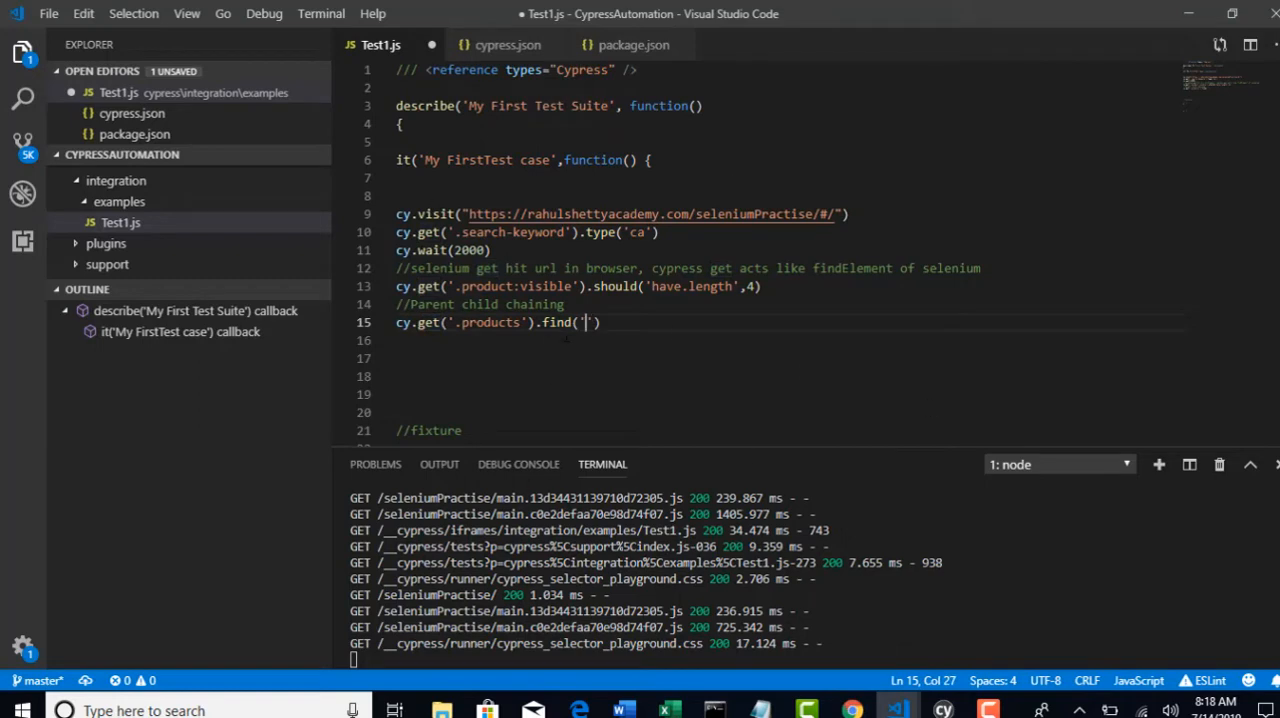
double_click(488, 322)
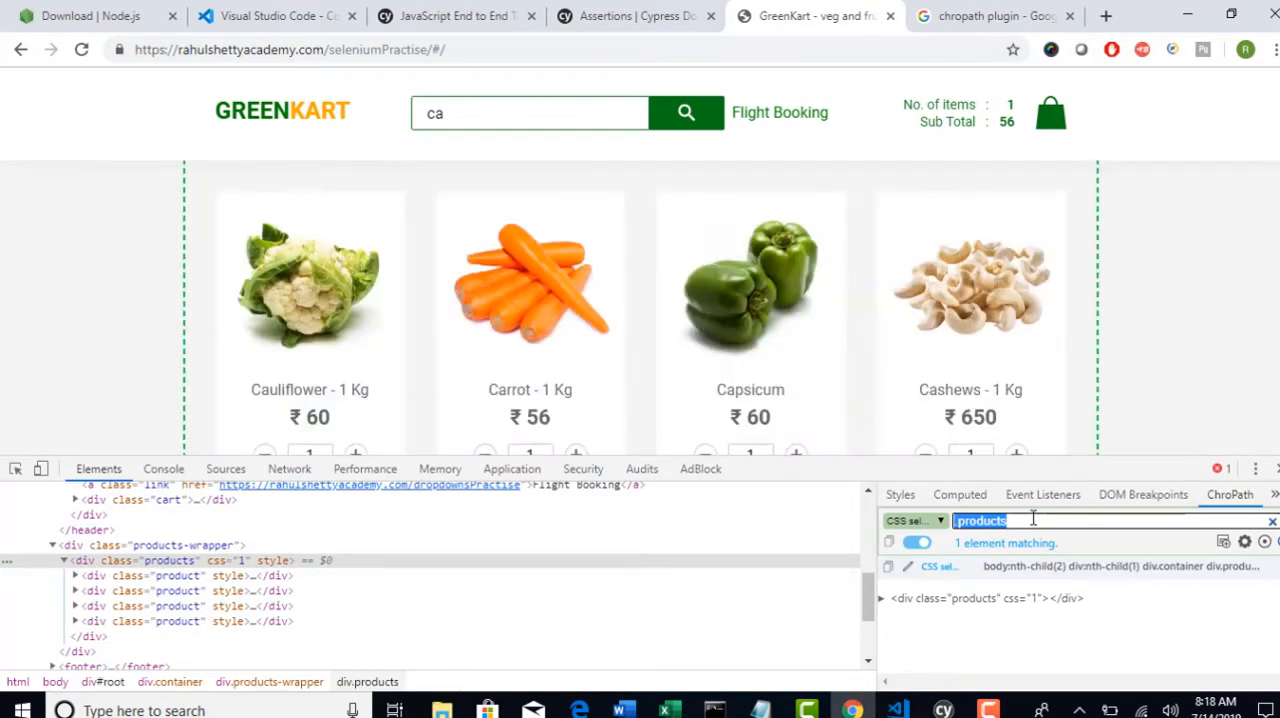
- Check the .products children in Chrome DevTools and fill find() with '.product'
scroll(down, 3)
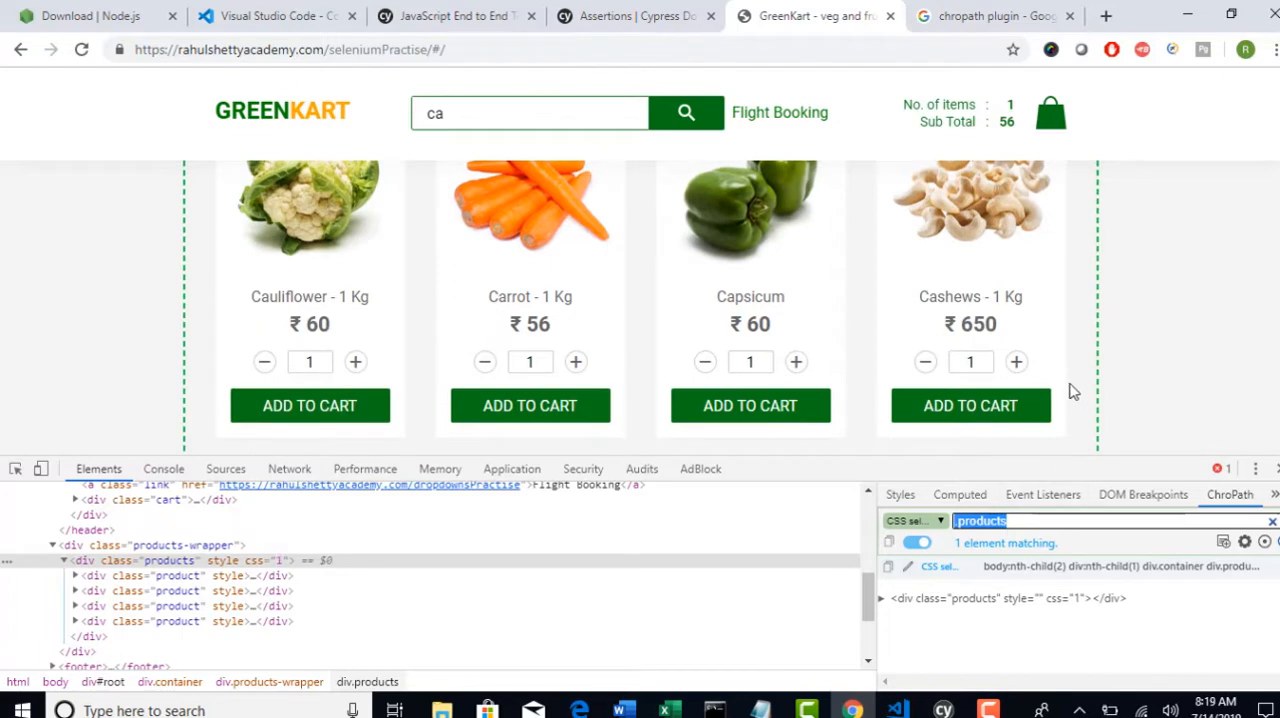
scroll(up, 3)
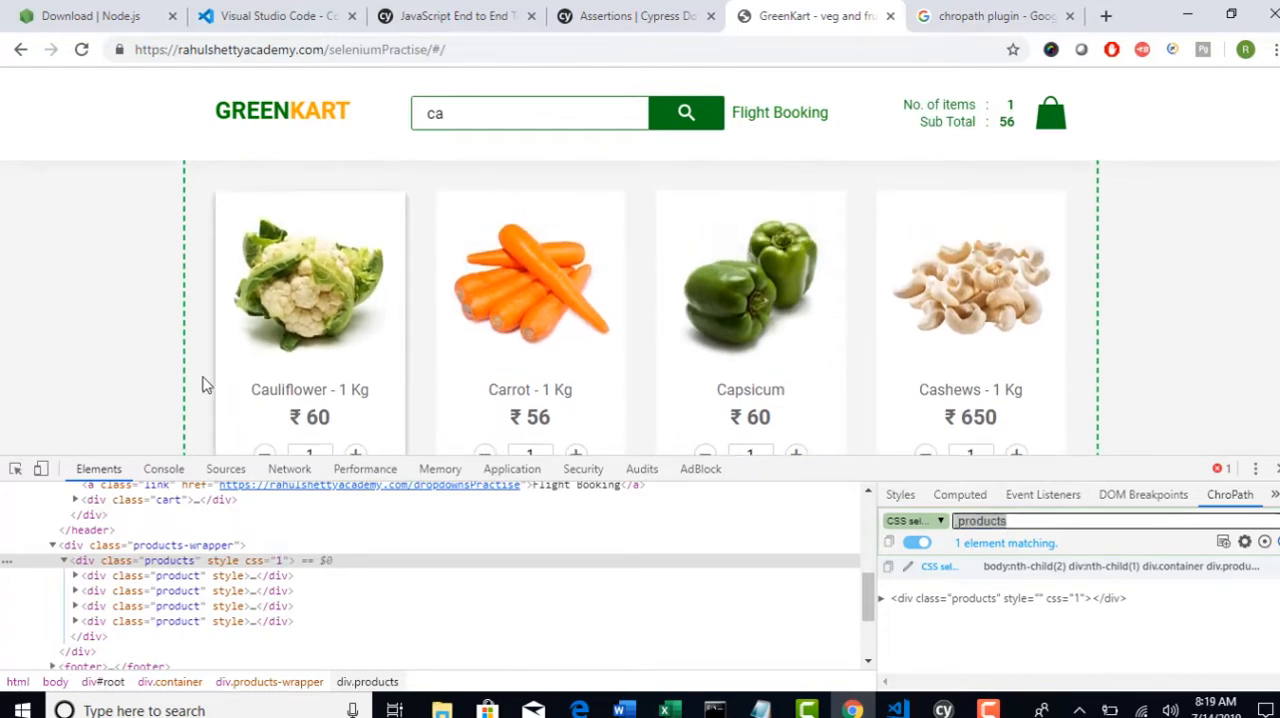
key(alt+tab)
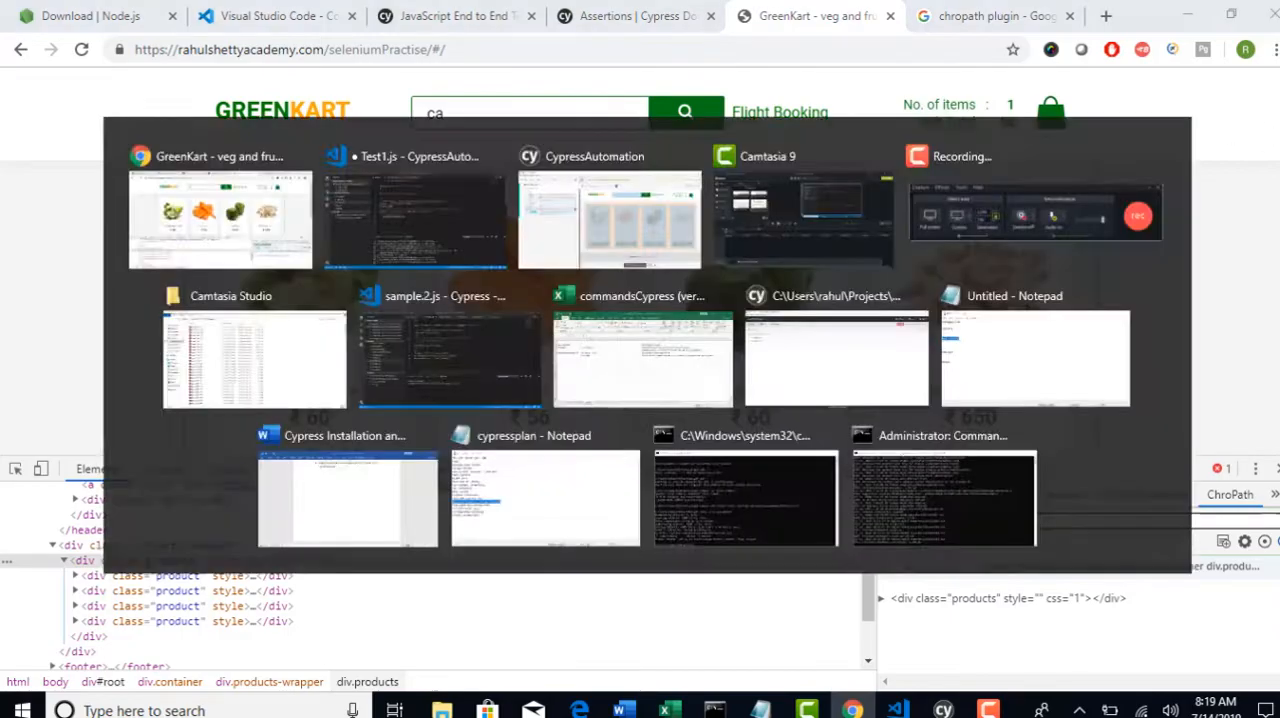
click(414, 220)
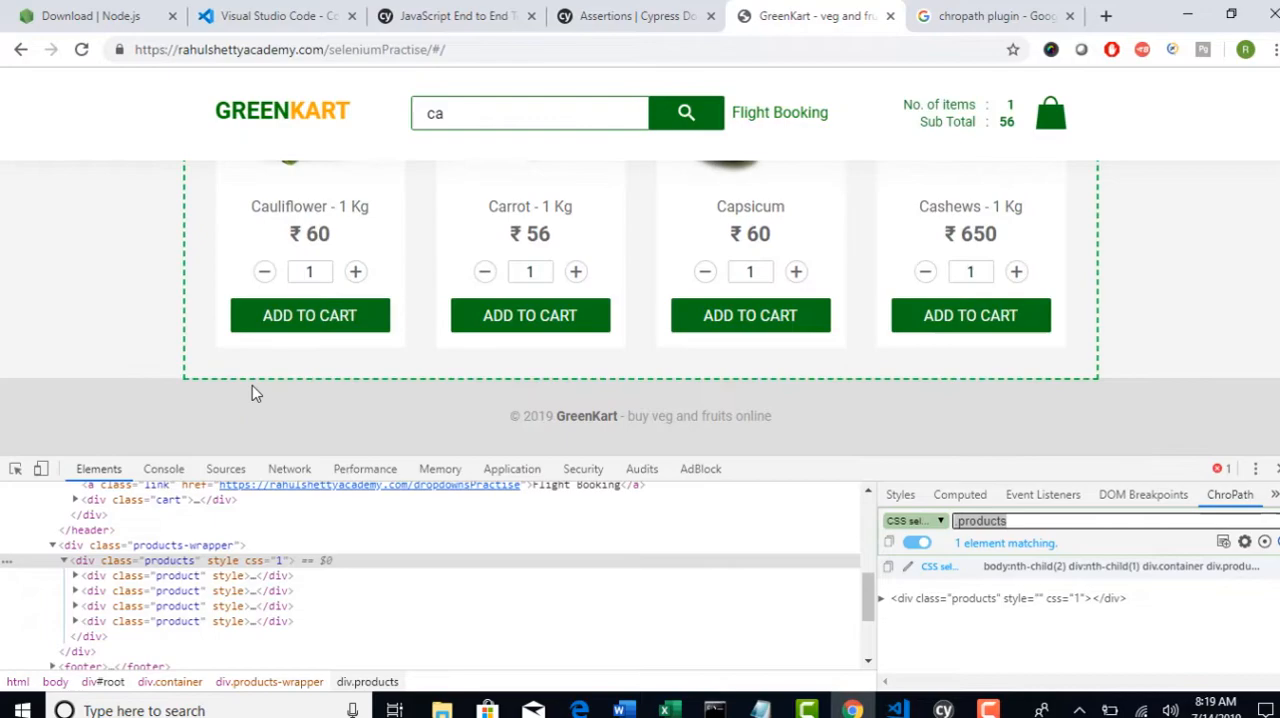
mouse_move(416, 220)
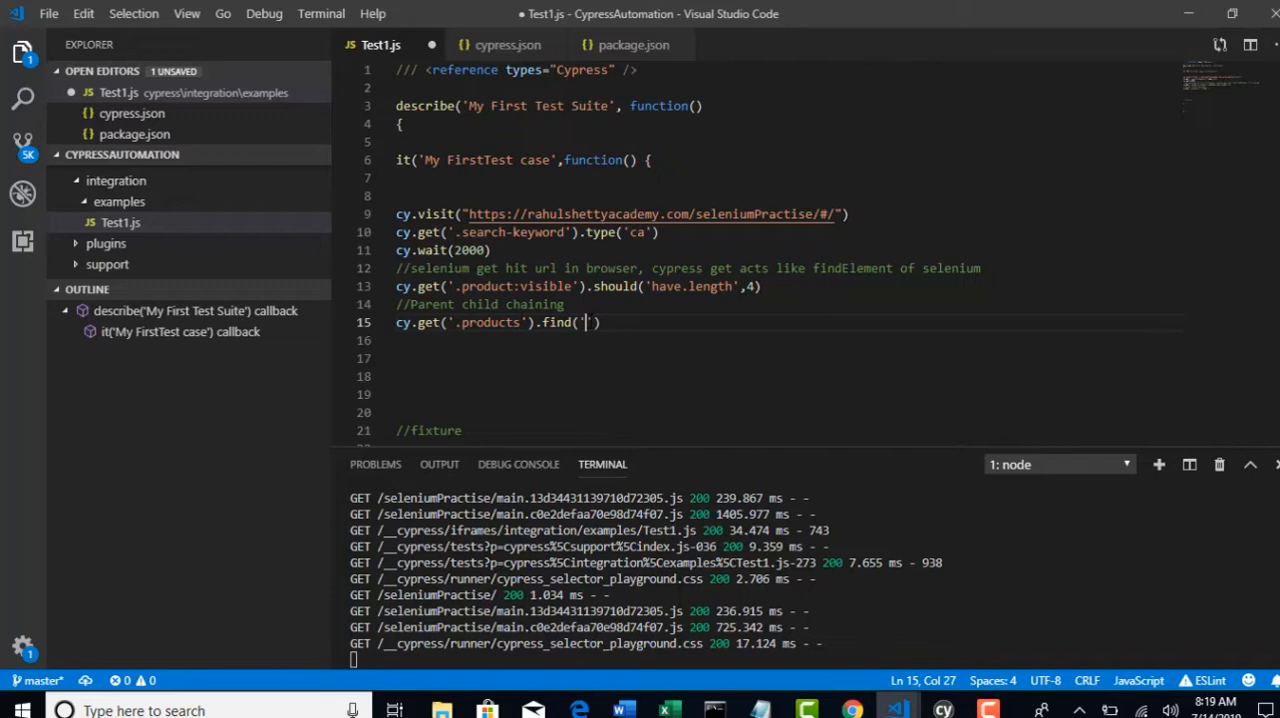
text(.products)
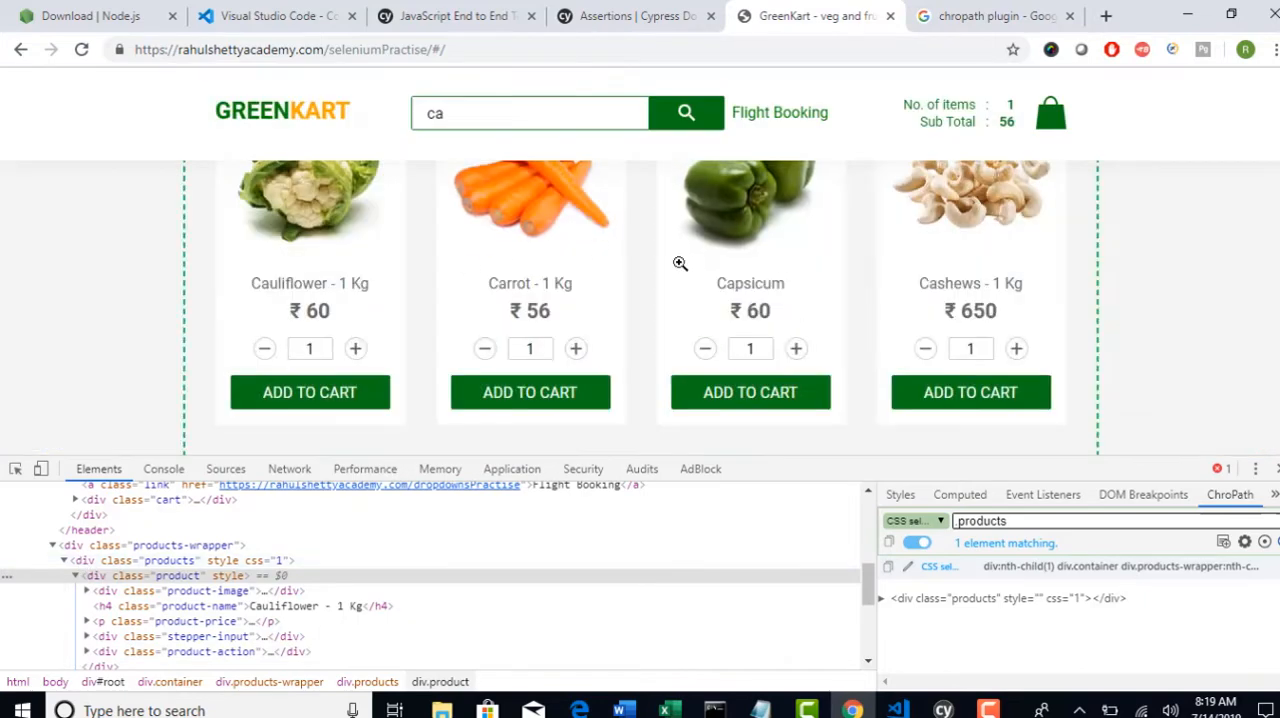
click(74, 576)
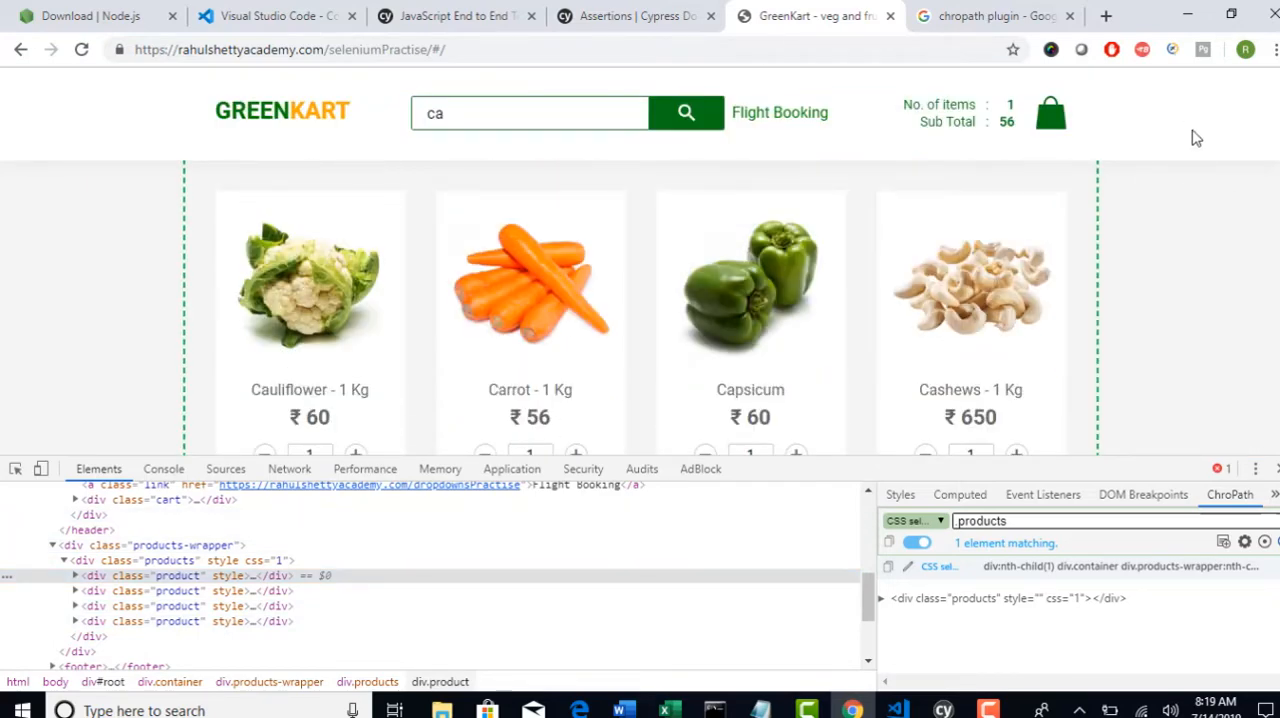
mouse_move(220, 204)
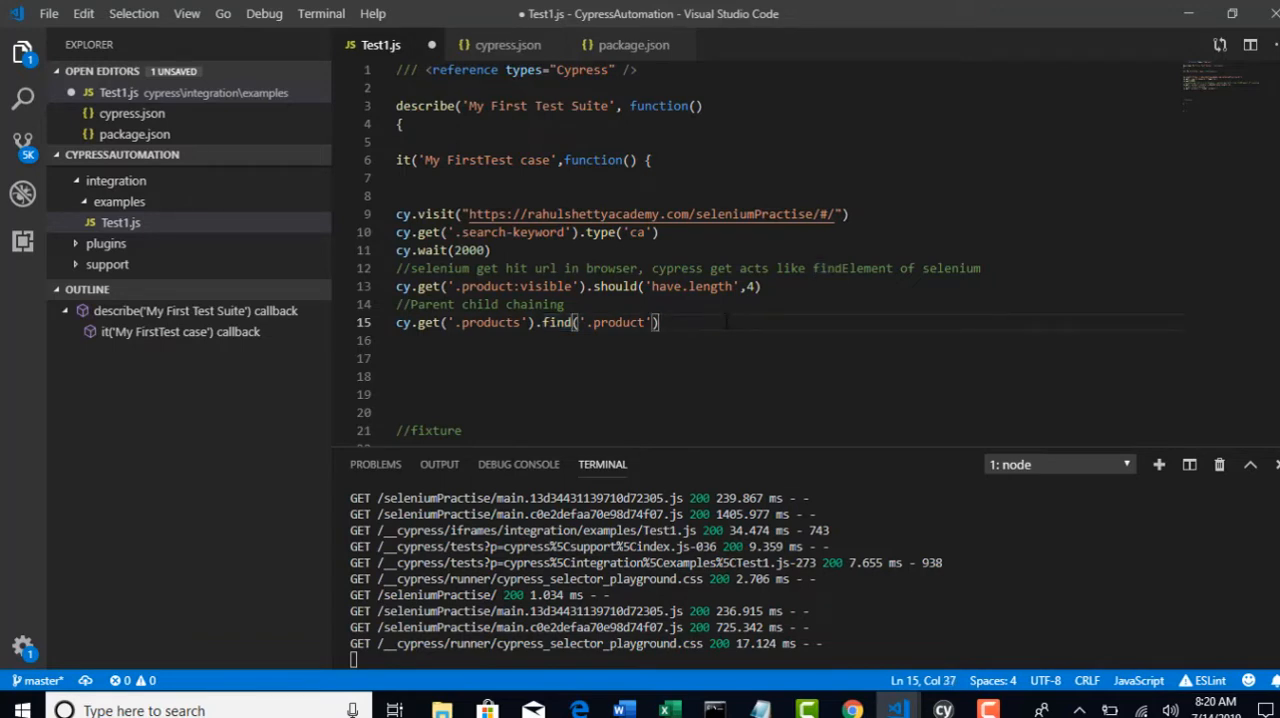
- Append .should('have.length',4) to the chained get/find line 15
text(.should)
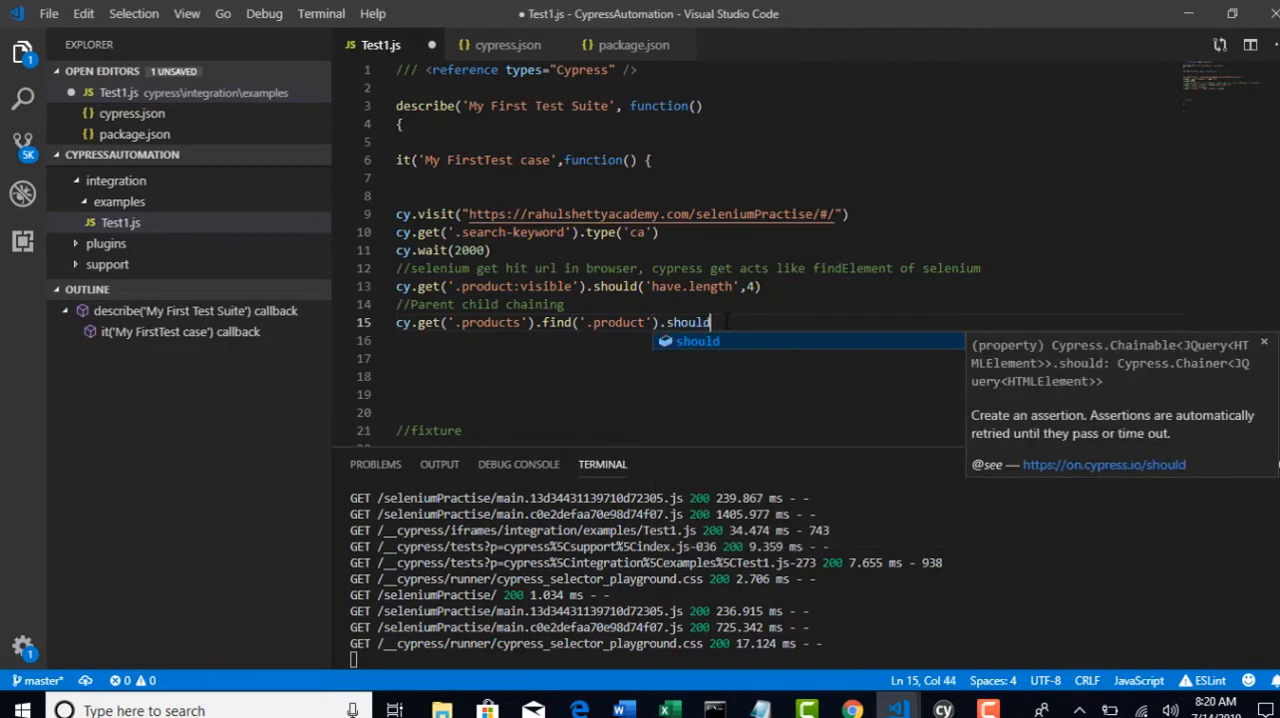
text(('have)
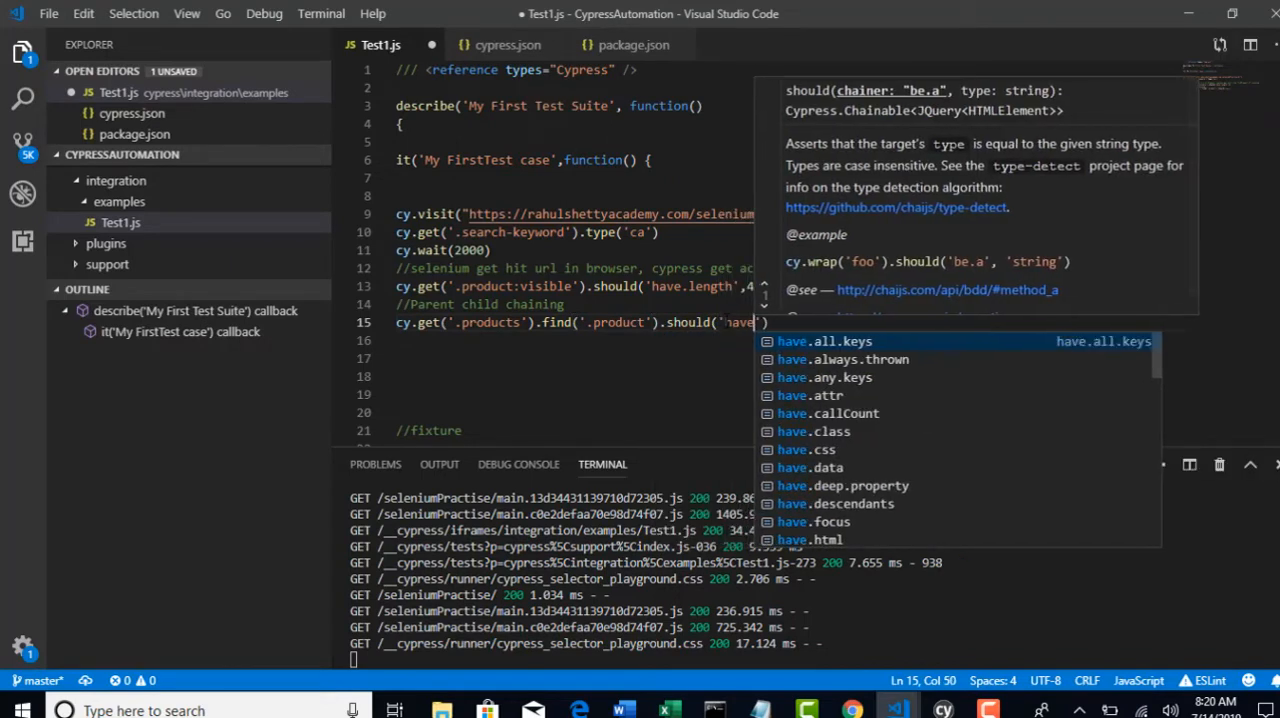
text(.leg)
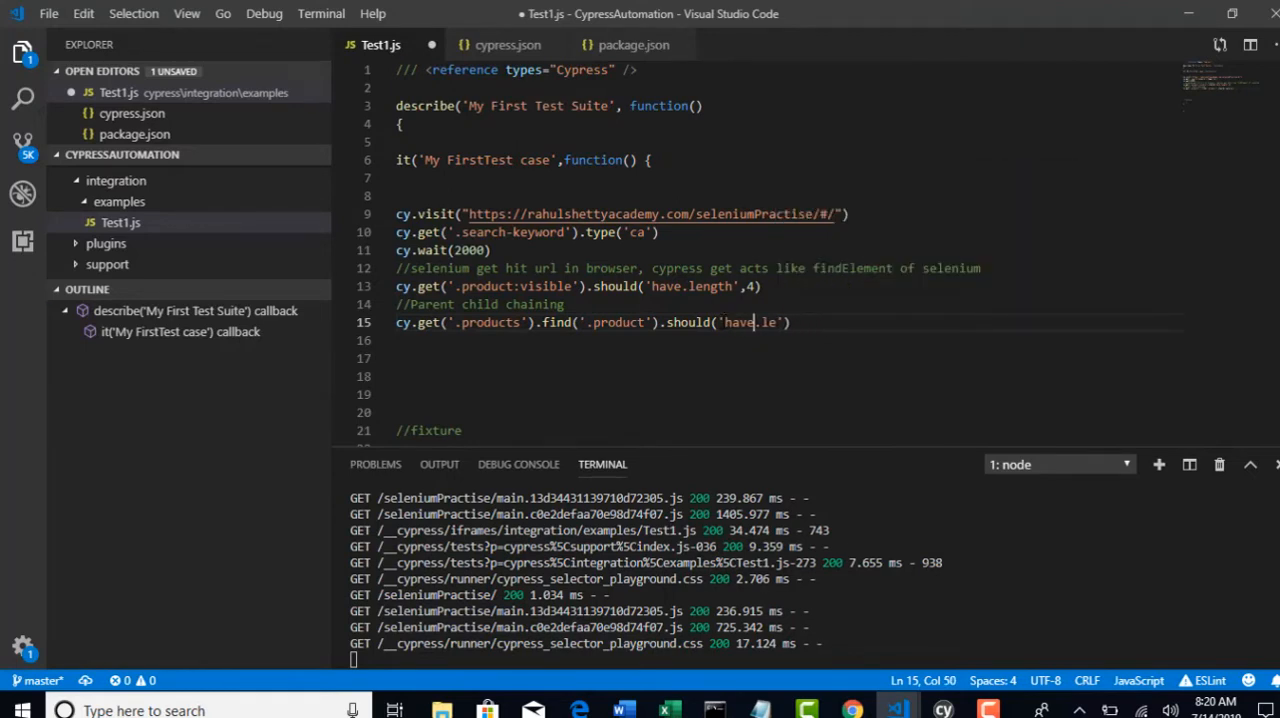
text(ngth)
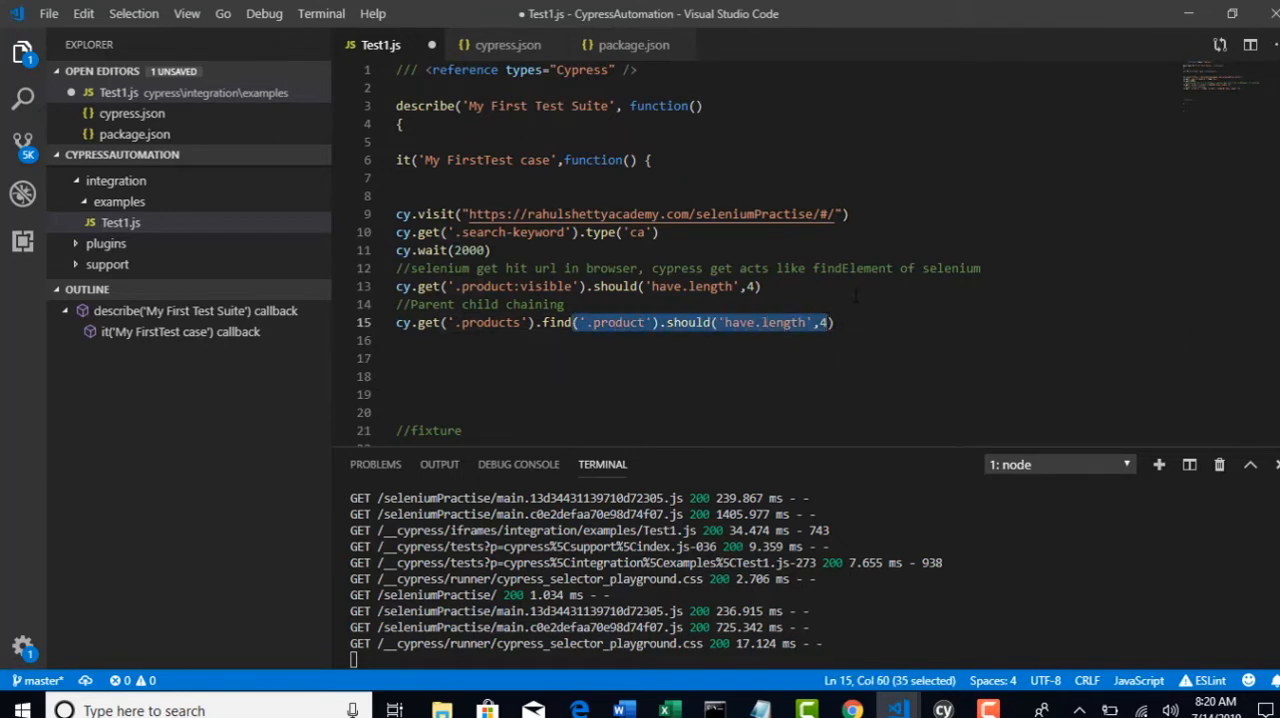
- Save Test1.js and switch over to the Cypress Test Runner
click(760, 286)
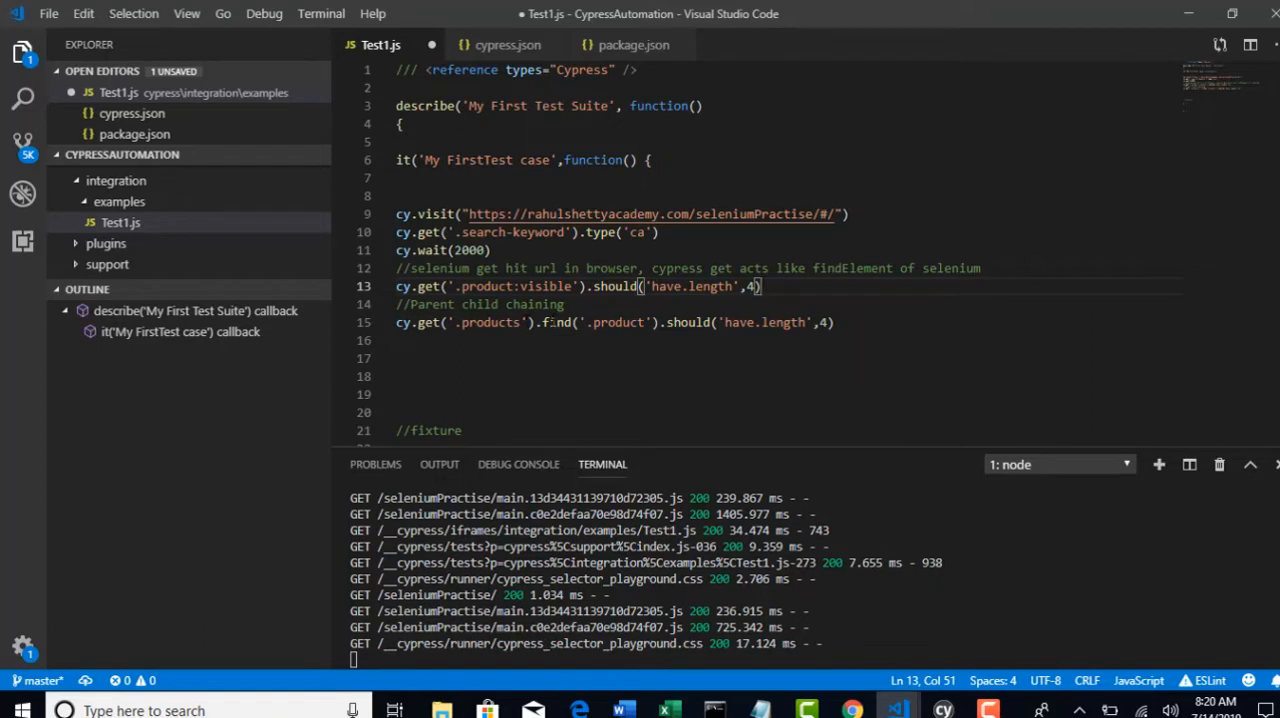
double_click(616, 322)
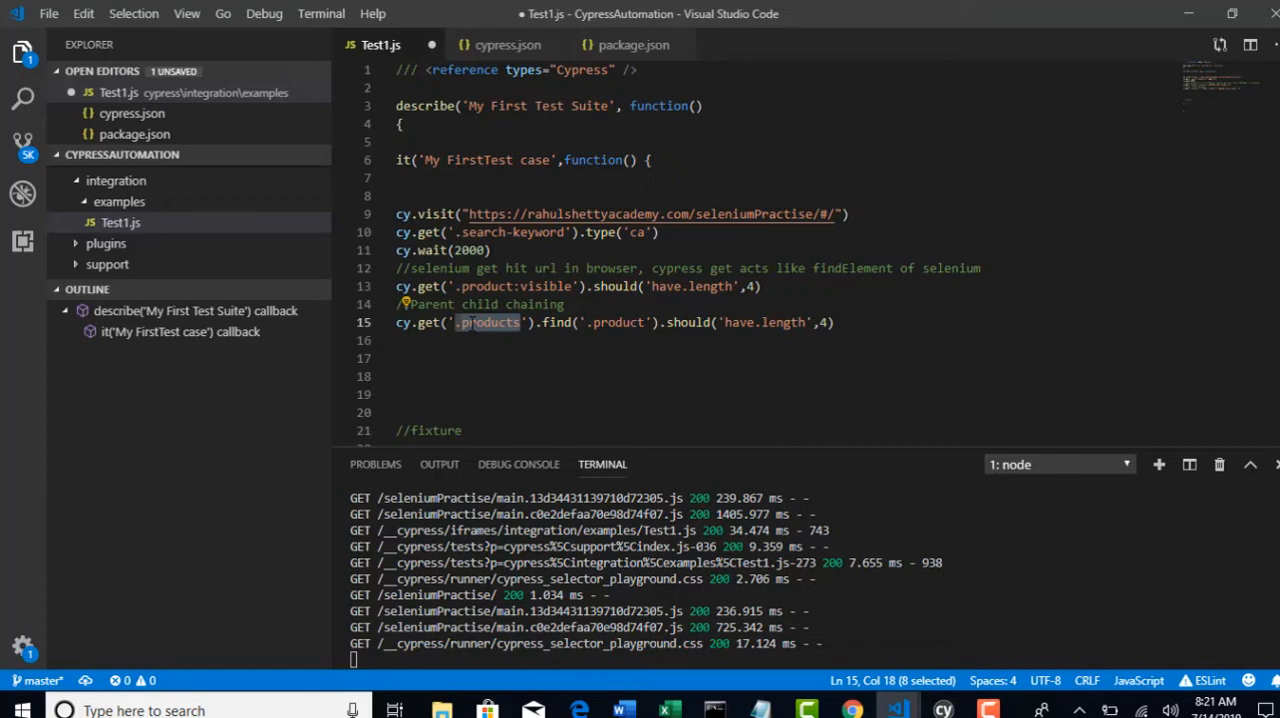
click(468, 250)
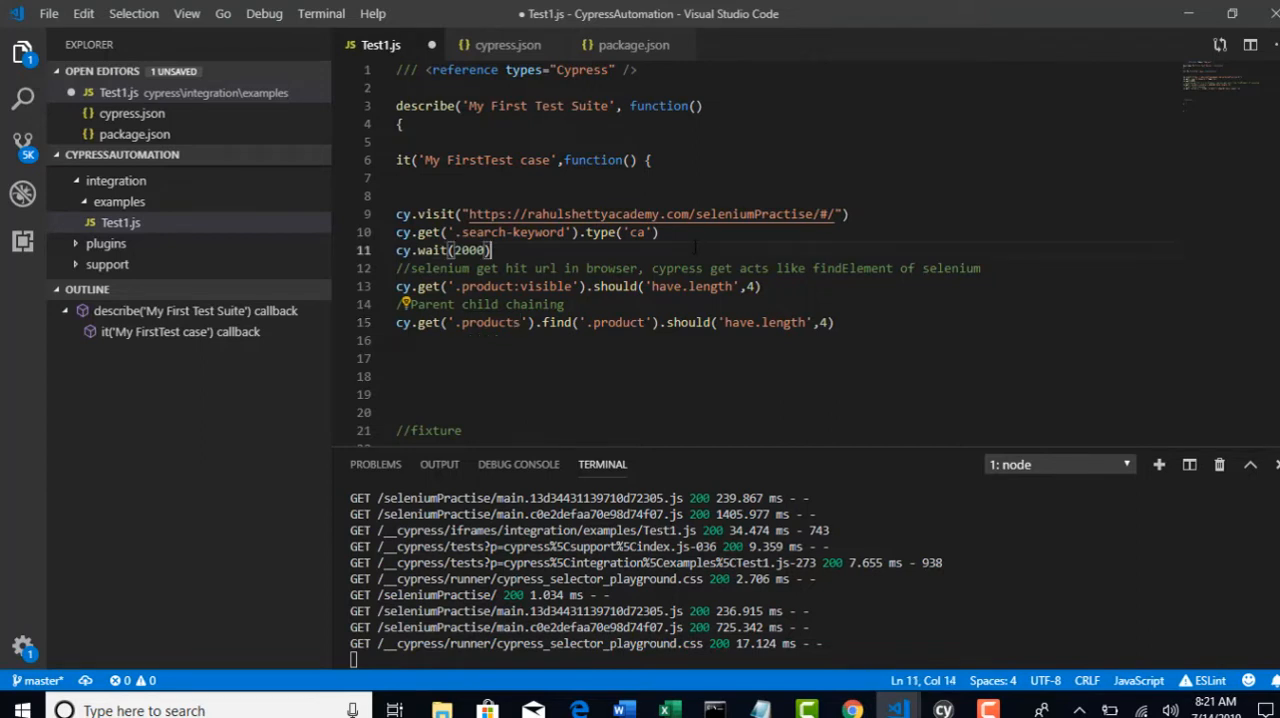
key(ctrl+s)
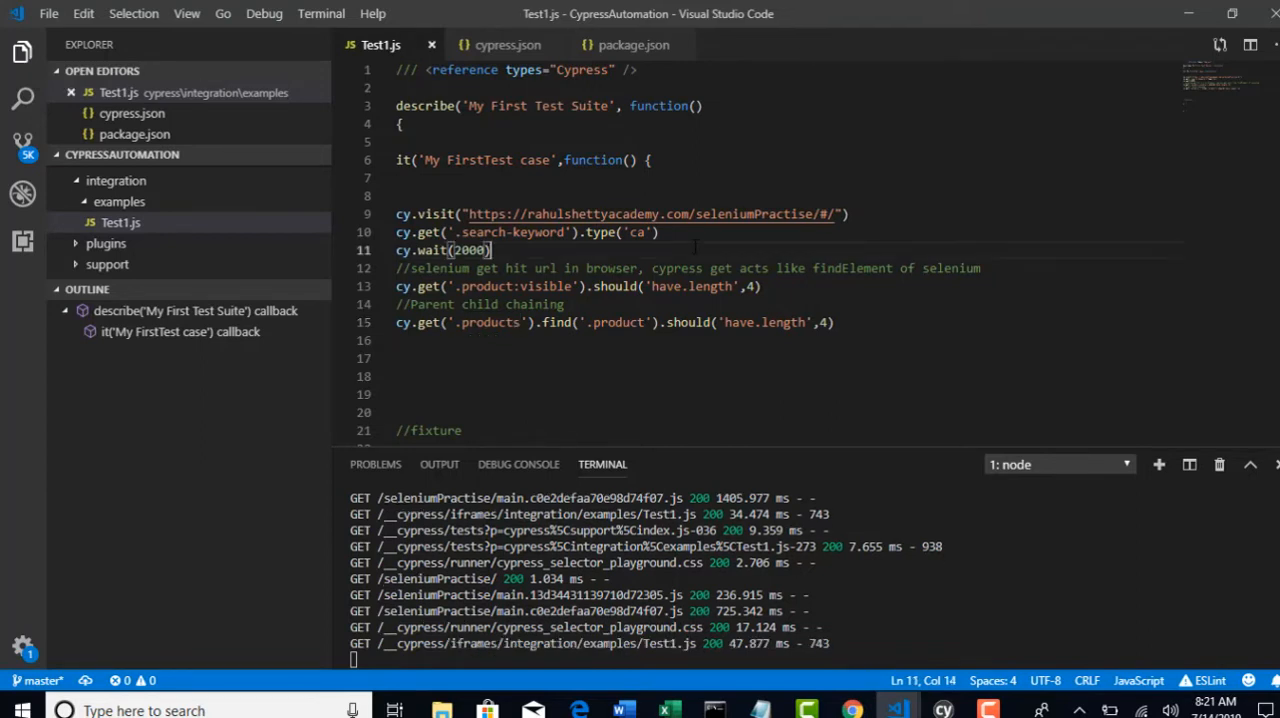
click(940, 710)
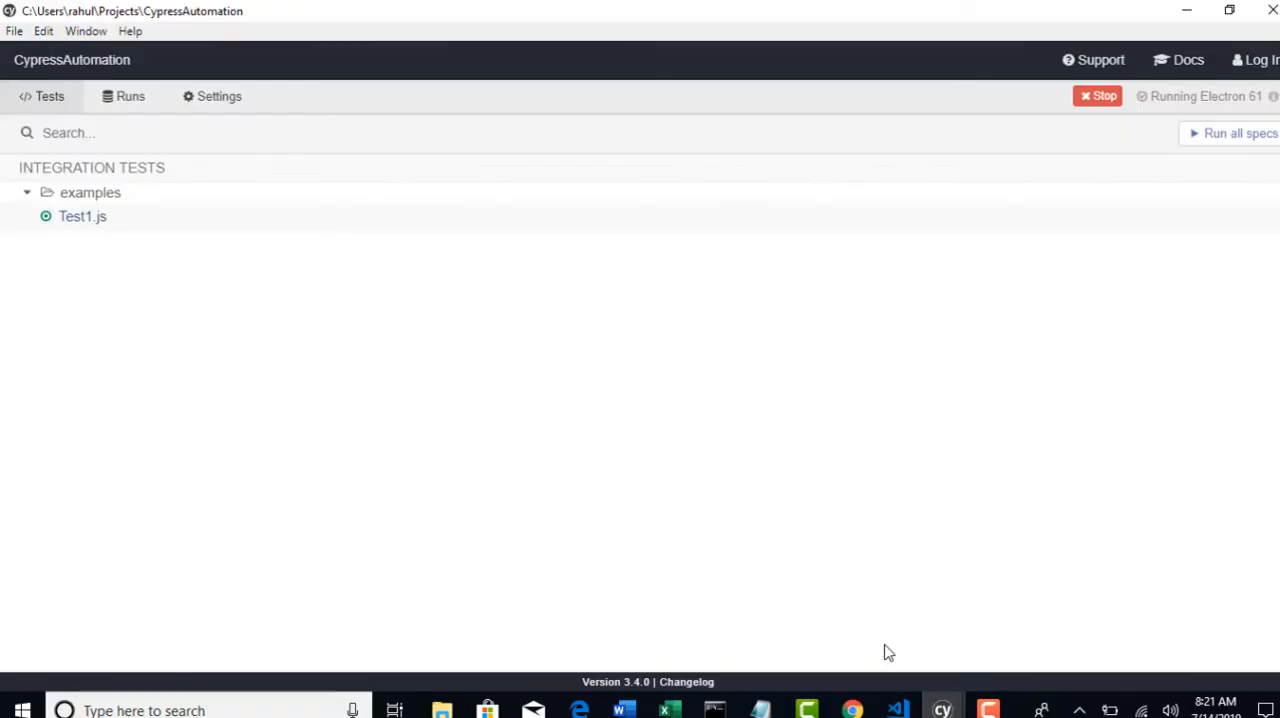
- Run Test1.js in Cypress and view the snapshot for the four-product length assertion
click(82, 216)
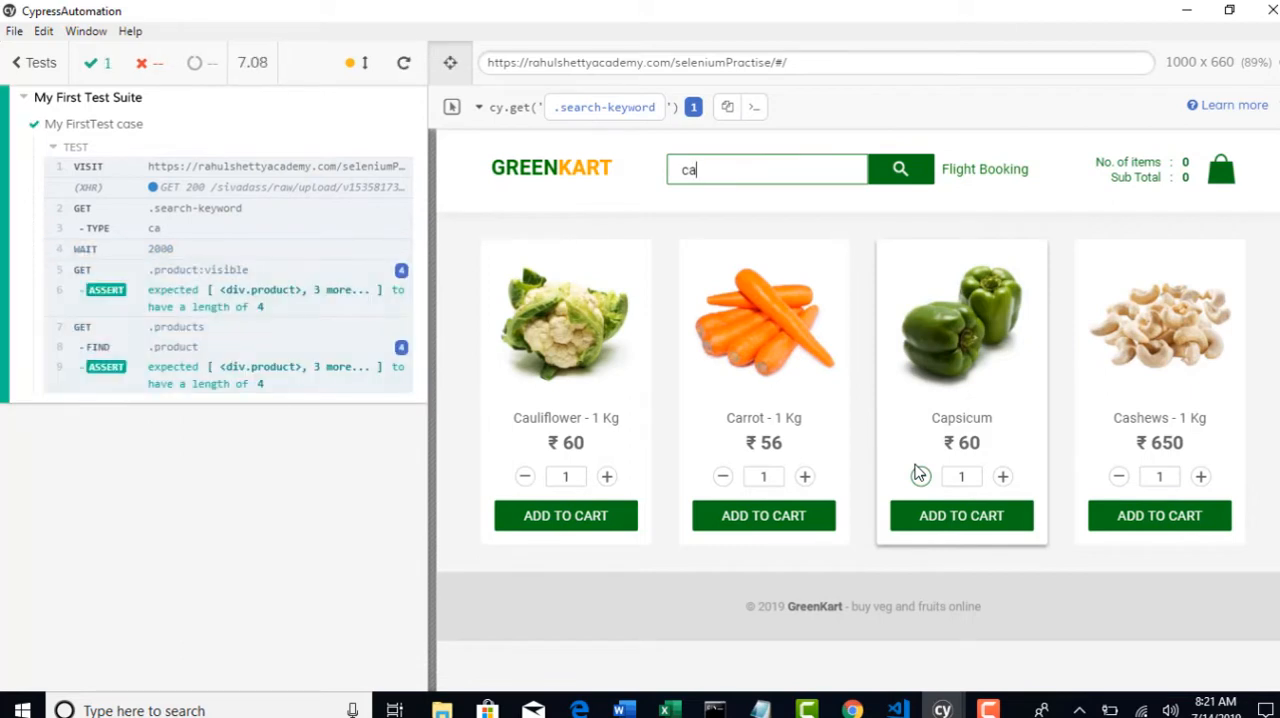
click(230, 372)
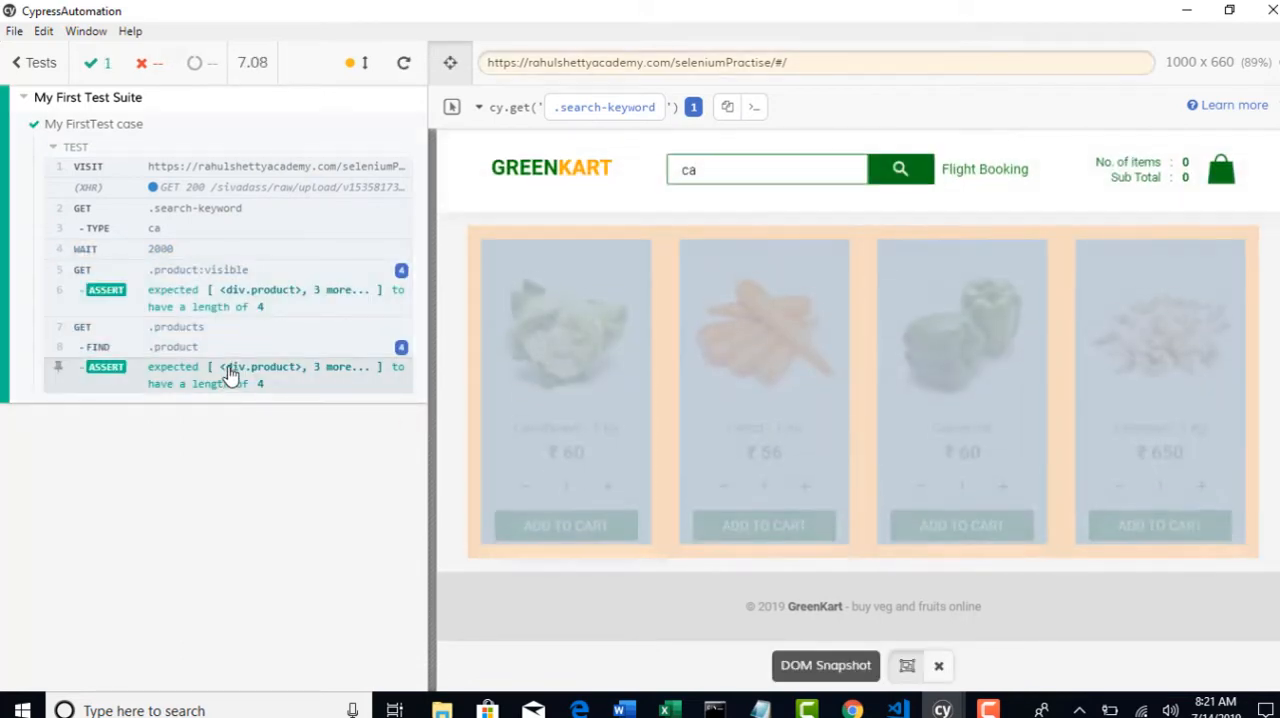
mouse_move(400, 348)
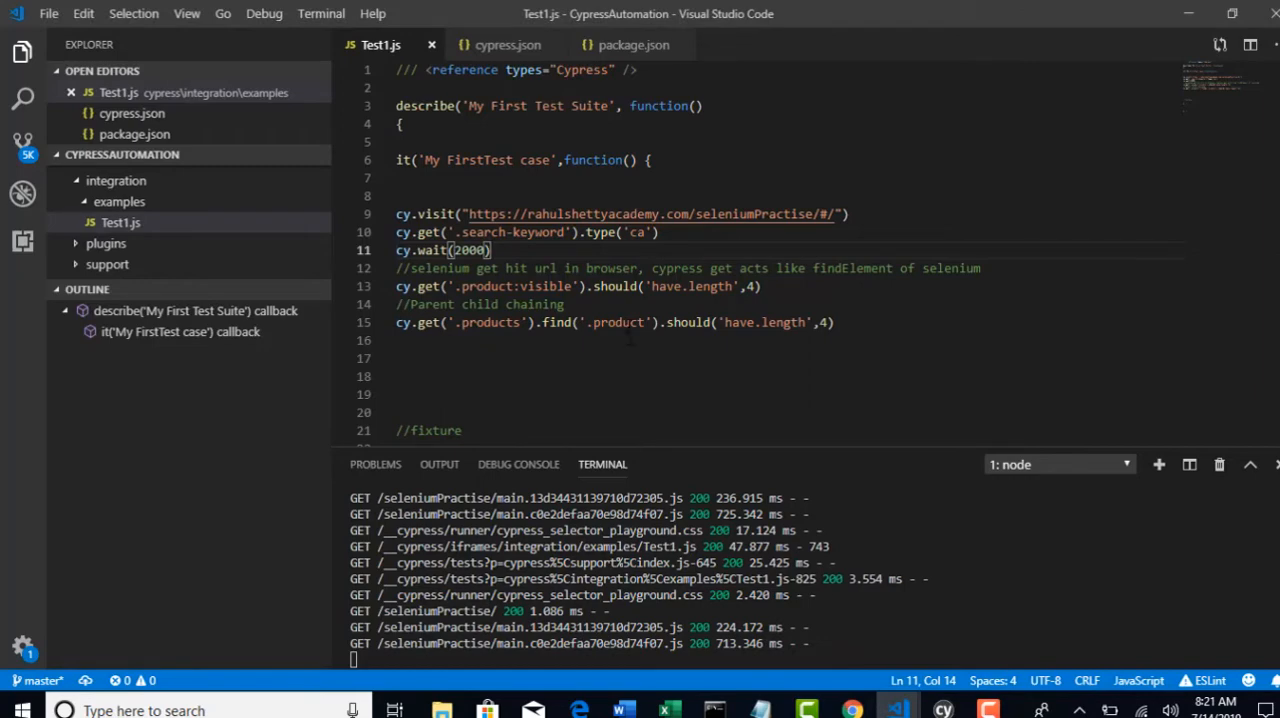
double_click(616, 322)
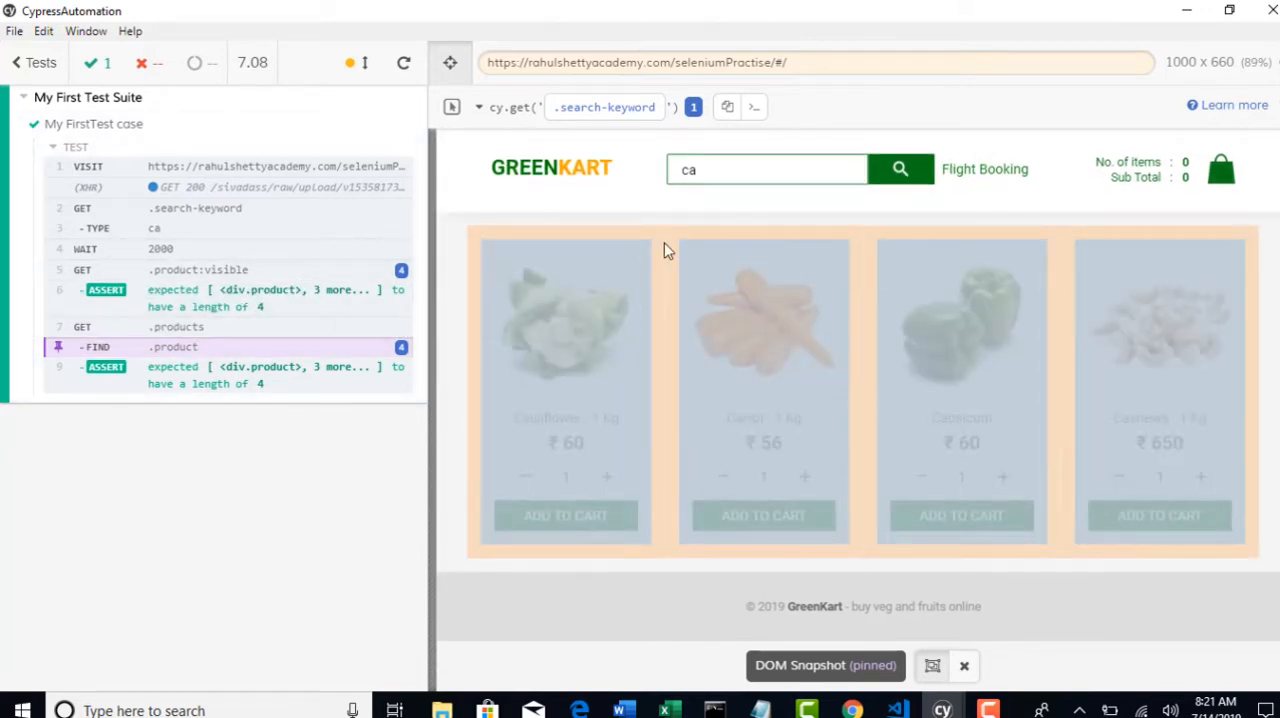
mouse_move(170, 344)
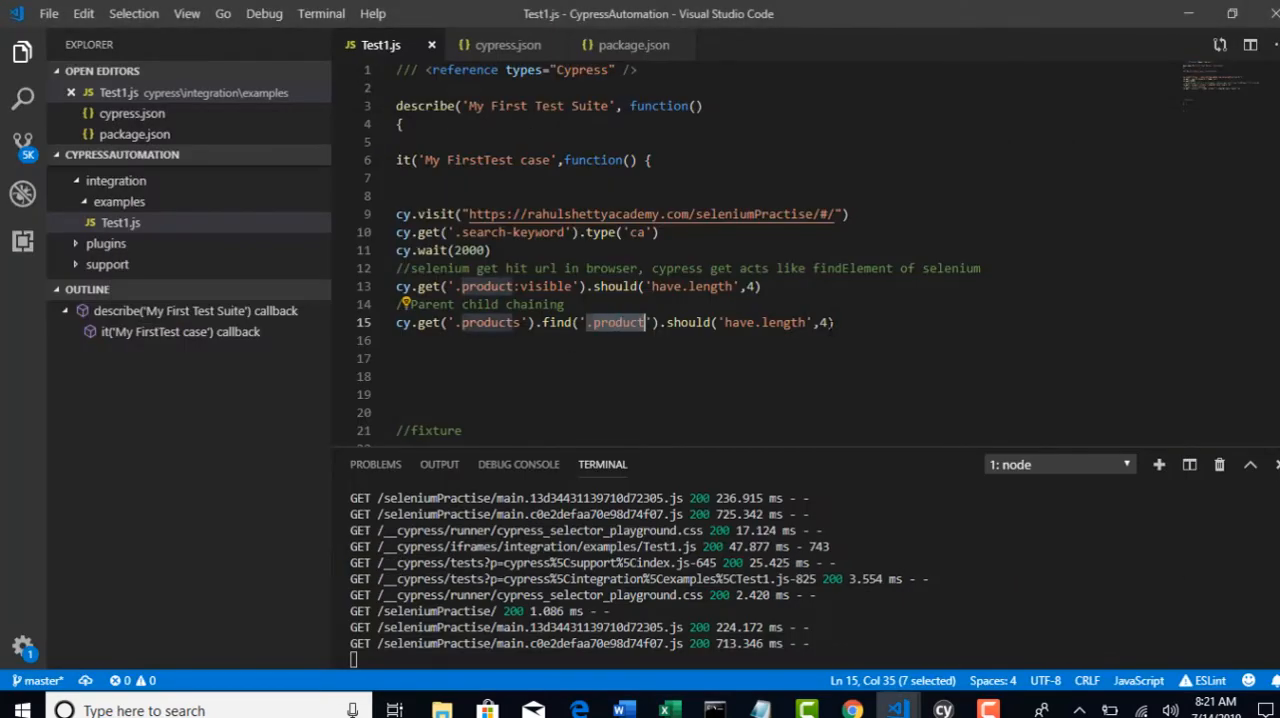
- Start a new blank line after the get/find/should chaining line 16
click(400, 322)
text(cy.get('.product').should('have.length',5))
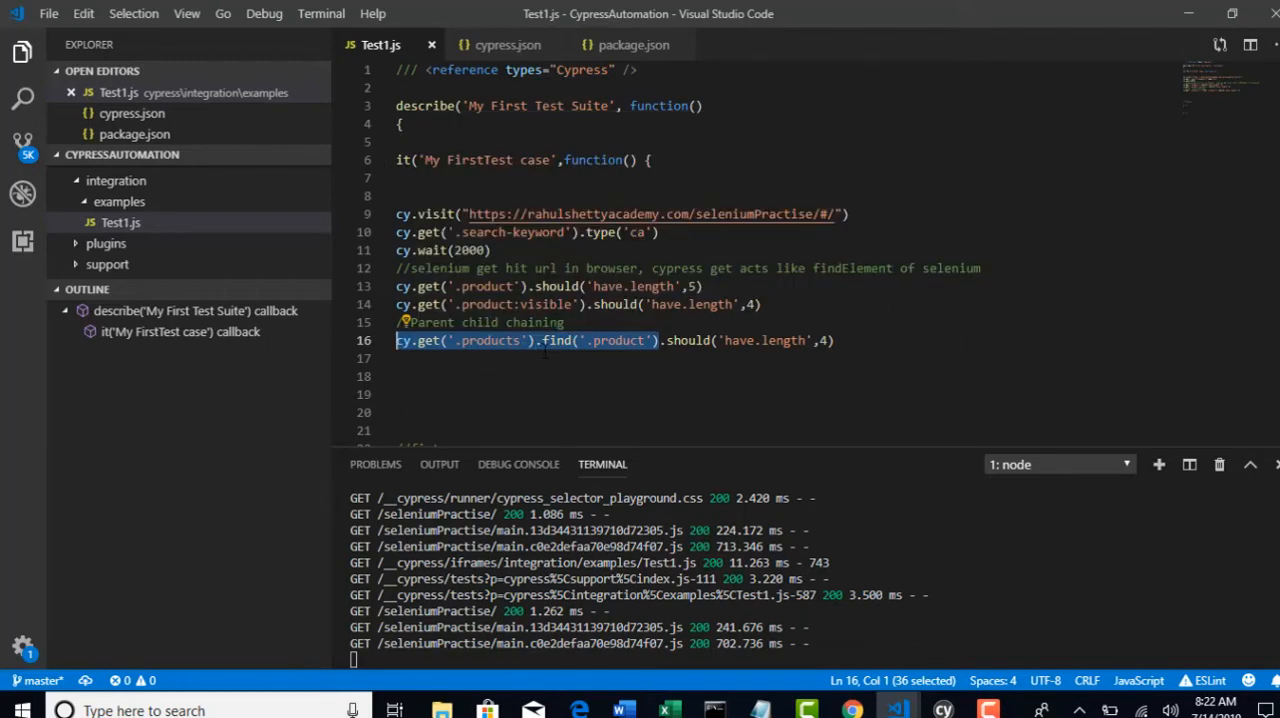
click(836, 340)
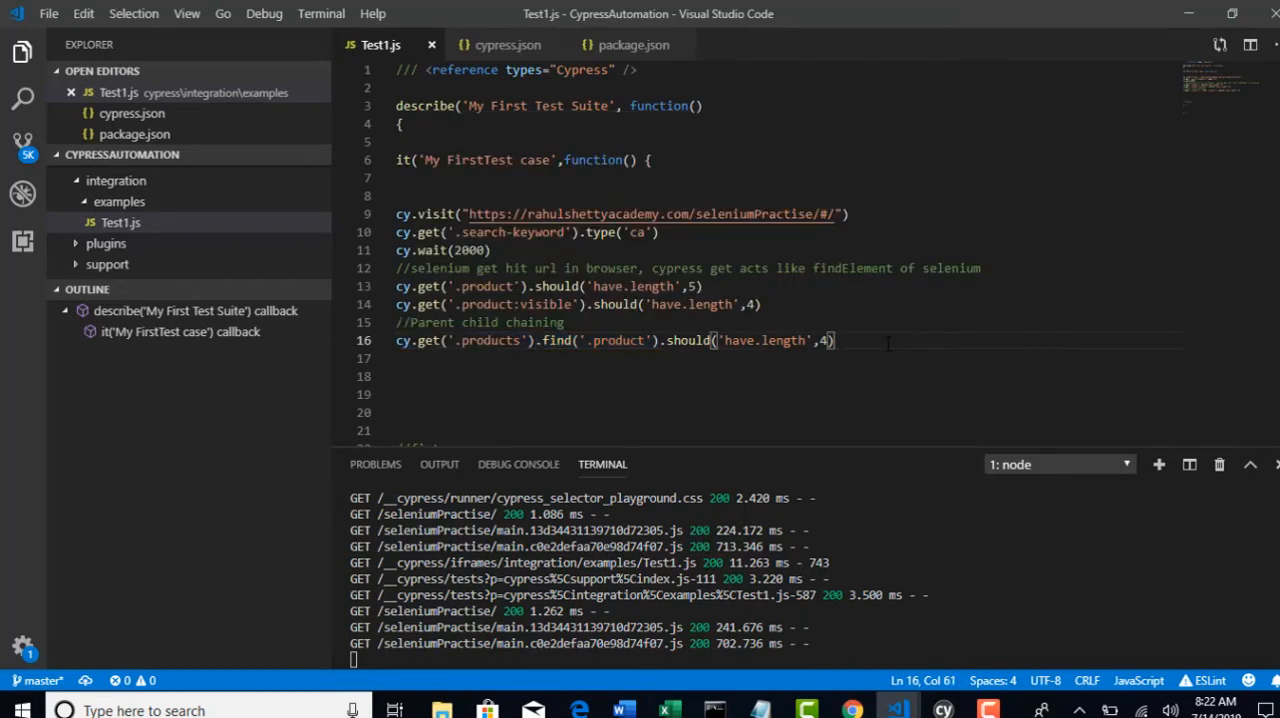
key(Return)
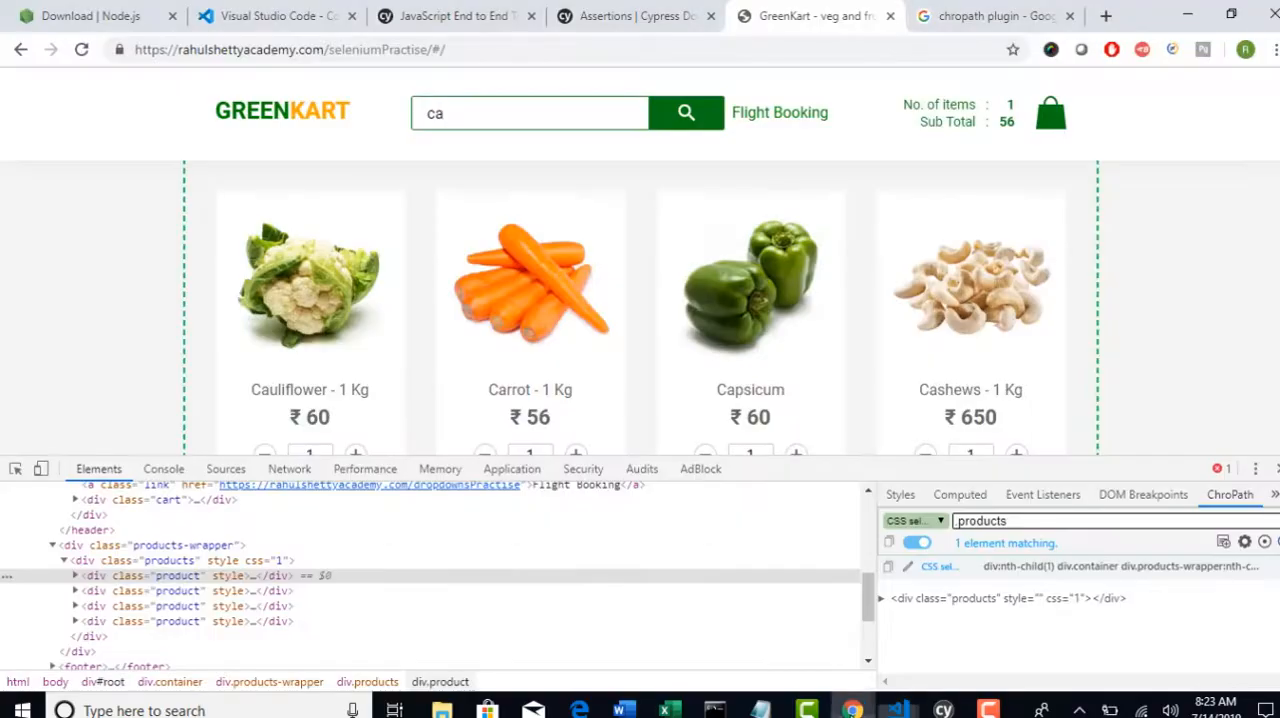
scroll(down, 3)
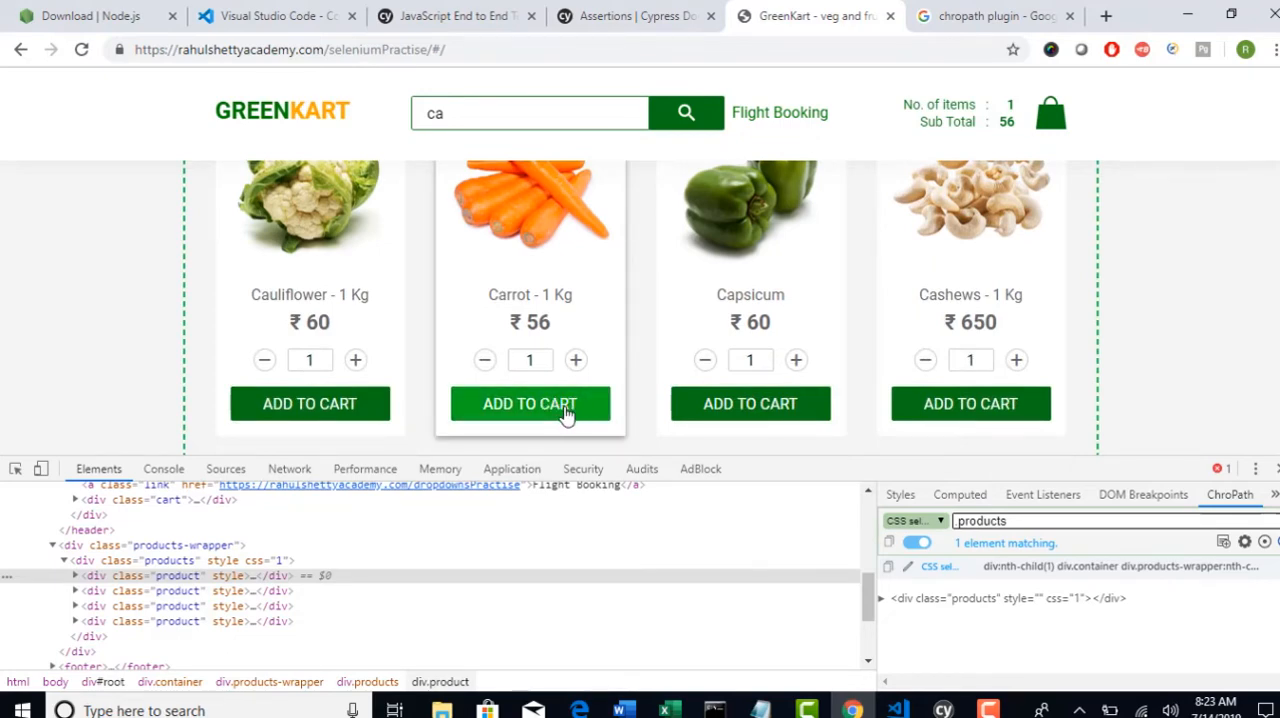
click(896, 710)
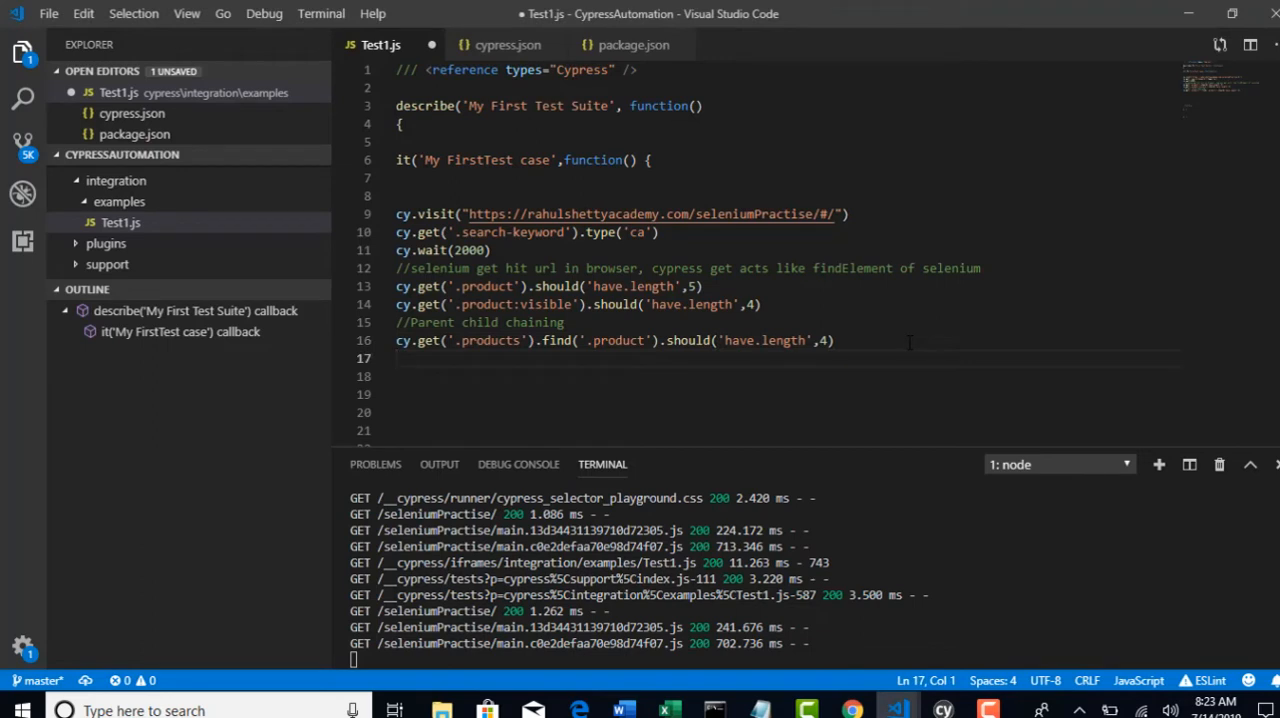
- Write cy.get('.products').find('.product').eq(2) on line 18
click(398, 358)
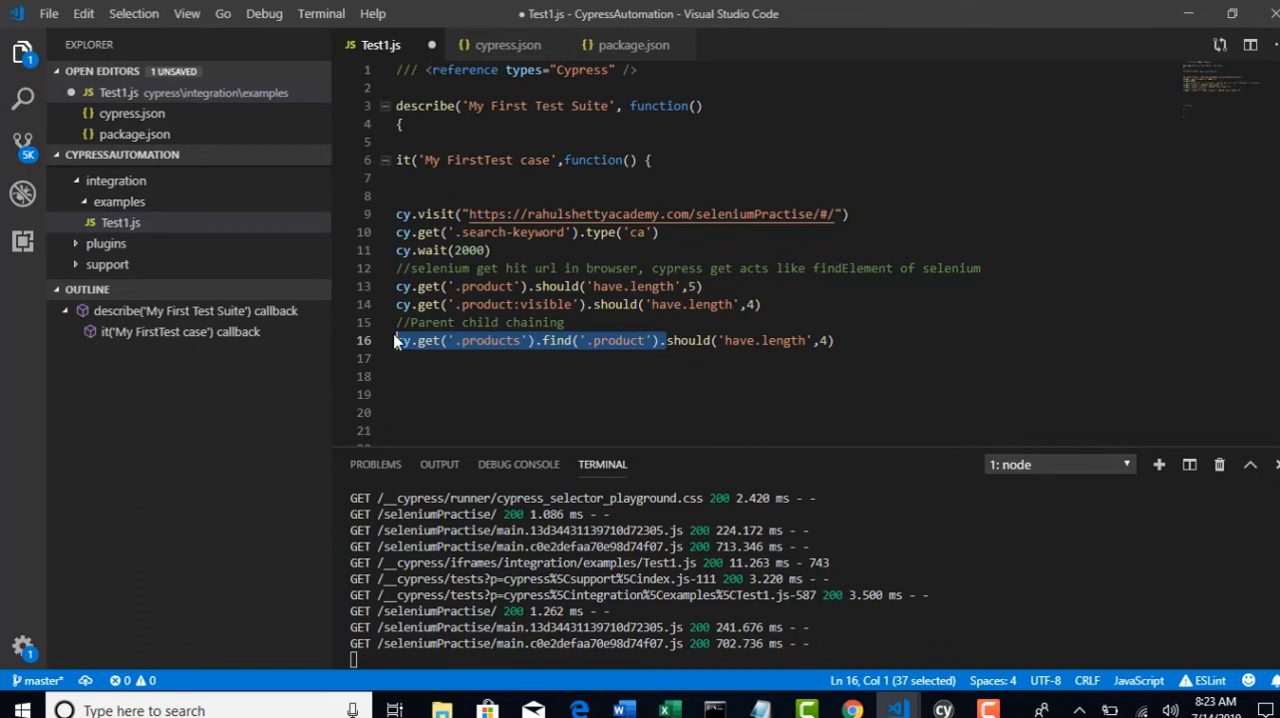
click(436, 376)
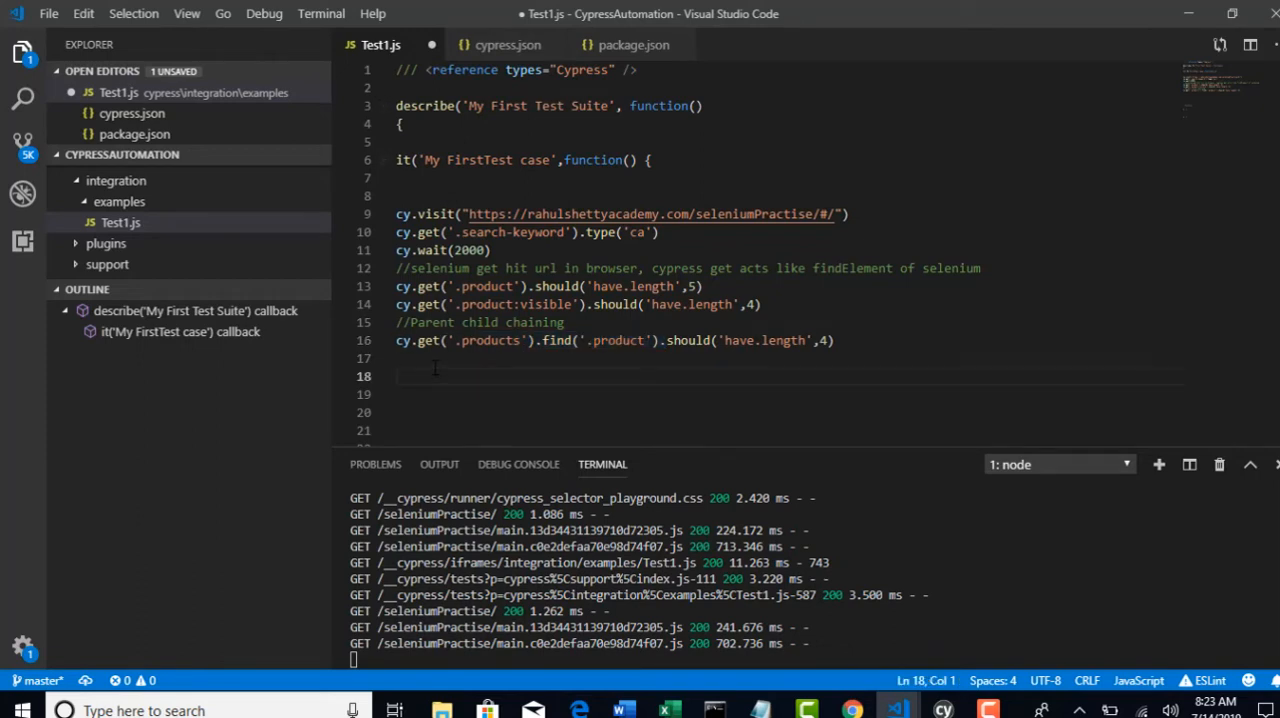
text(cy.get('.products').find('.product').)
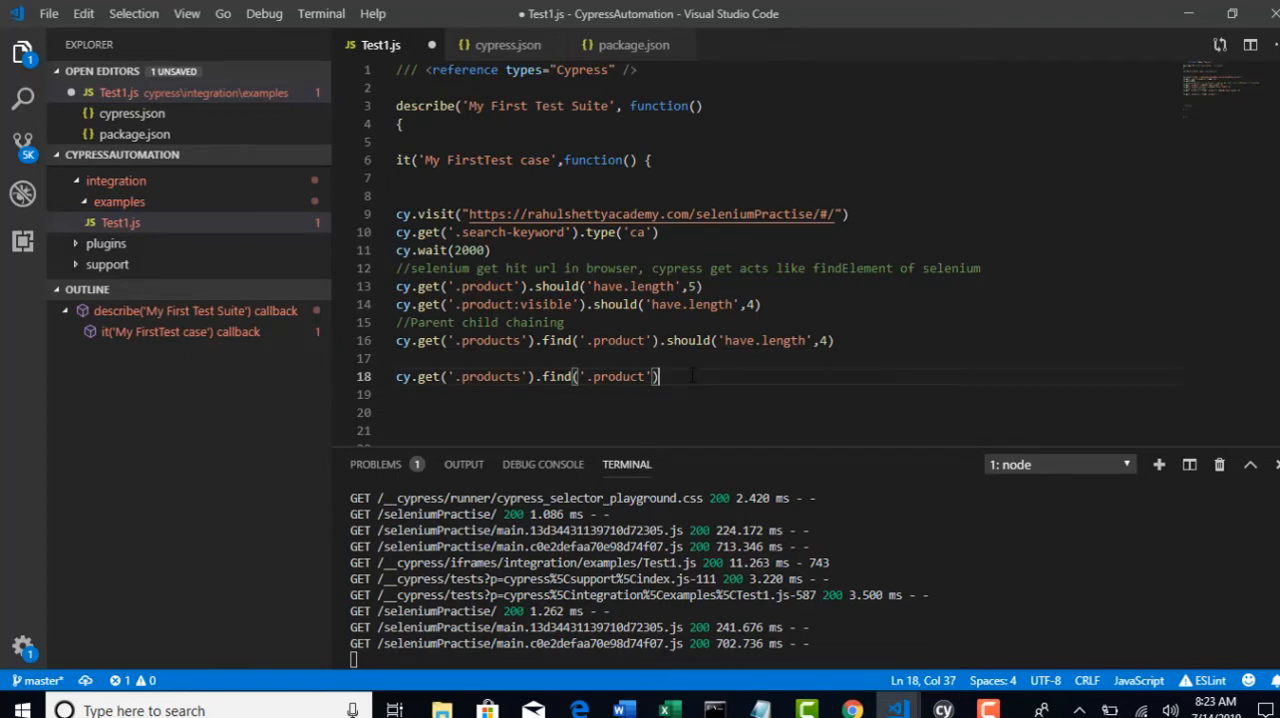
text(.)
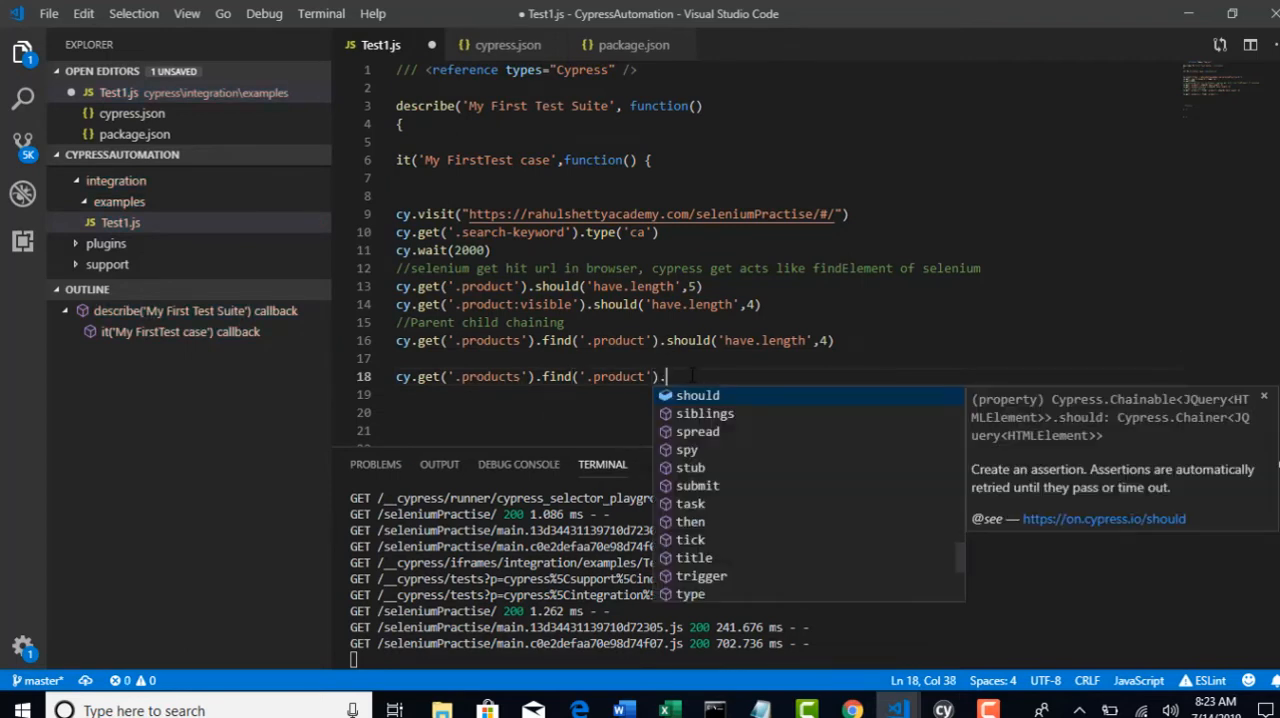
text(eq)
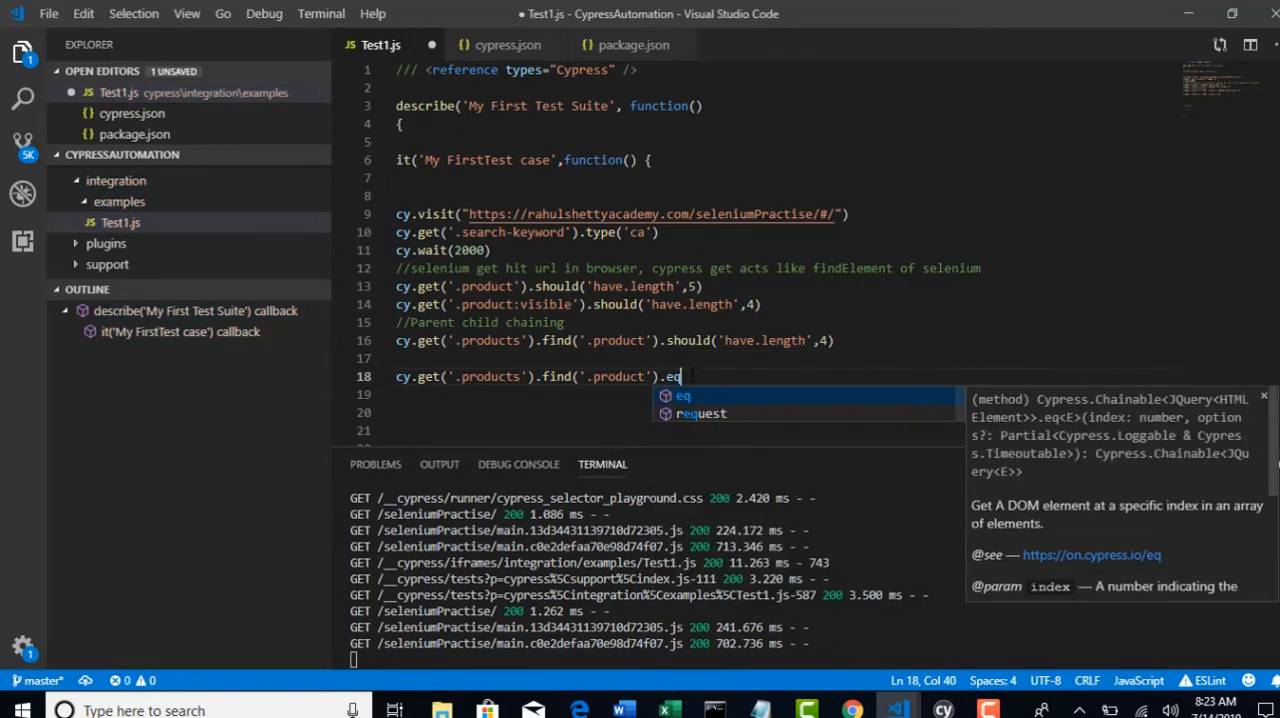
mouse_move(700, 410)
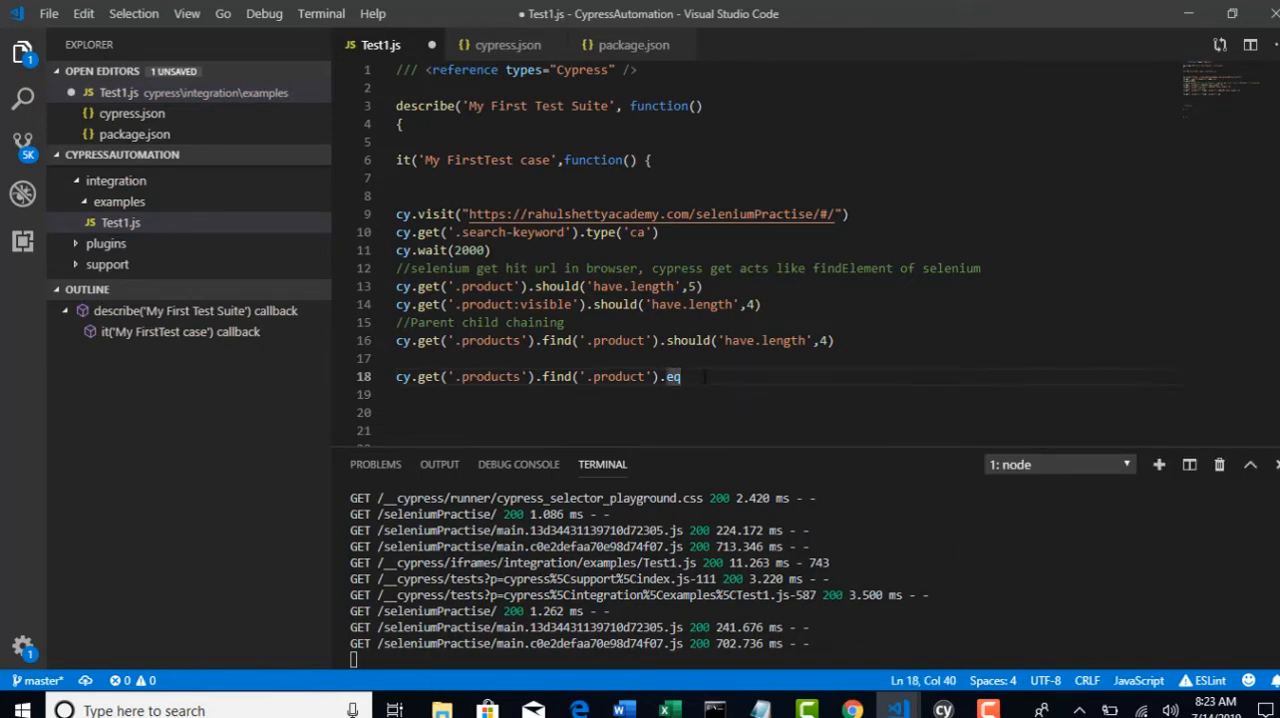
text(())
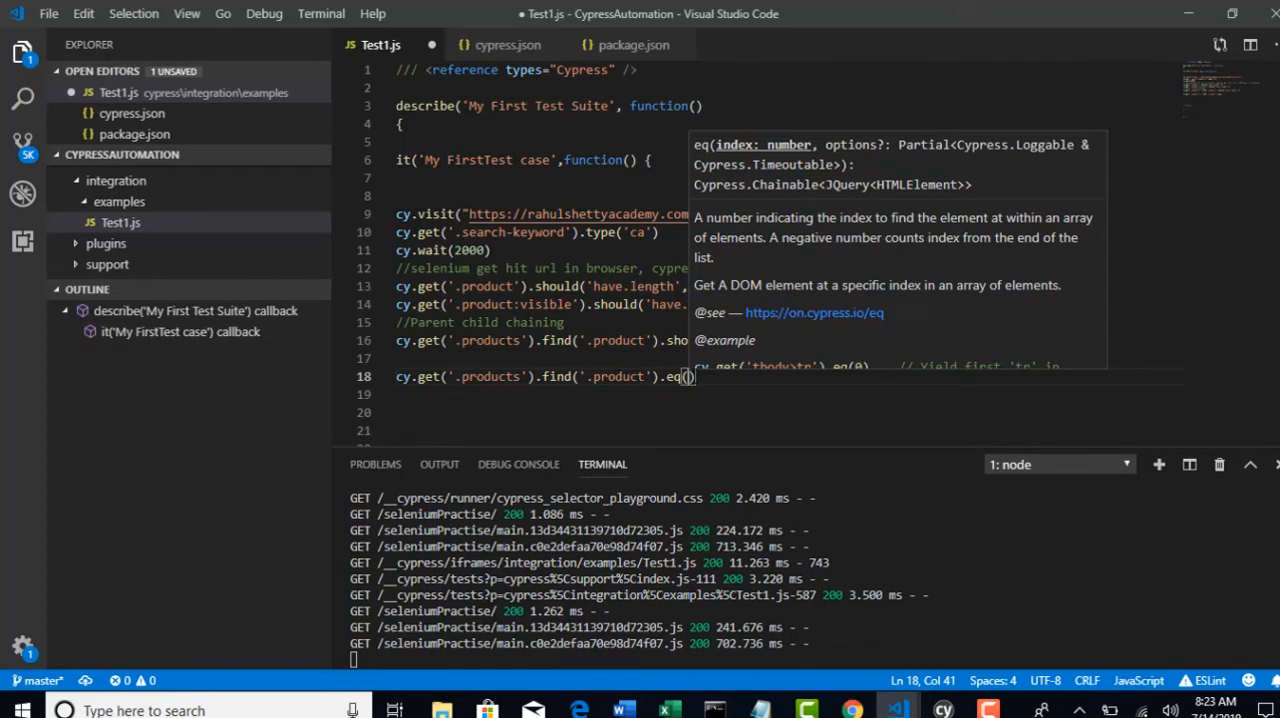
text(2)
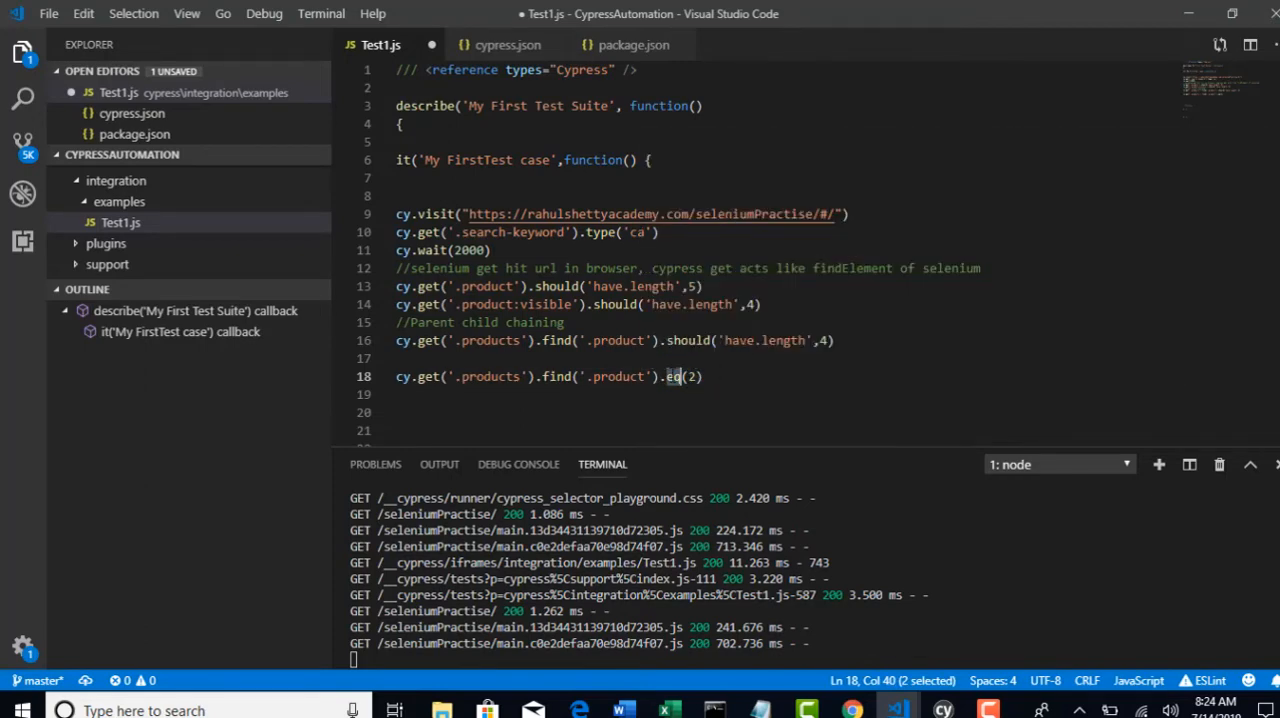
mouse_move(672, 376)
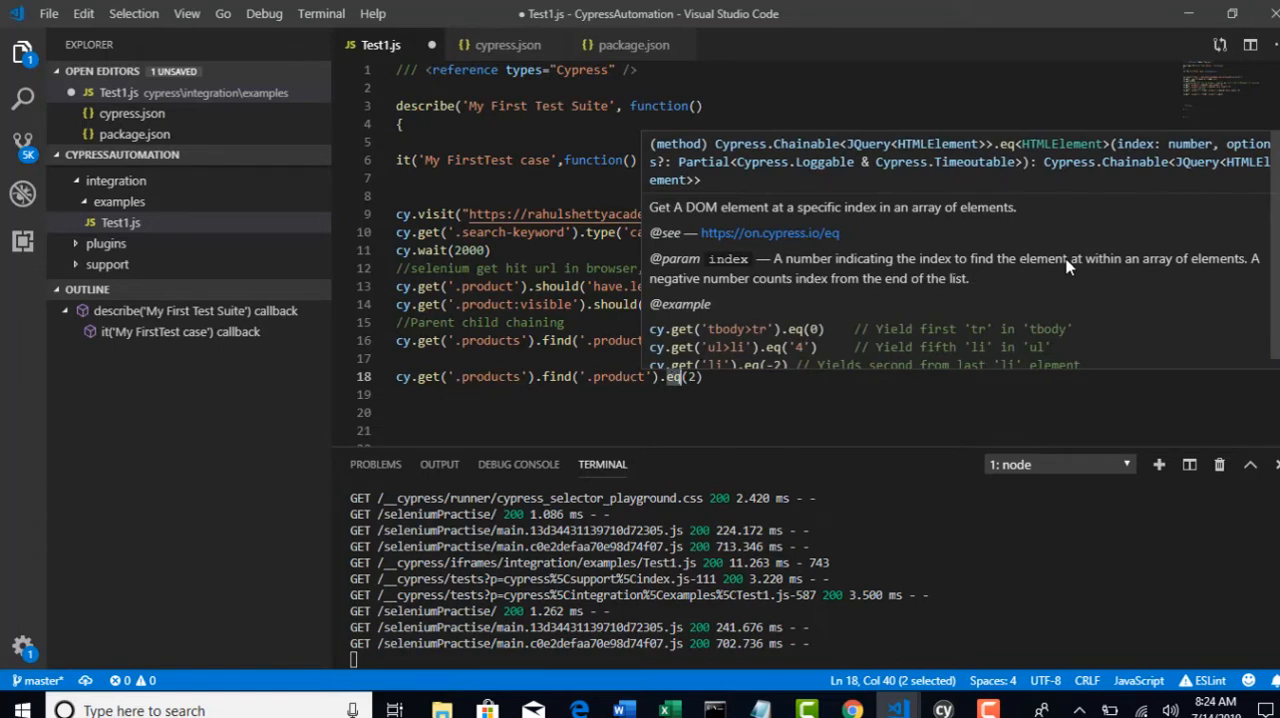
mouse_move(778, 350)
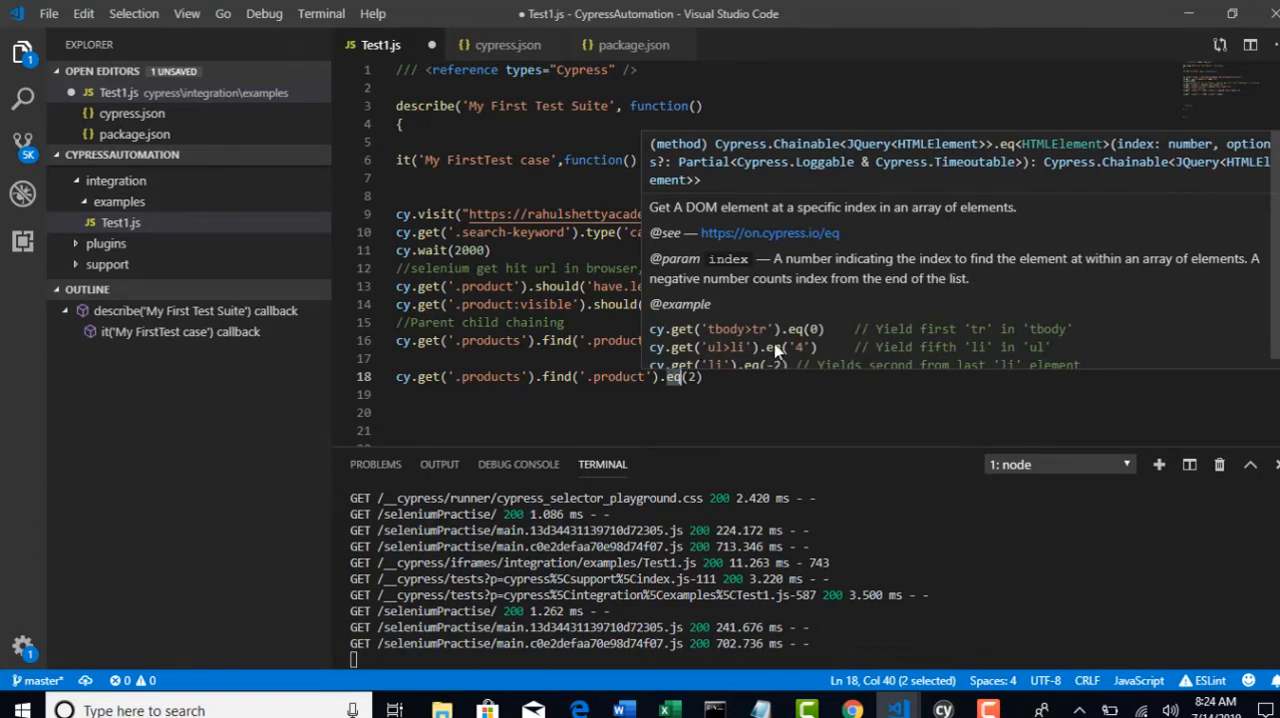
mouse_move(800, 348)
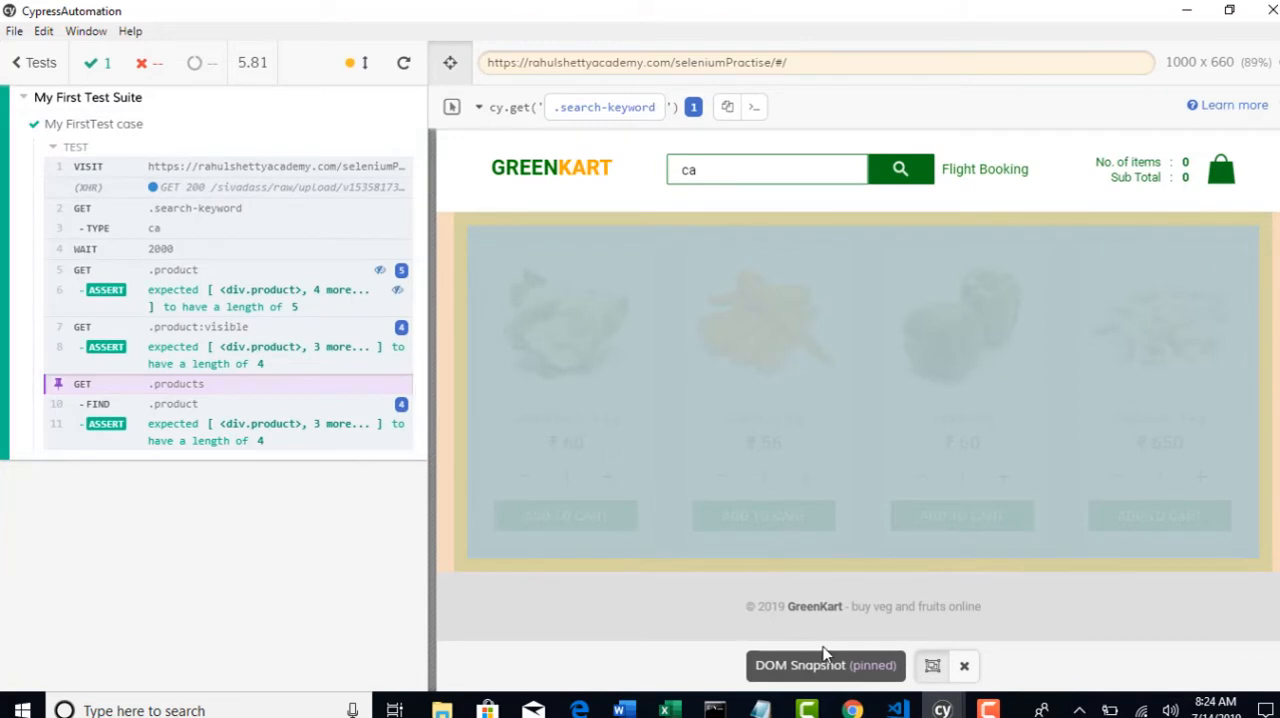
click(932, 664)
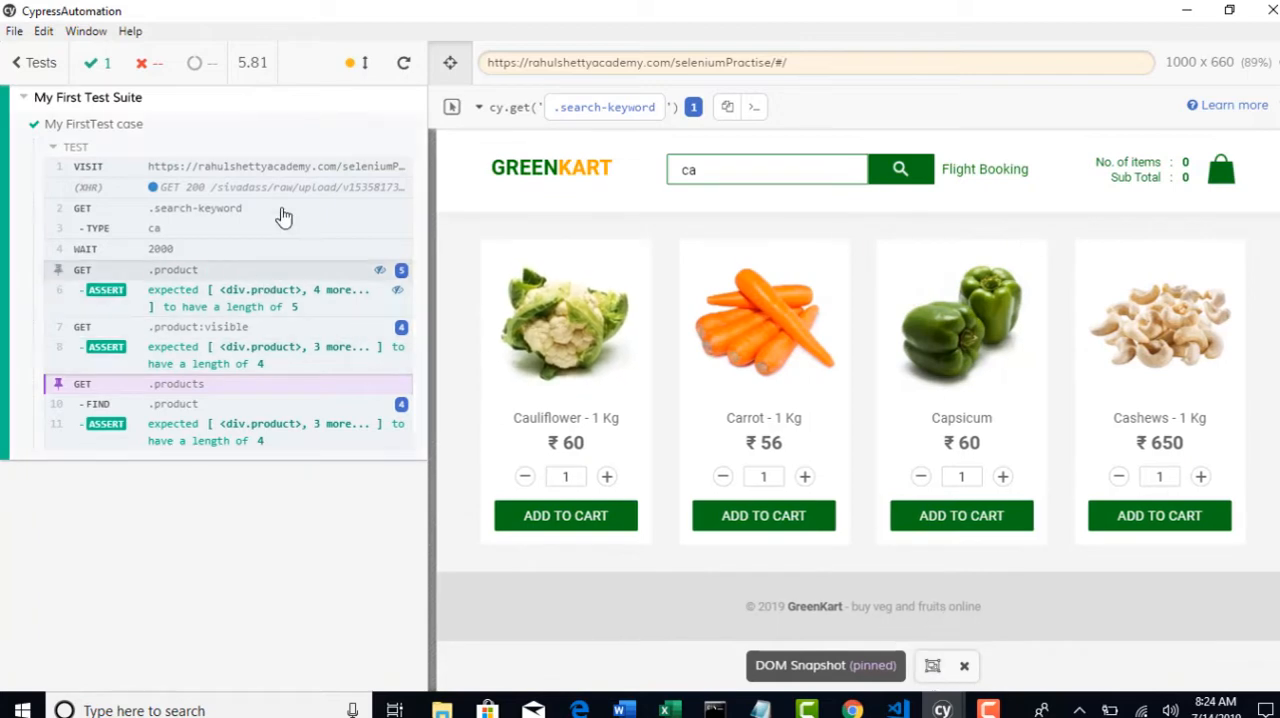
mouse_move(800, 304)
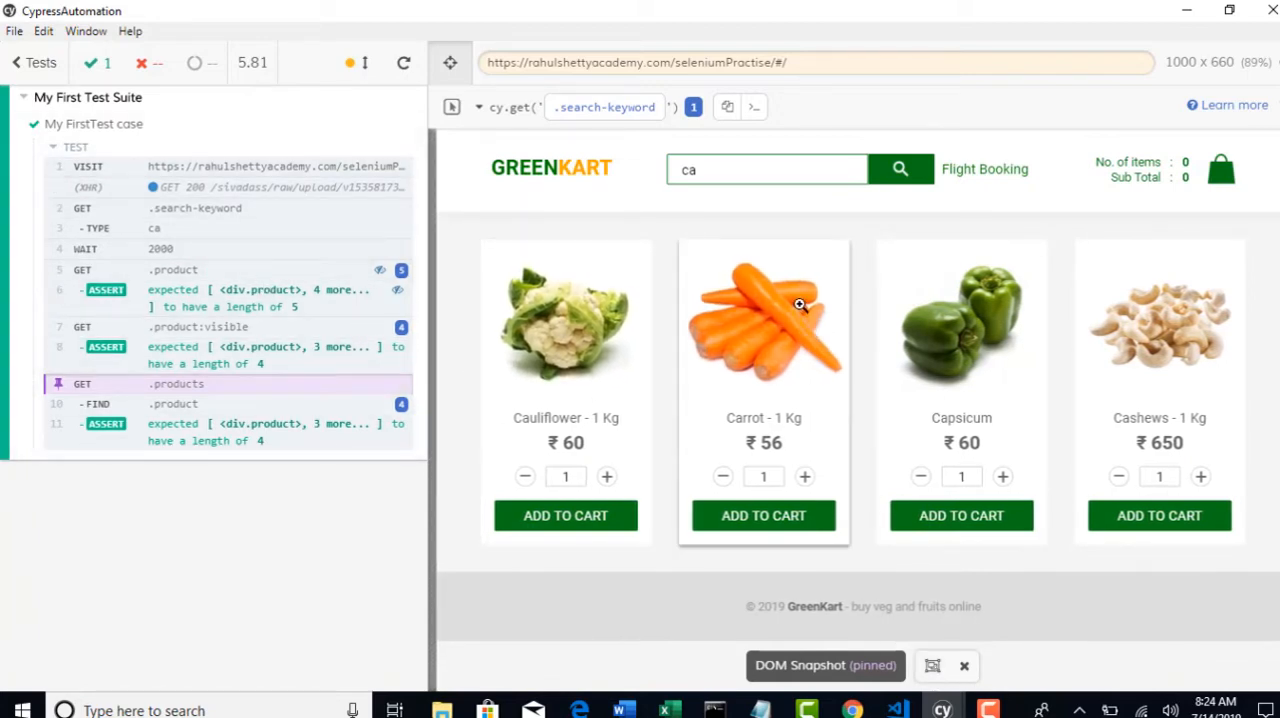
mouse_move(866, 518)
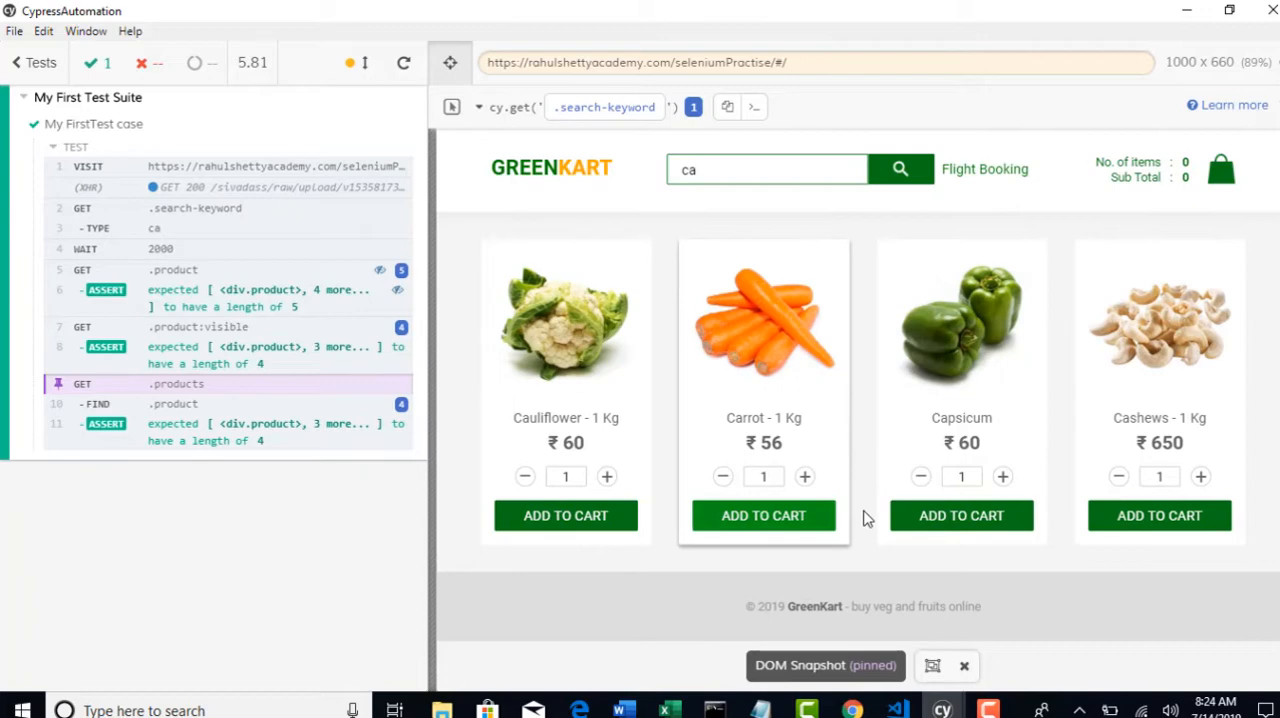
mouse_move(884, 548)
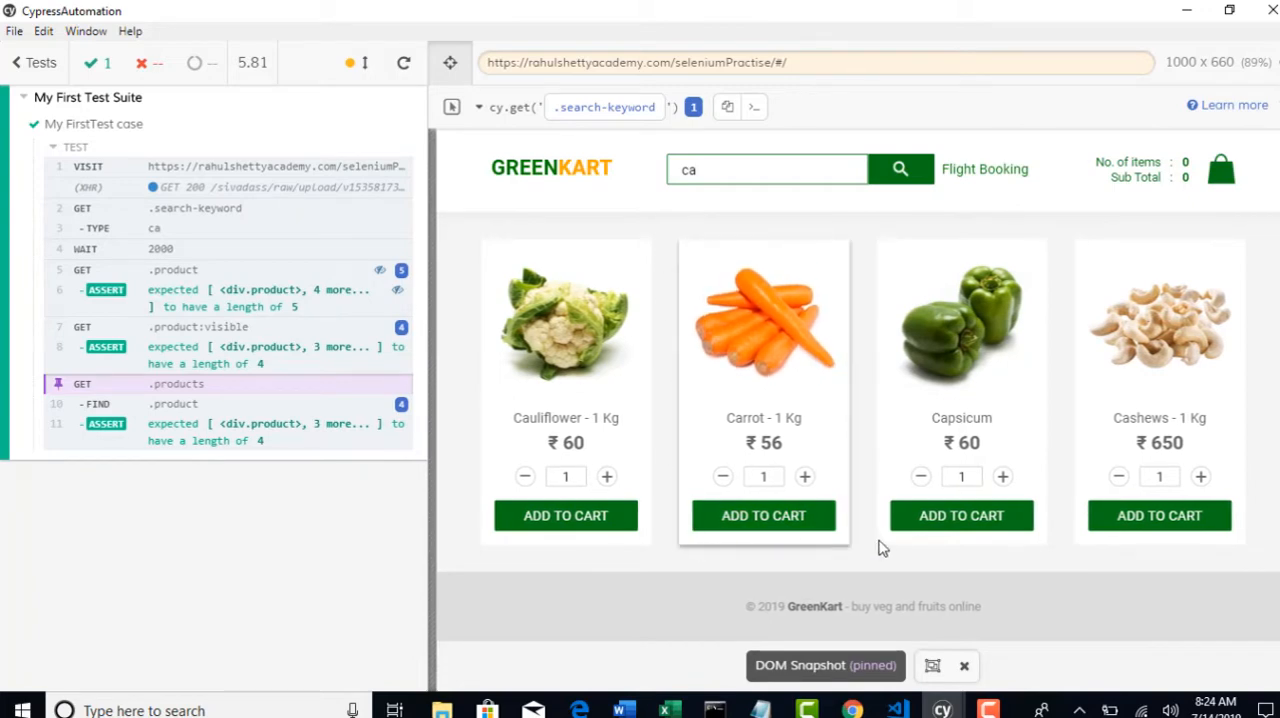
mouse_move(780, 516)
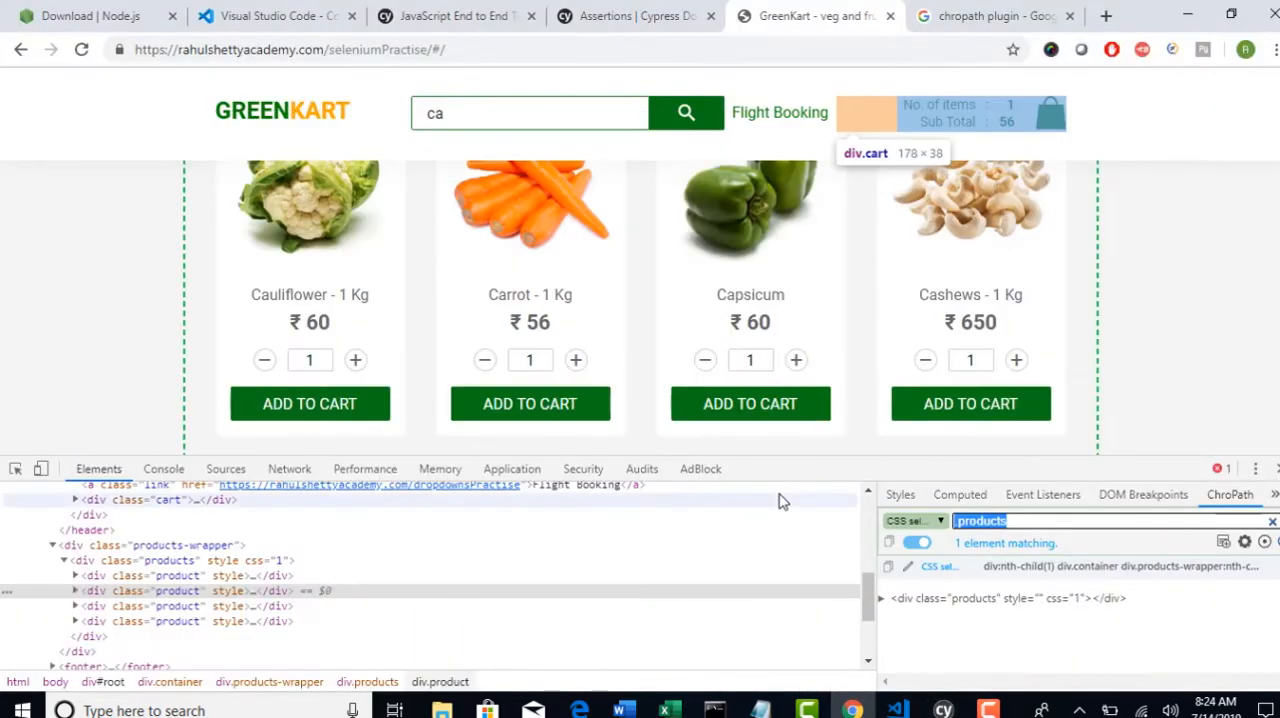
mouse_move(896, 710)
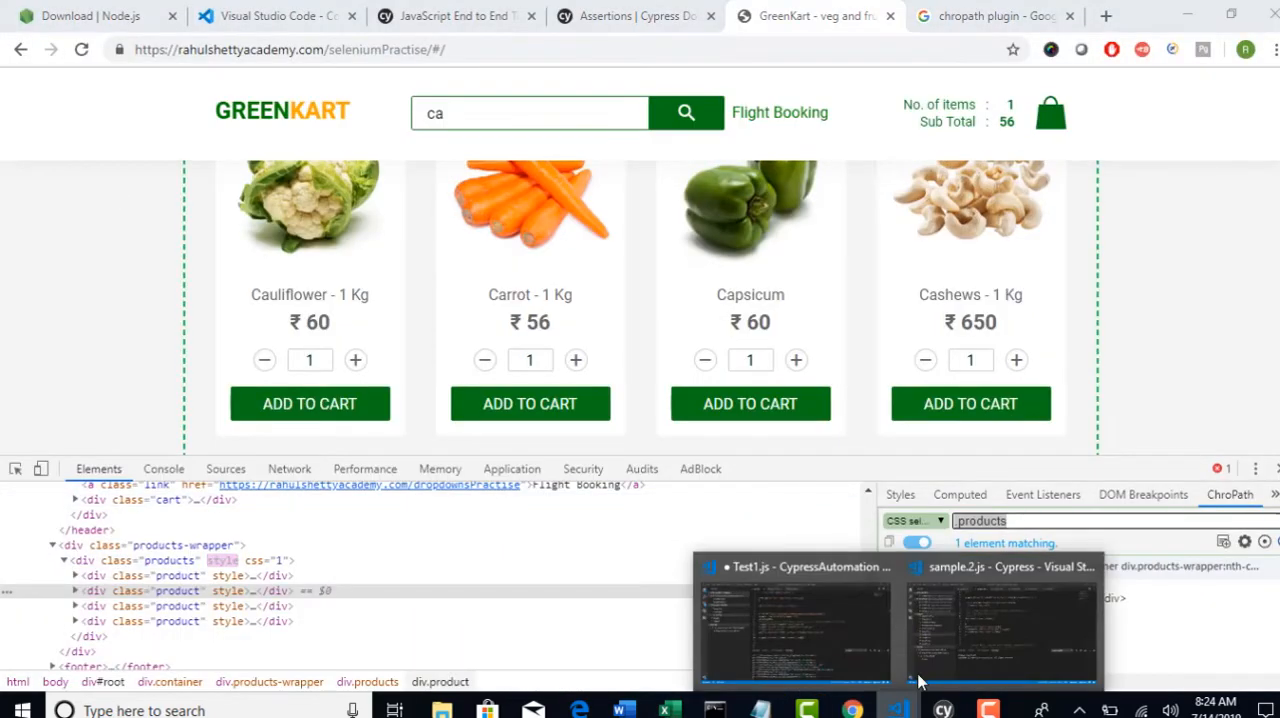
- Bring the Test1.js Visual Studio Code window back to the front
click(1000, 620)
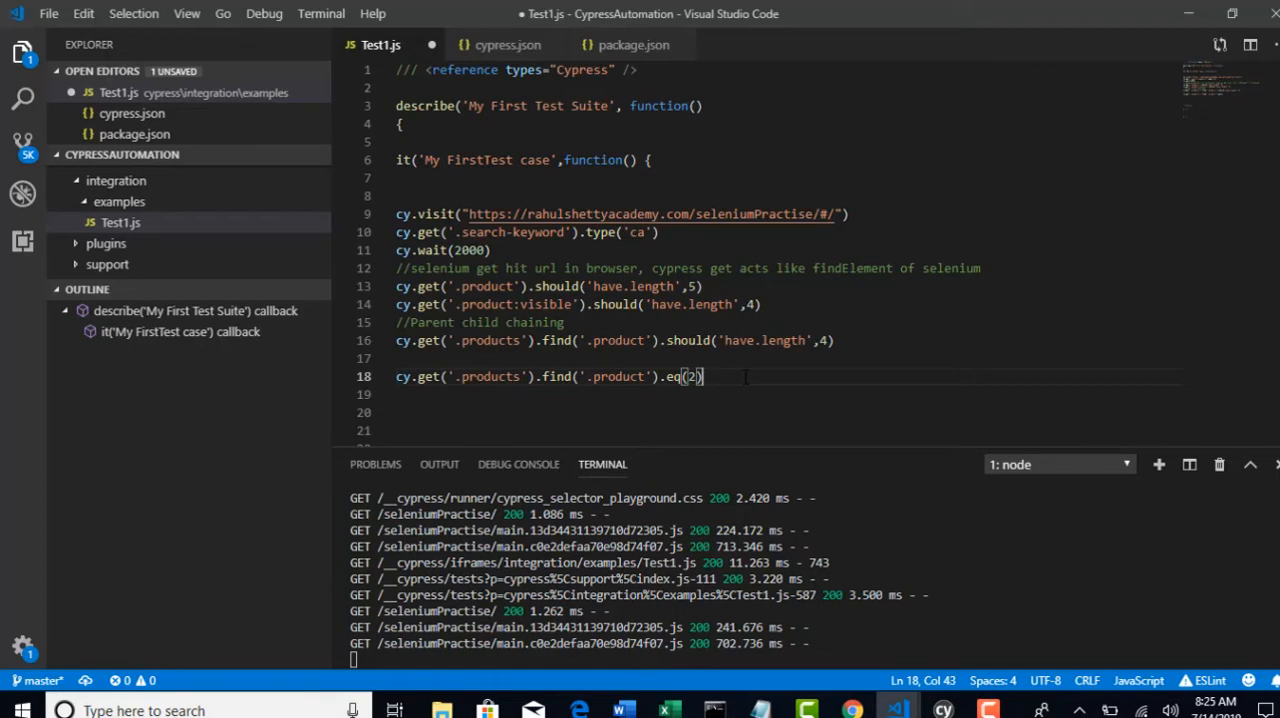
- Append .contains('ADD TO CART') to line 18 and start a cy.get(' call on line 19
text(.c)
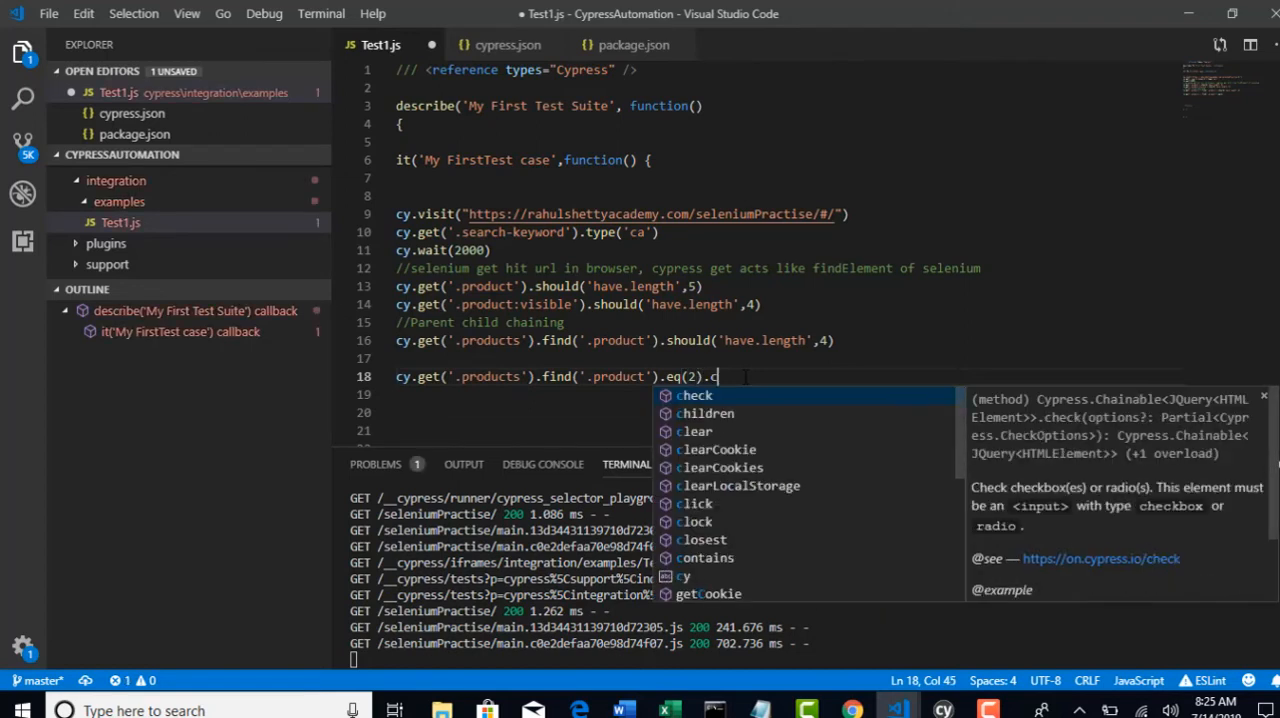
text(otains()
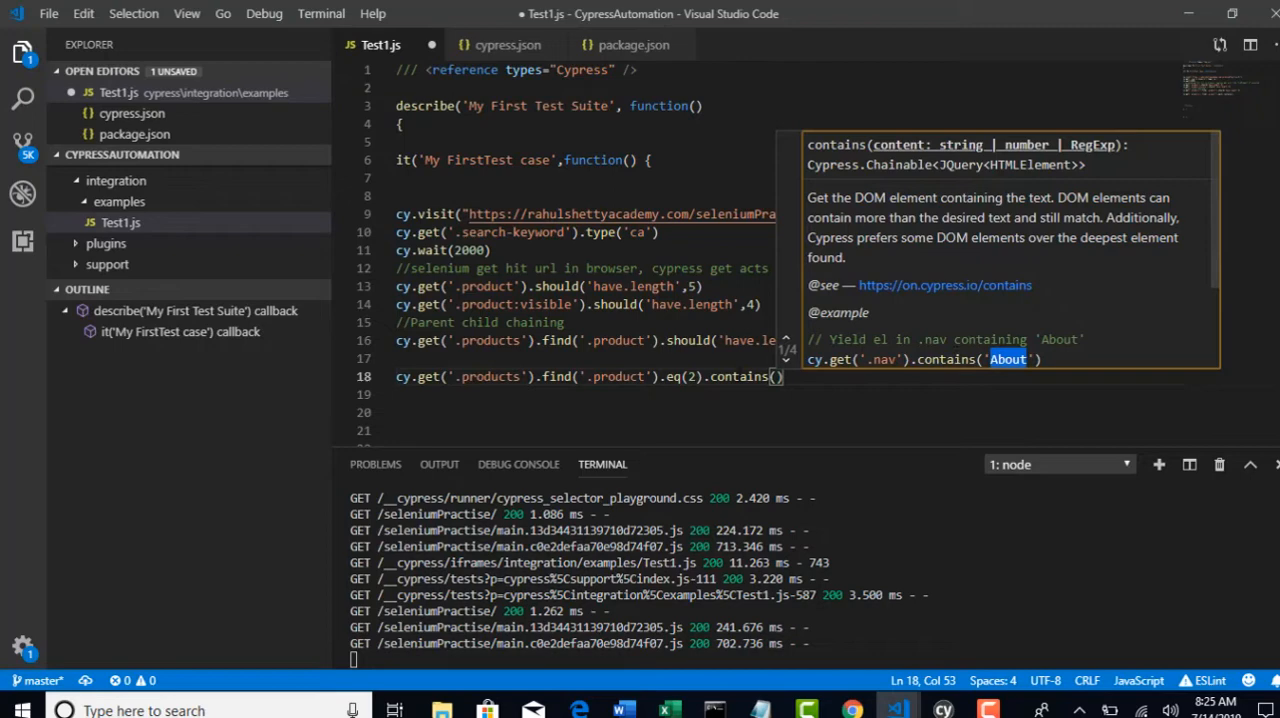
text(')
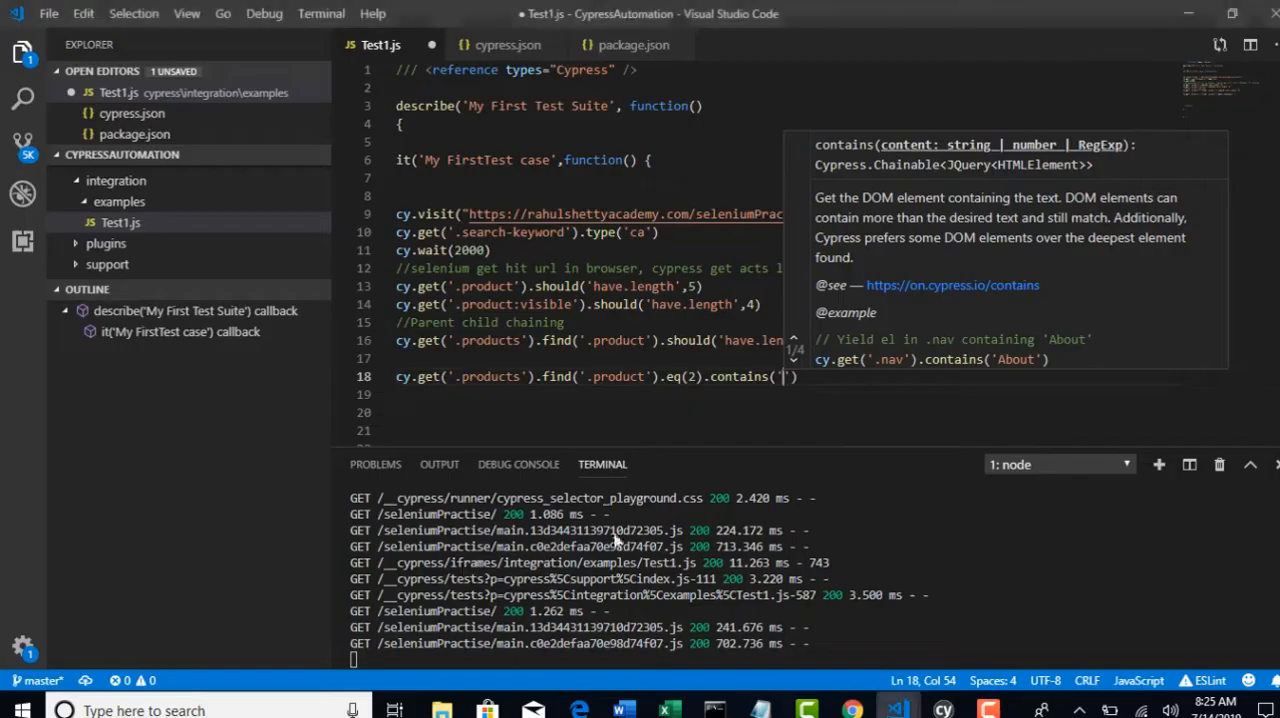
text(ADD TO CART)
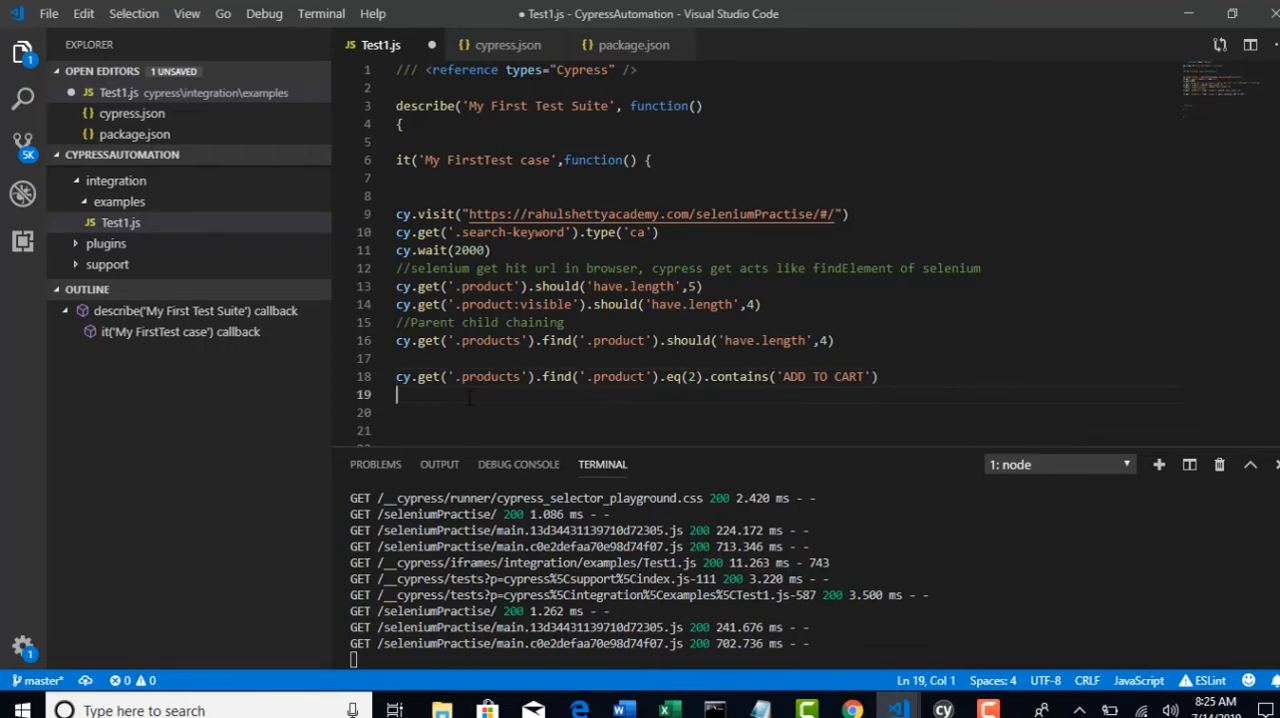
text(cy.get)
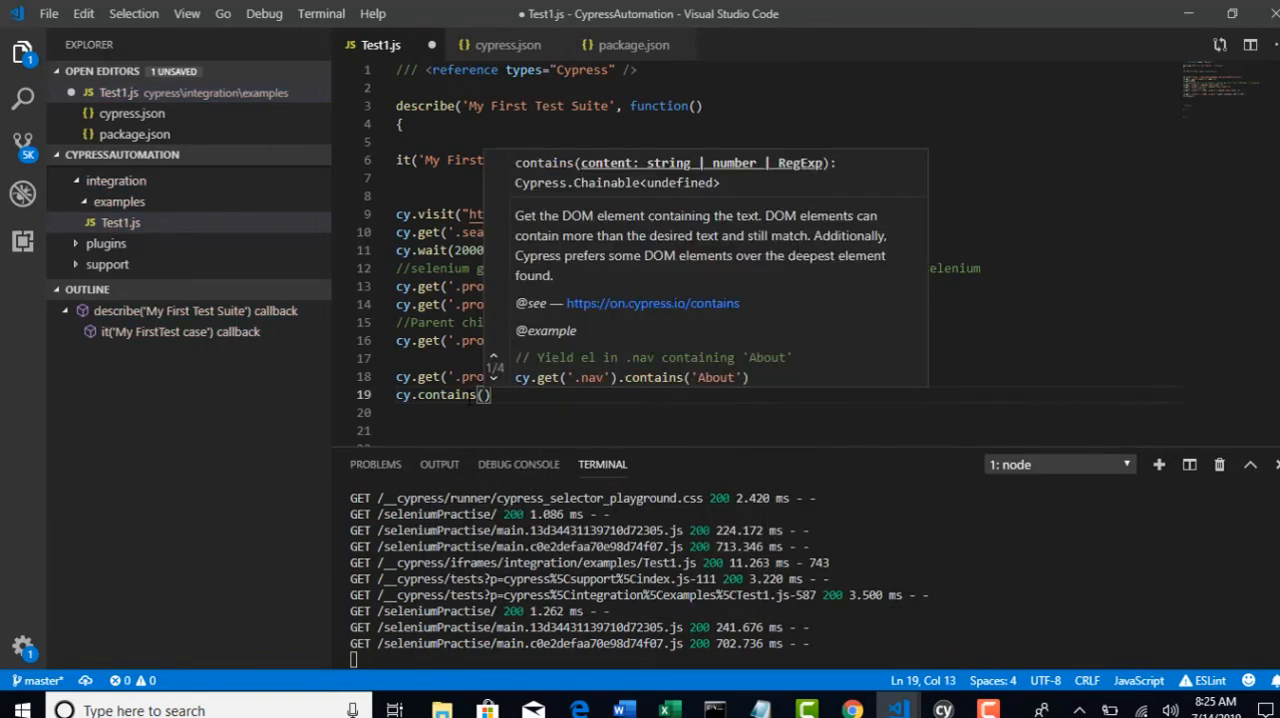
text(')
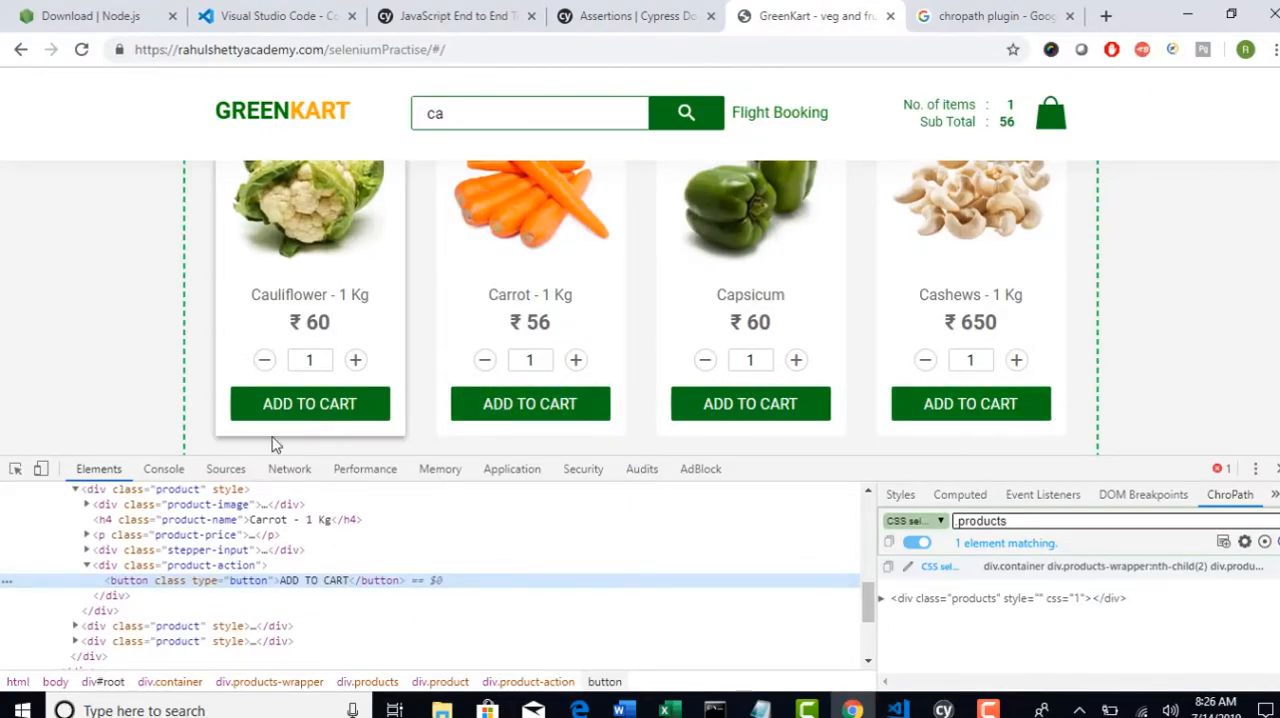
scroll(down, 3)
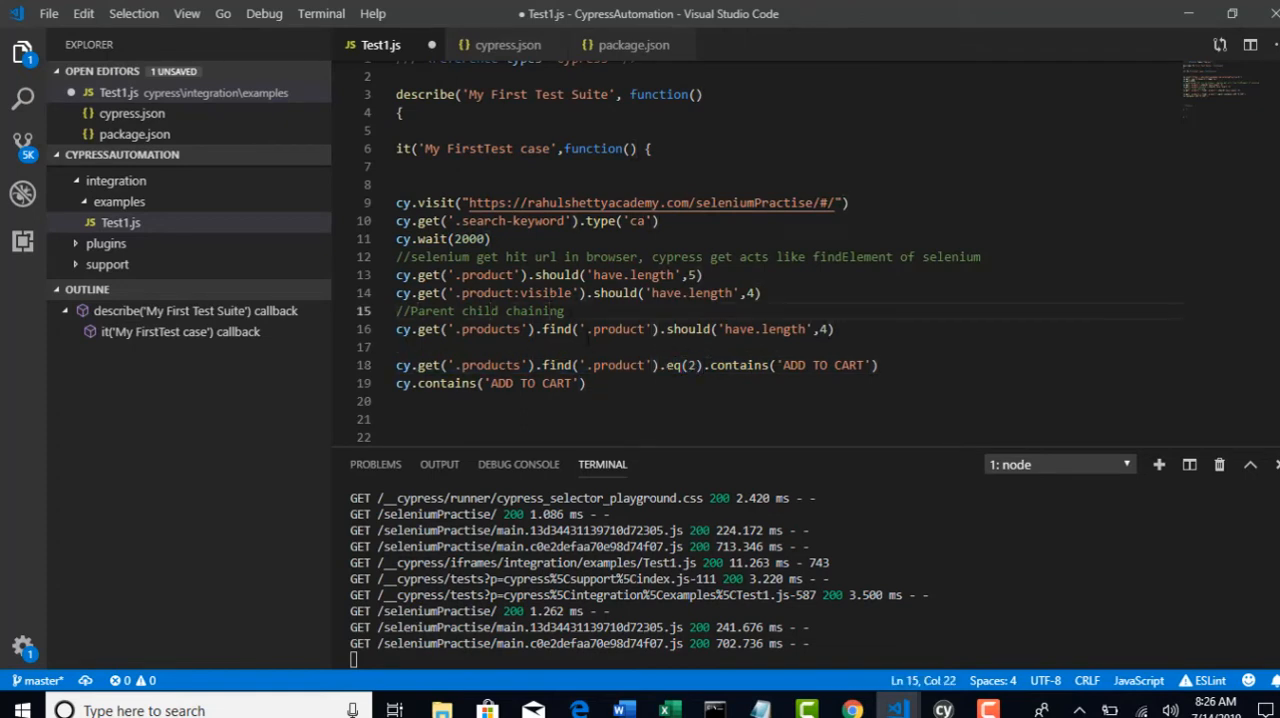
mouse_move(556, 328)
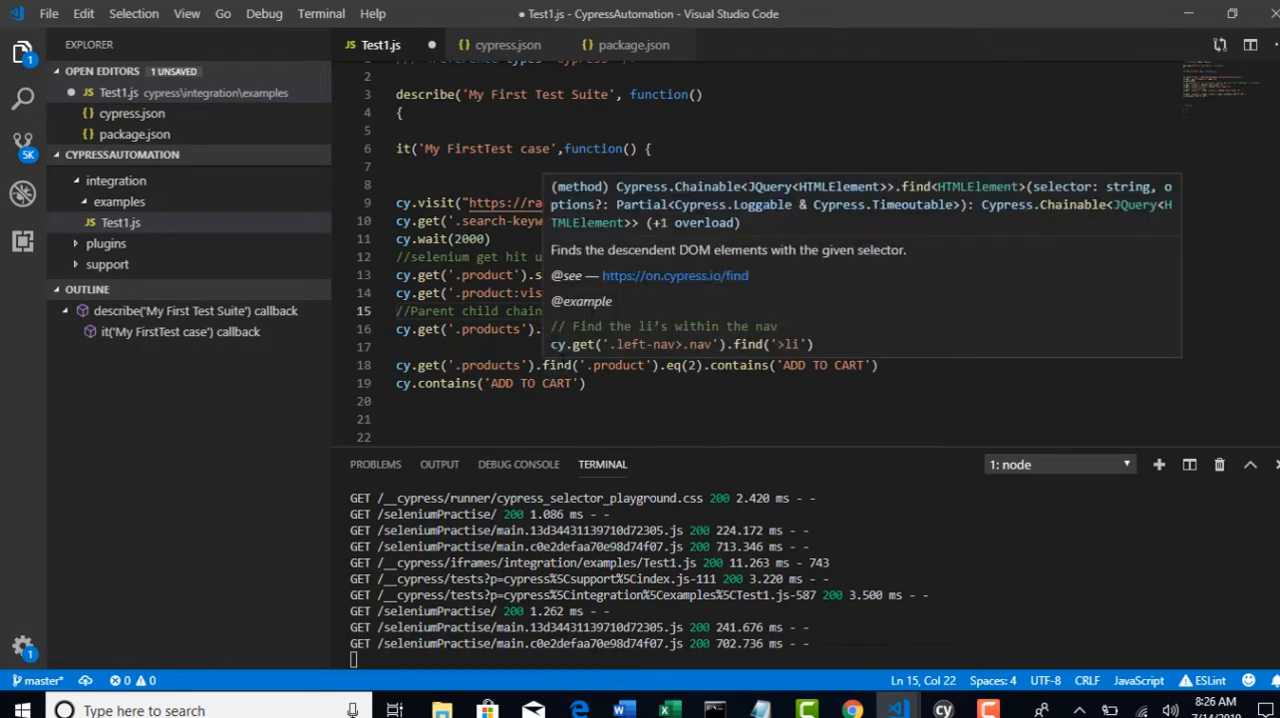
double_click(488, 364)
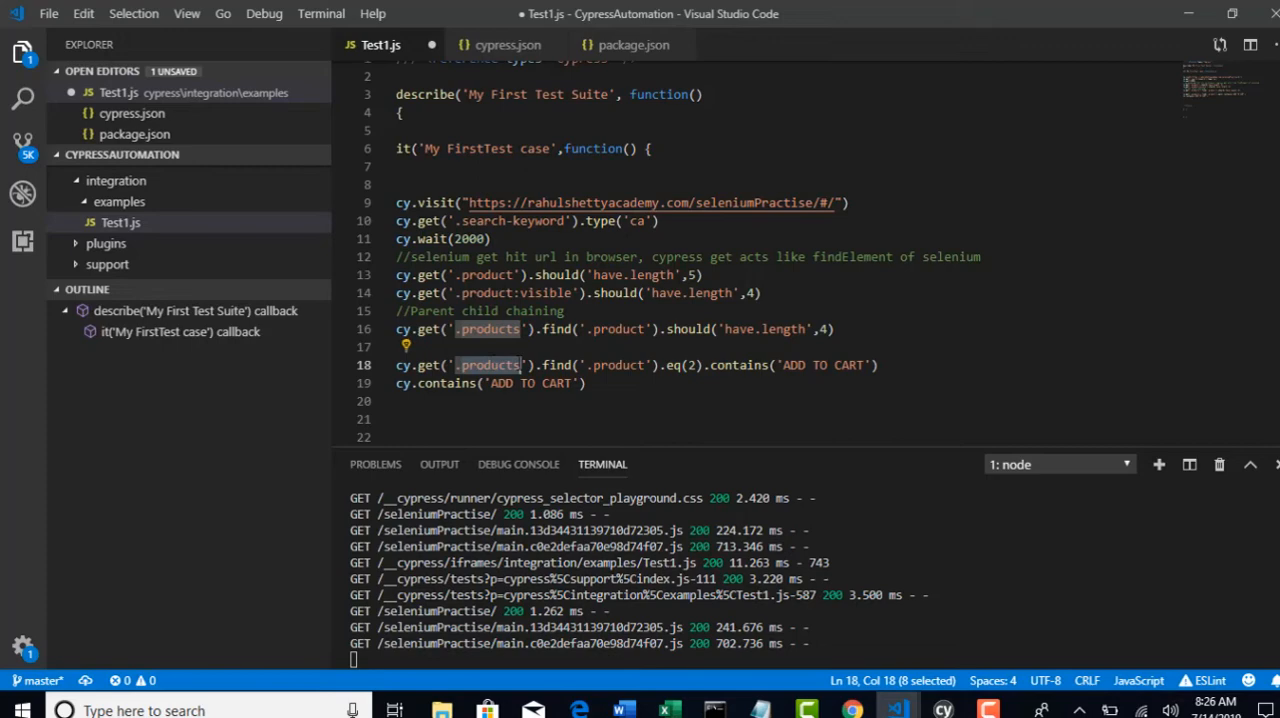
double_click(688, 364)
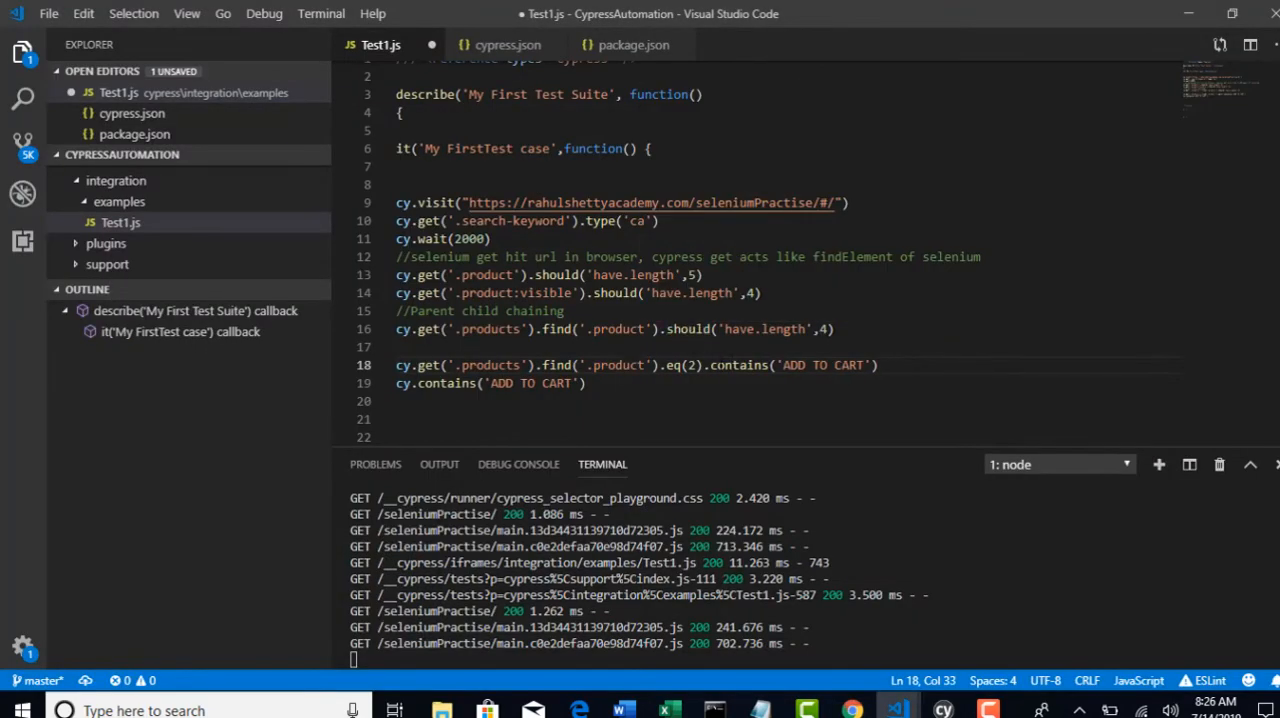
double_click(684, 364)
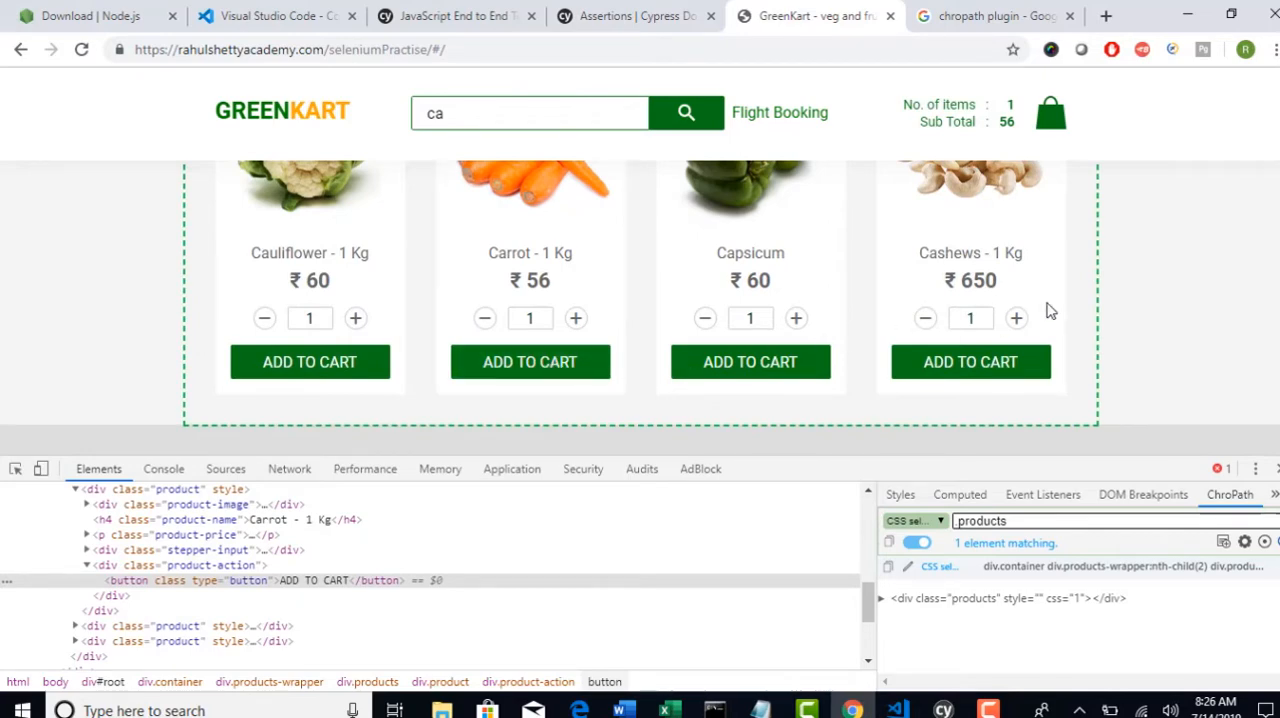
mouse_move(530, 362)
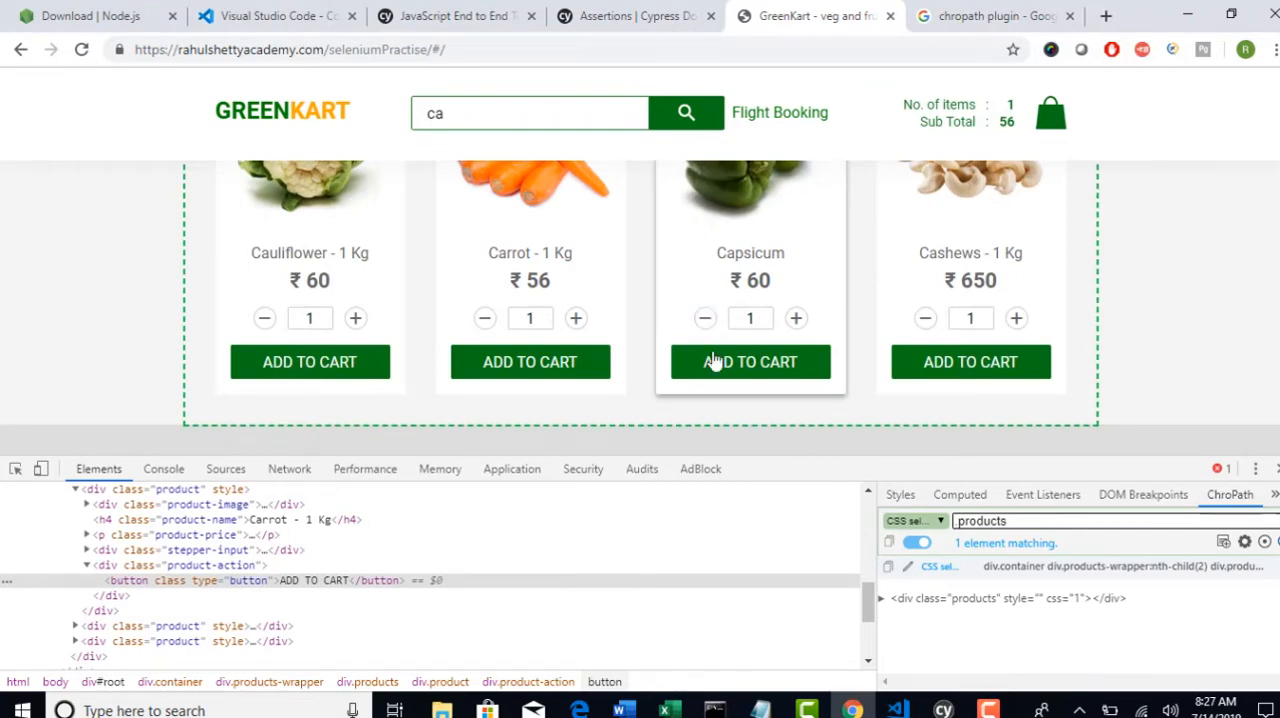
mouse_move(730, 404)
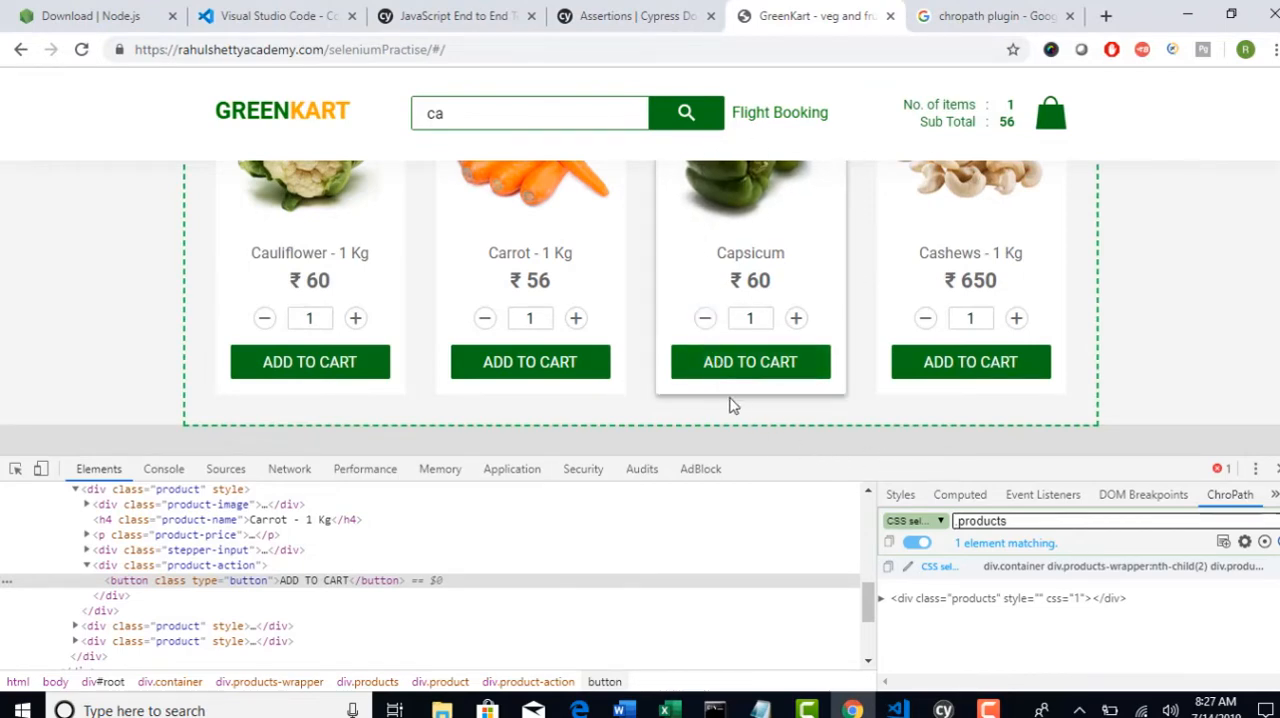
scroll(up, 3)
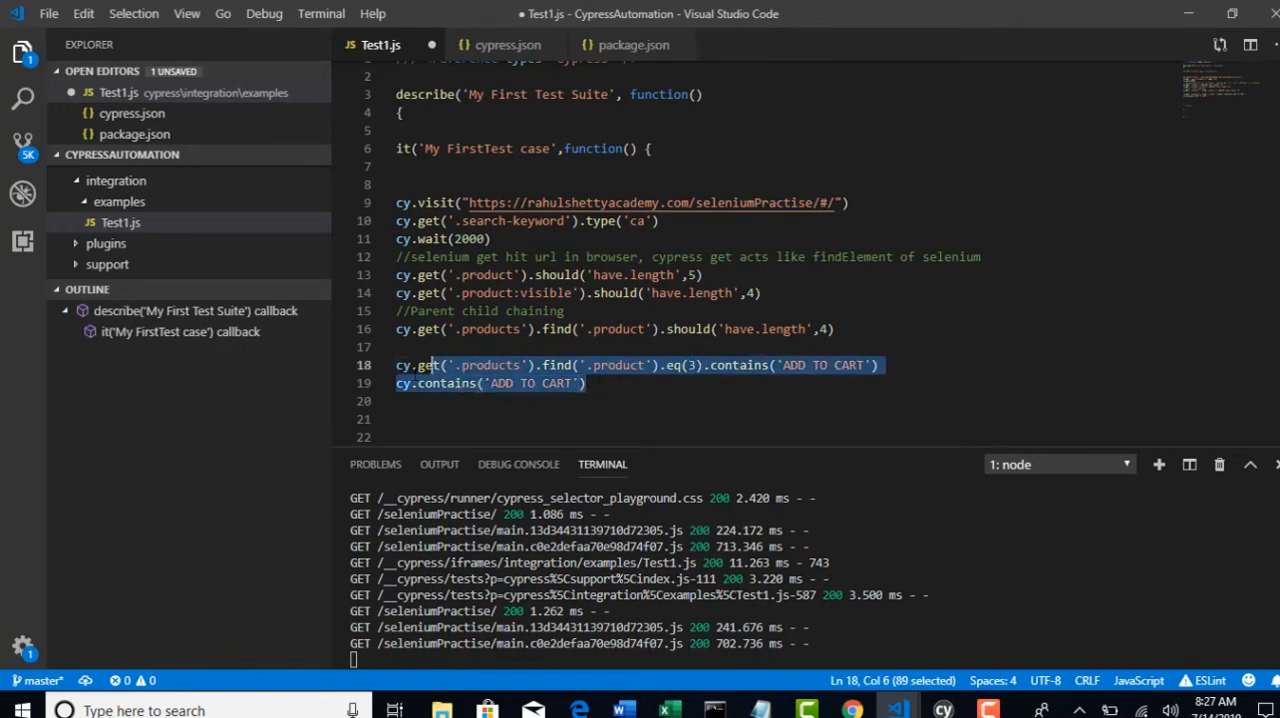
mouse_move(424, 364)
text(2)
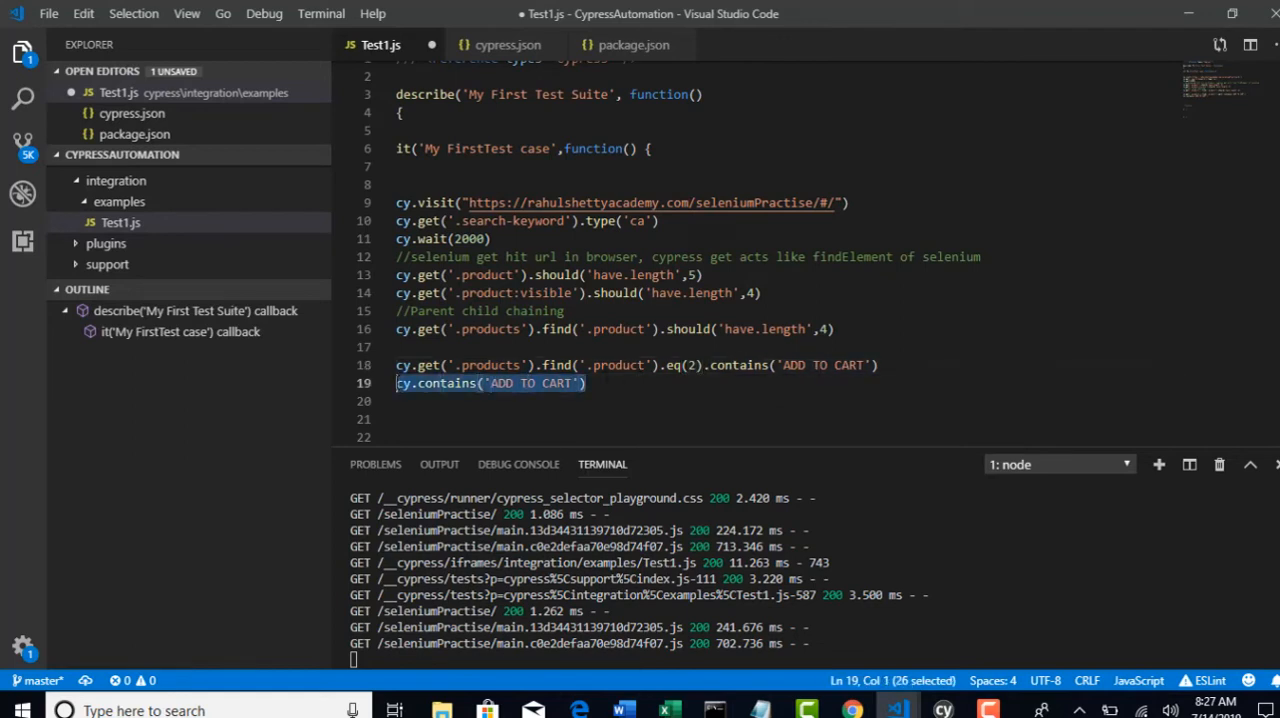
- Delete the standalone cy.contains line and append .click() to the eq(2).contains('ADD TO CART') chain on line 18
key(Delete)
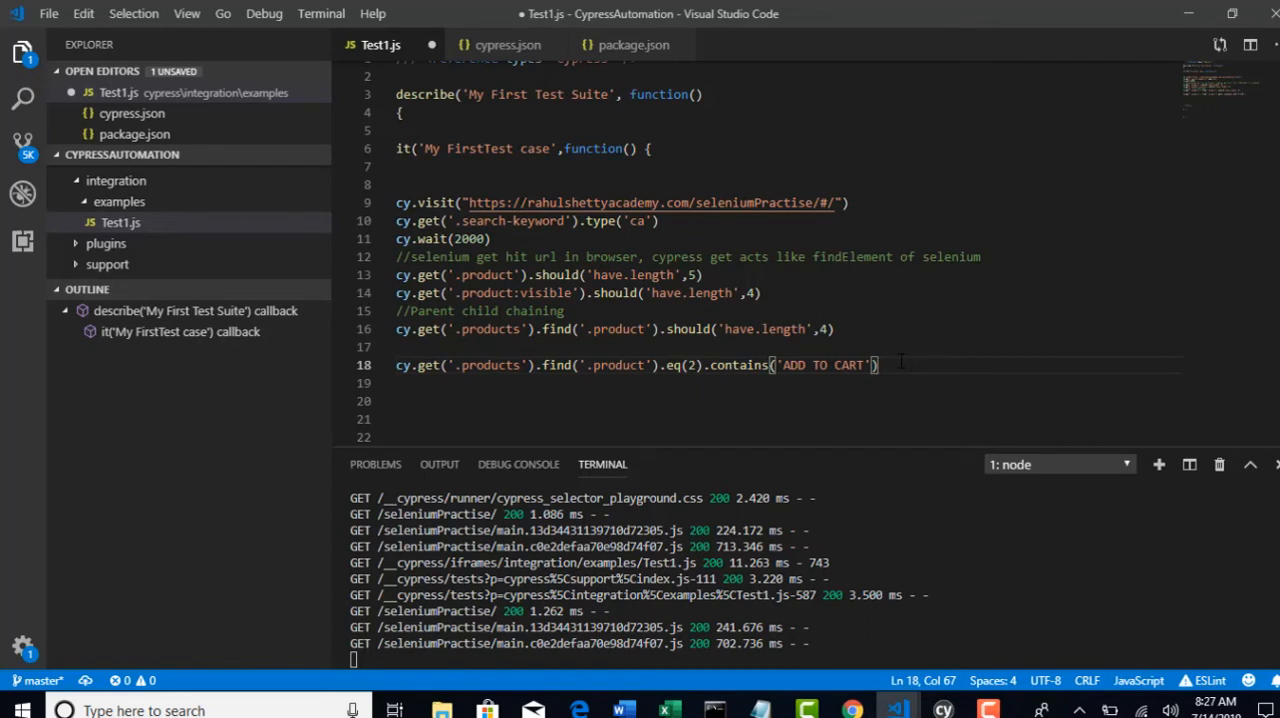
text(.click)
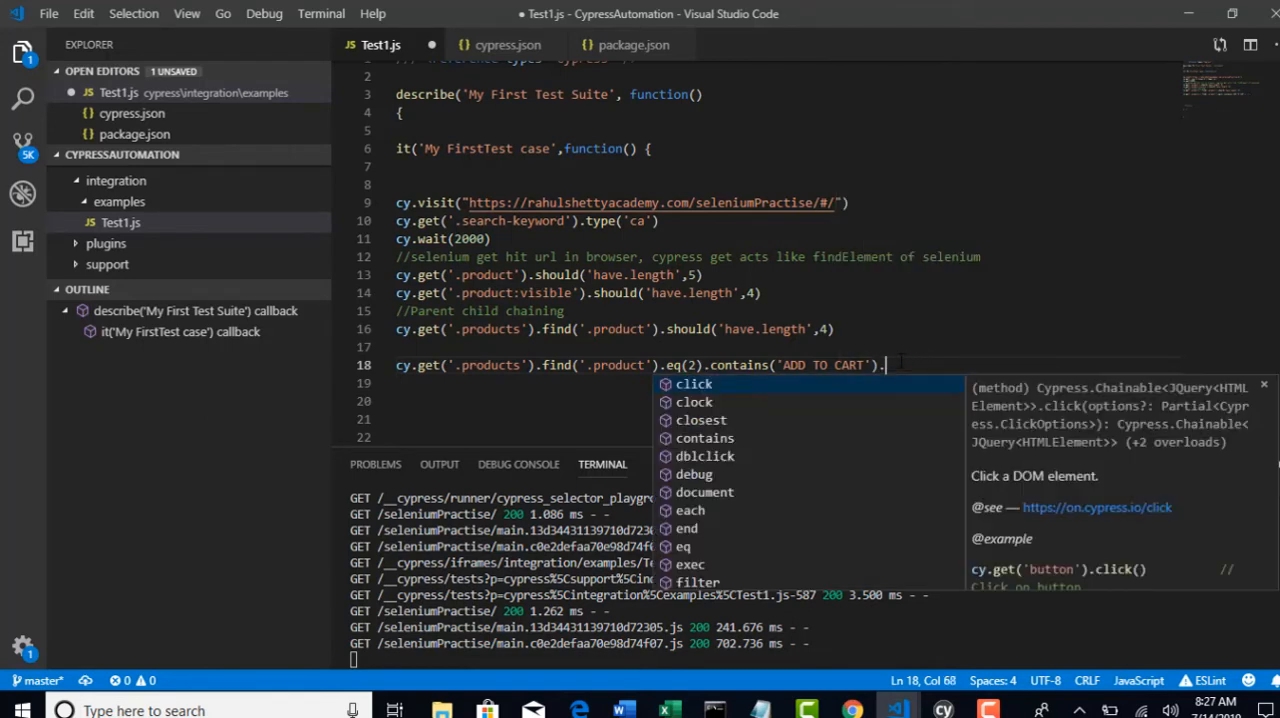
text(.click)
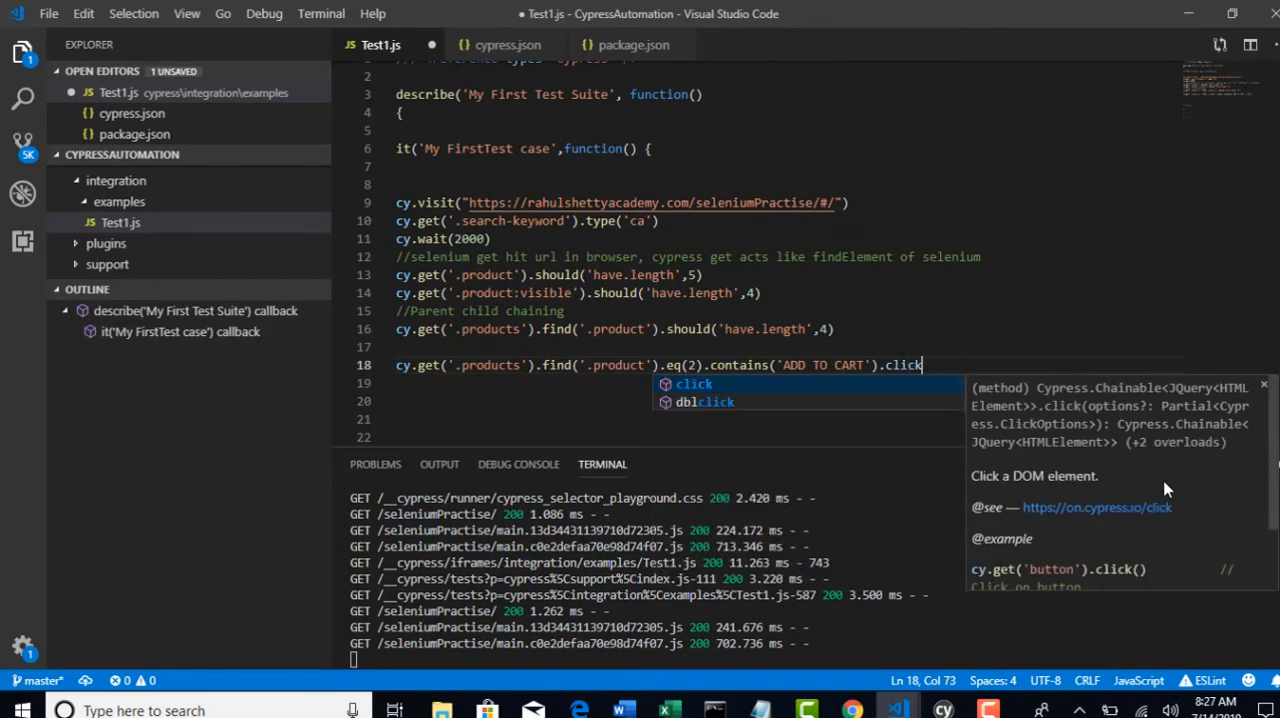
mouse_move(1140, 580)
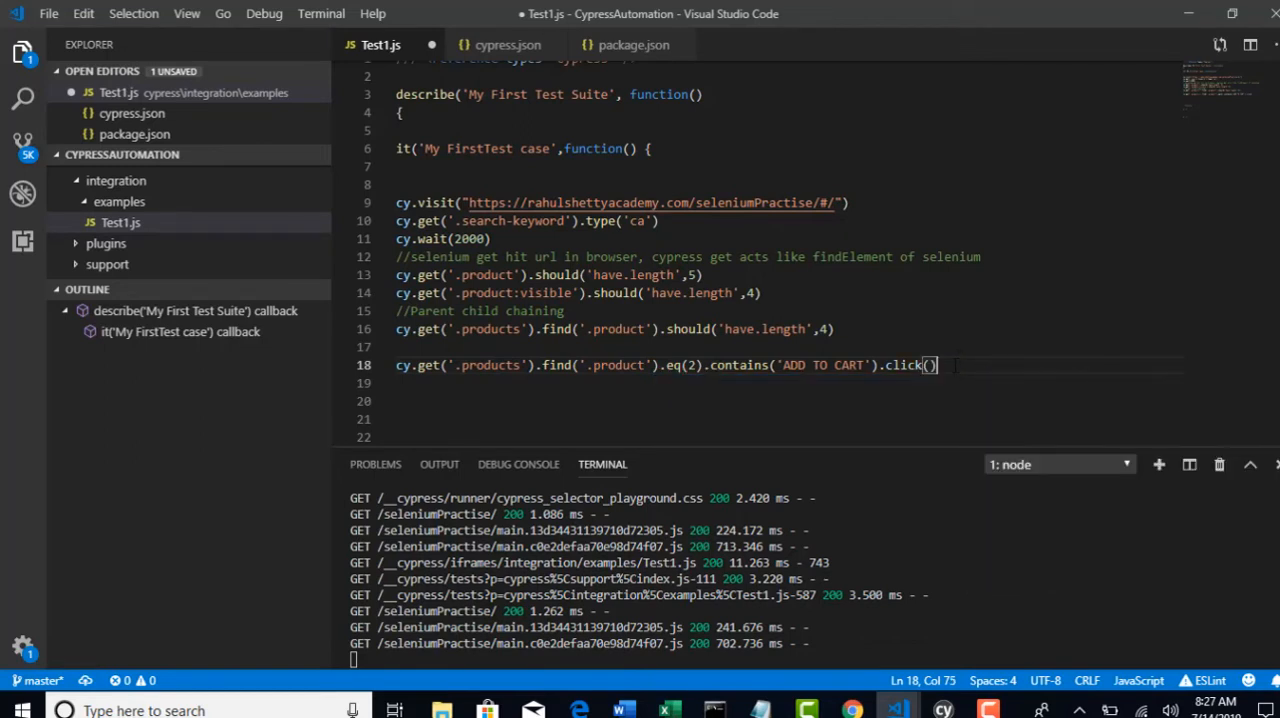
click(650, 220)
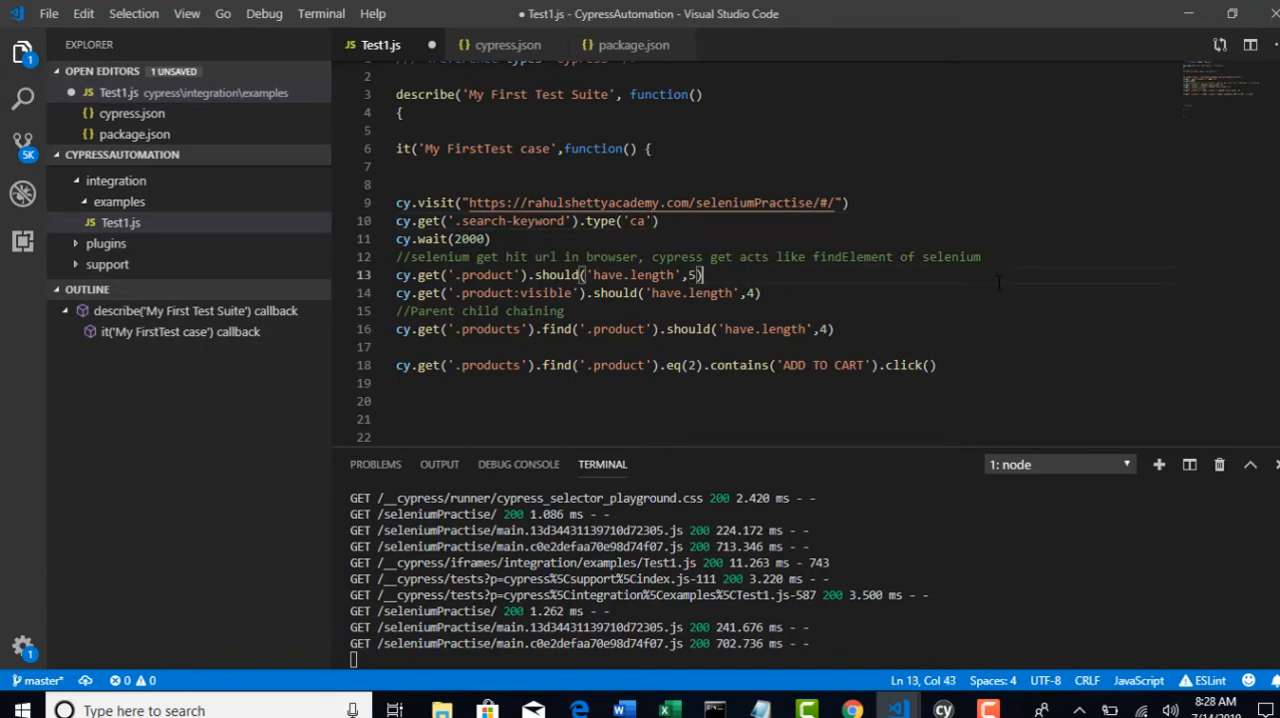
- Save Test1.js, watch the rerun pass, and check the GreenKart cart shows the added item
key(ctrl+s)
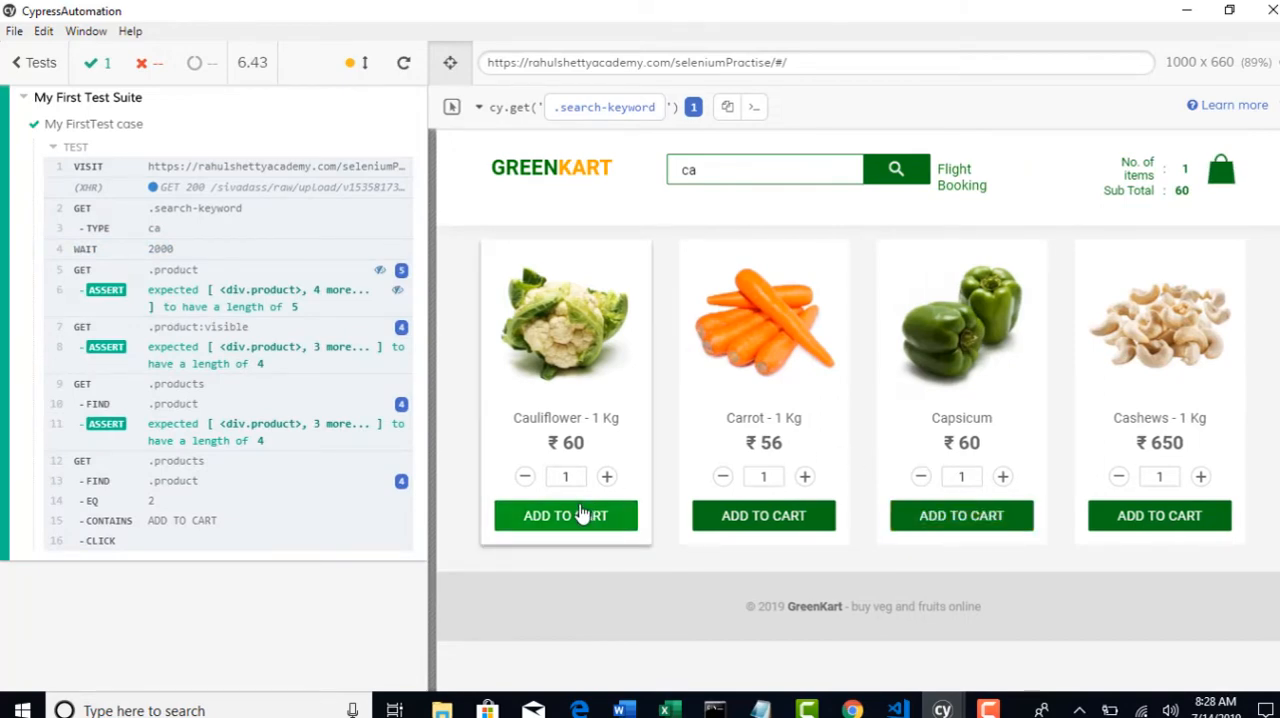
mouse_move(612, 544)
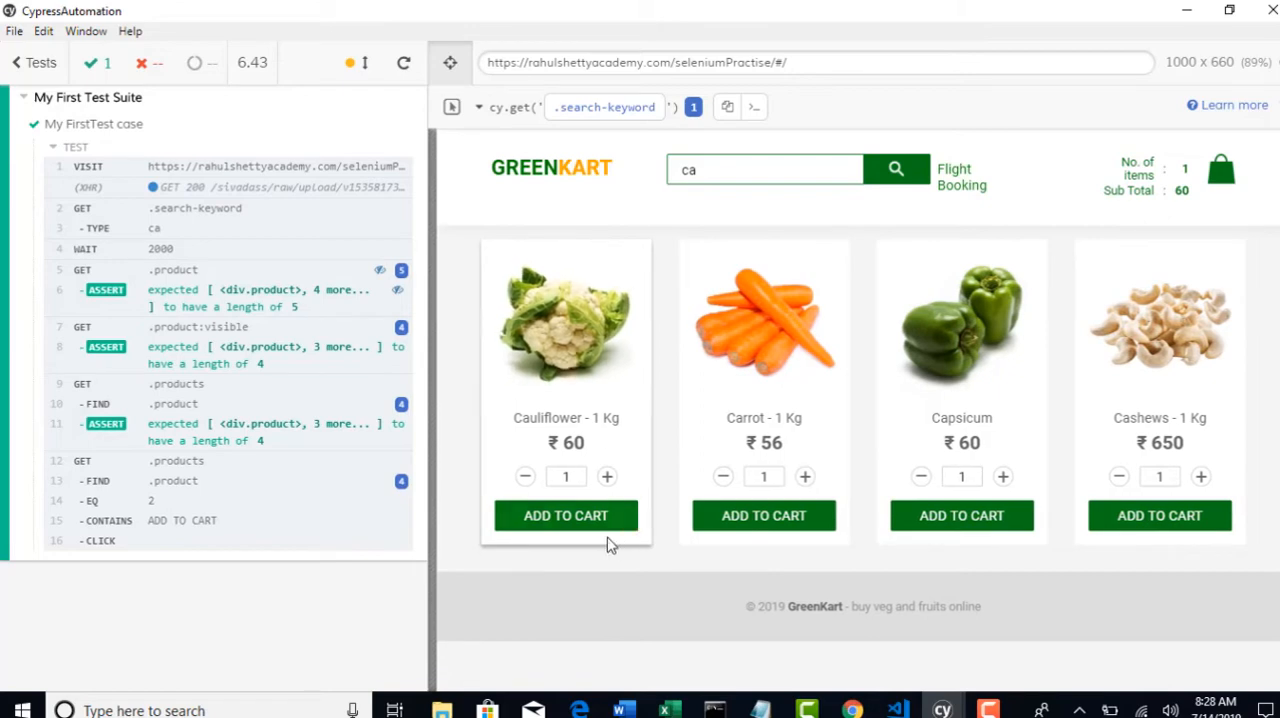
mouse_move(990, 360)
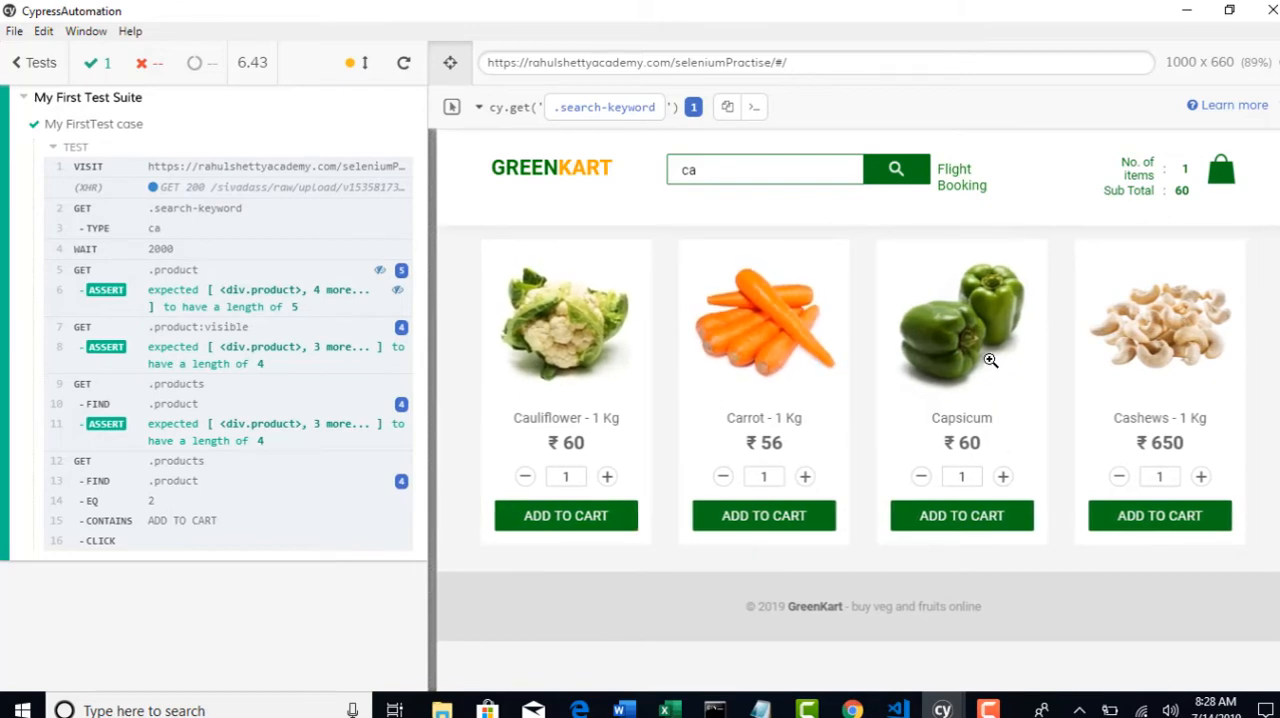
mouse_move(960, 528)
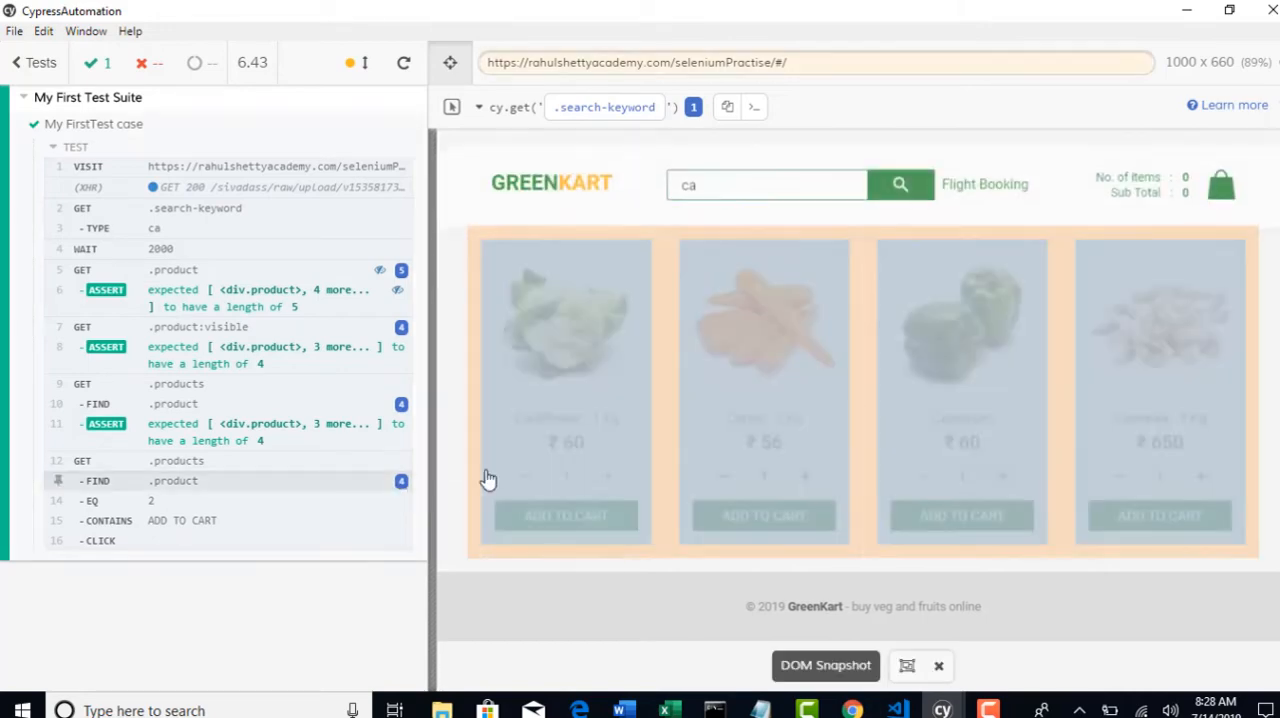
click(564, 516)
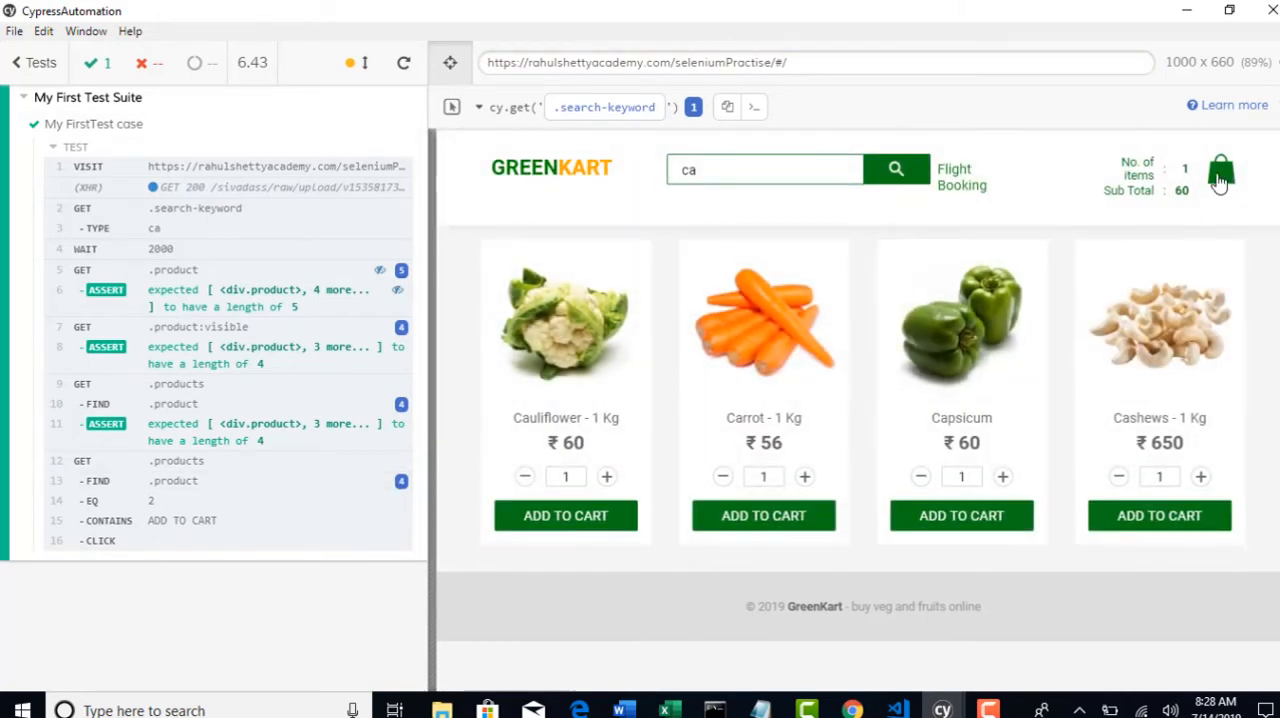
click(1220, 172)
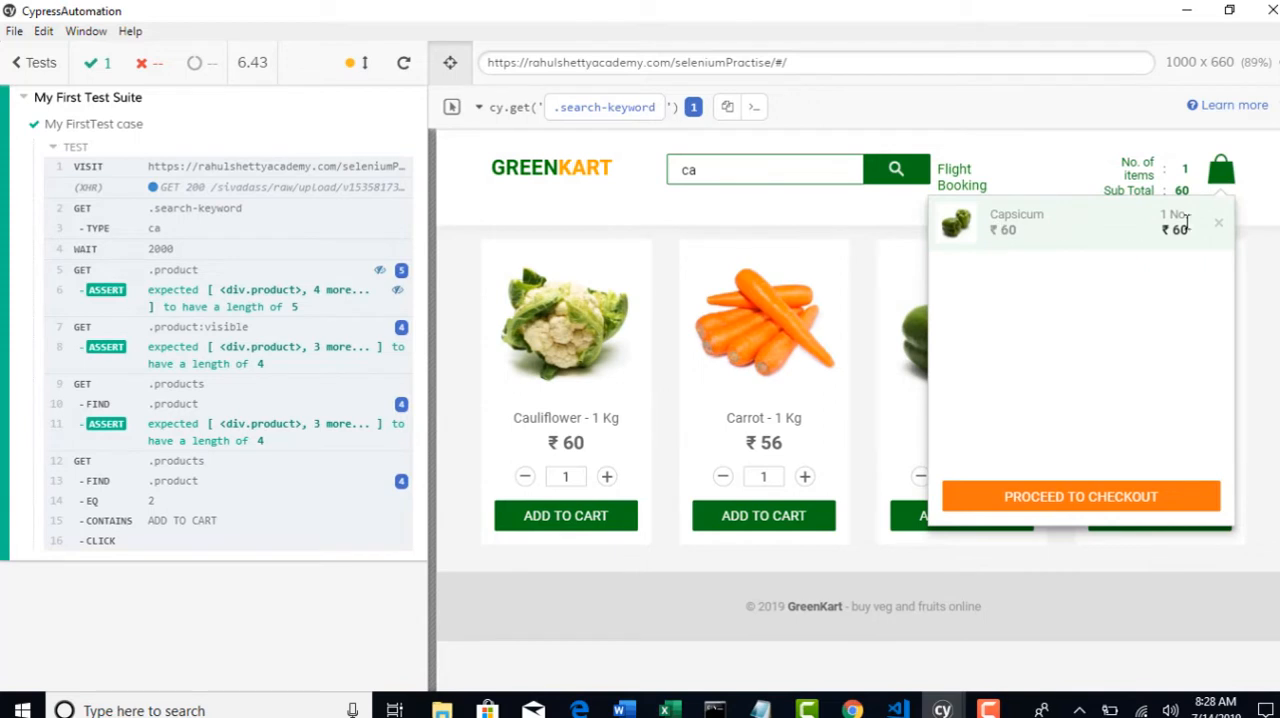
mouse_move(976, 244)
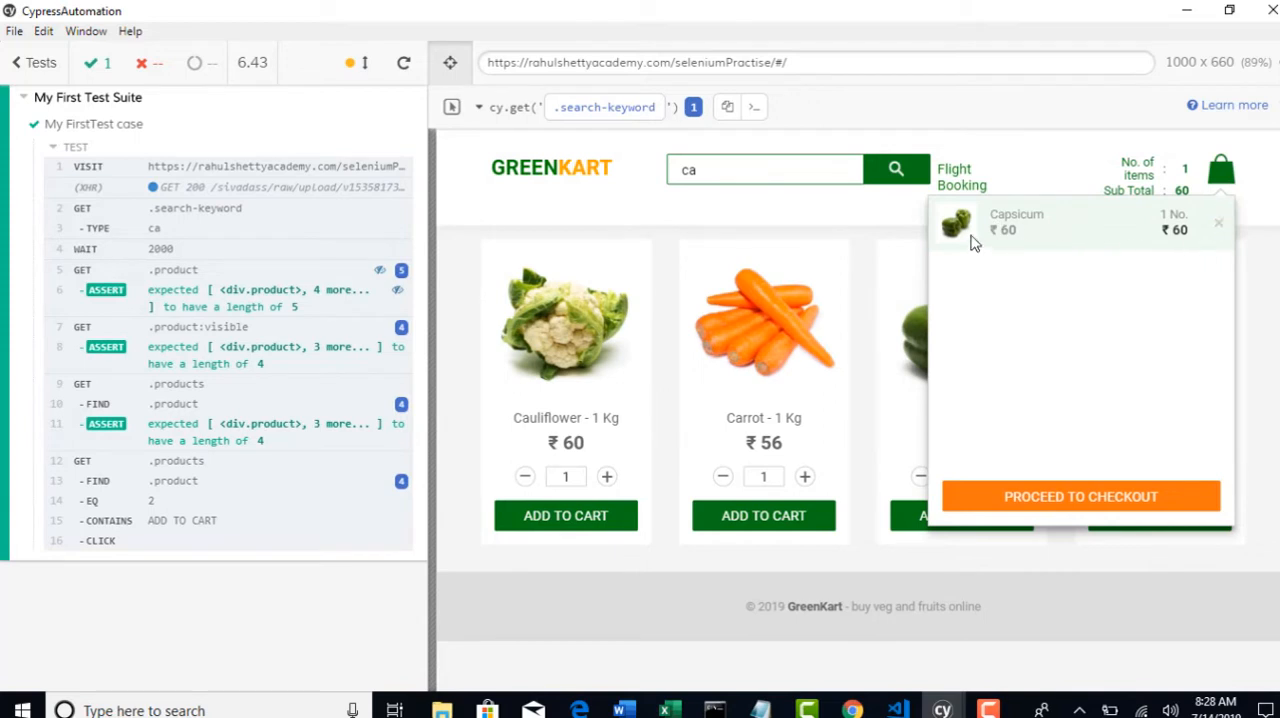
mouse_move(988, 660)
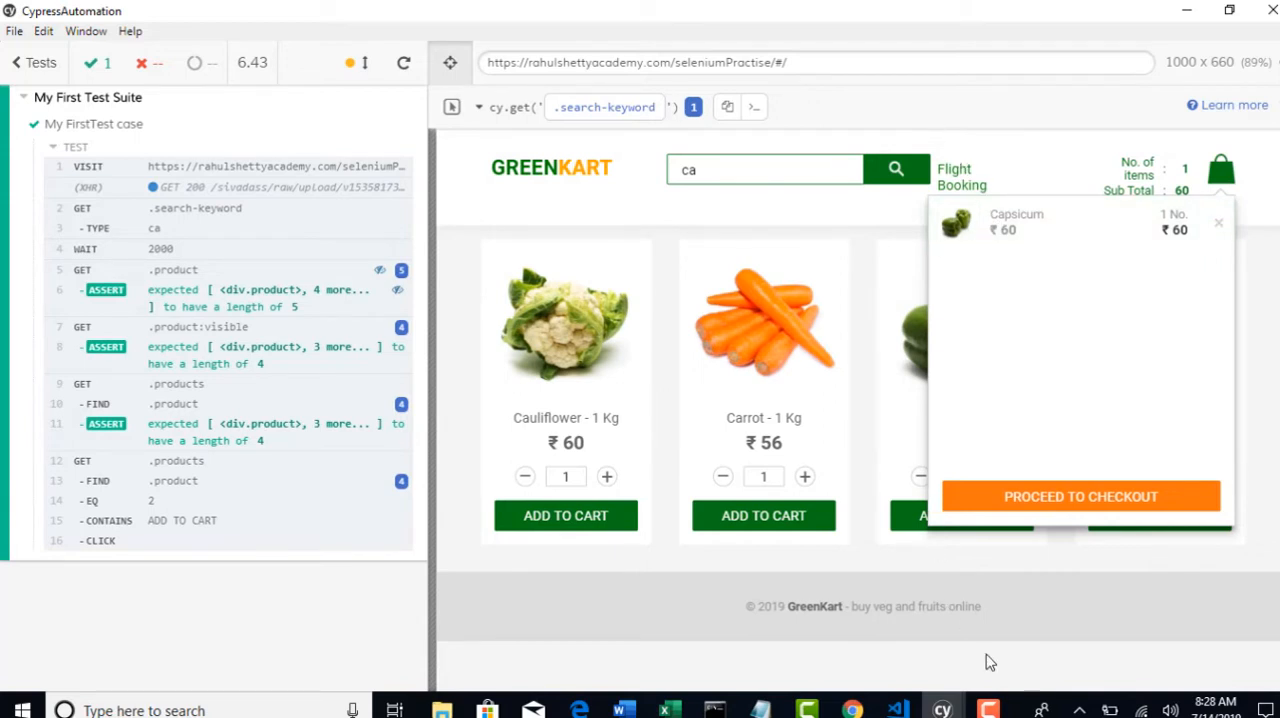
click(1218, 222)
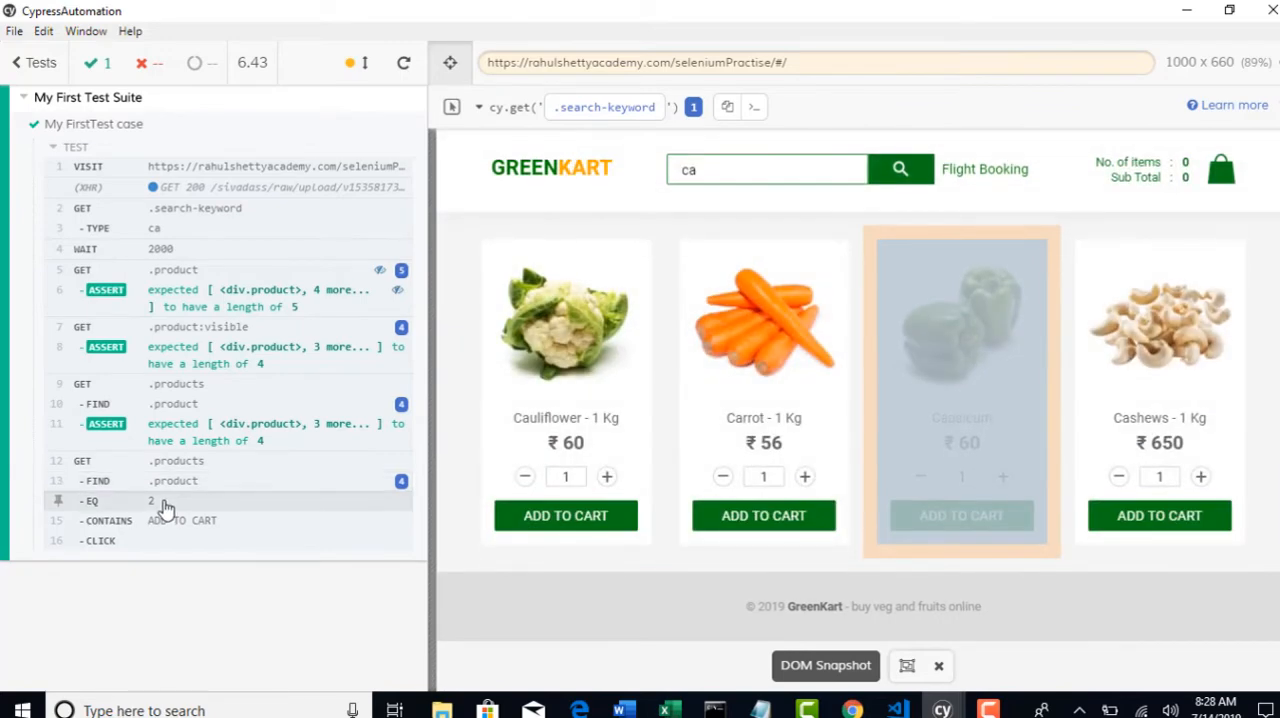
- Pin the command-log snapshots and view the after-click state showing Capsicum added, 1 item, subtotal 60
click(150, 500)
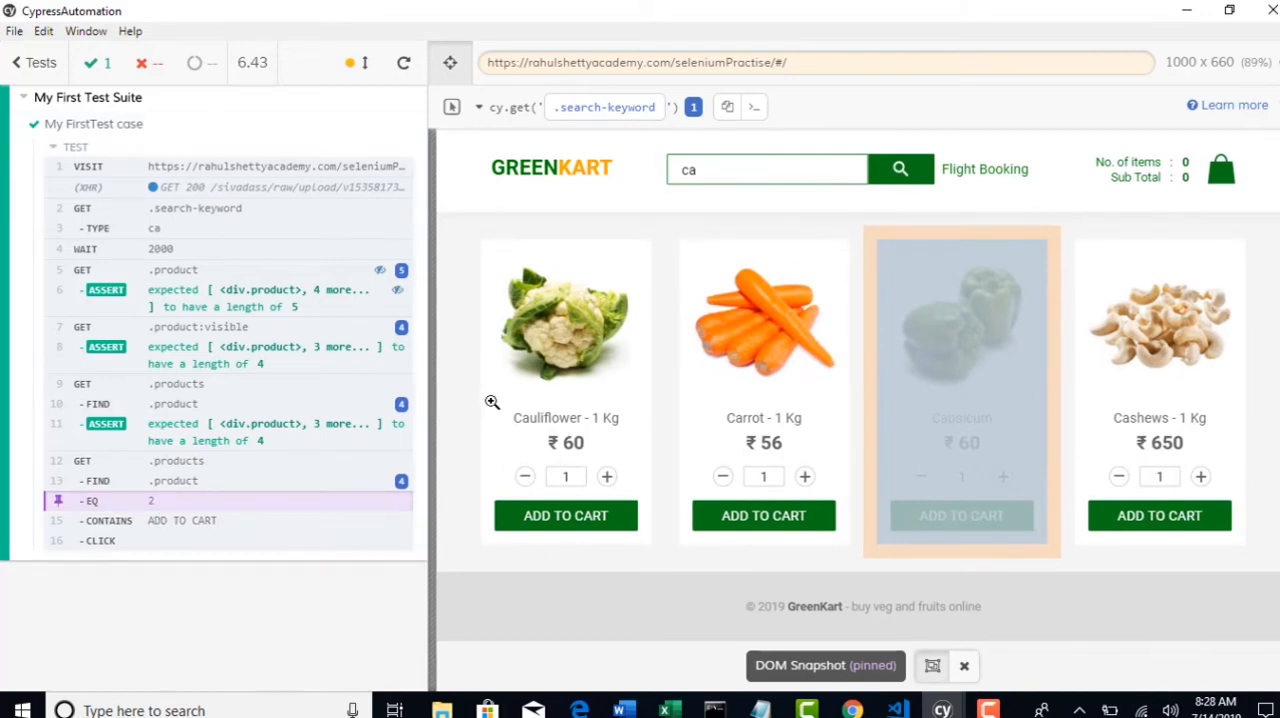
mouse_move(144, 504)
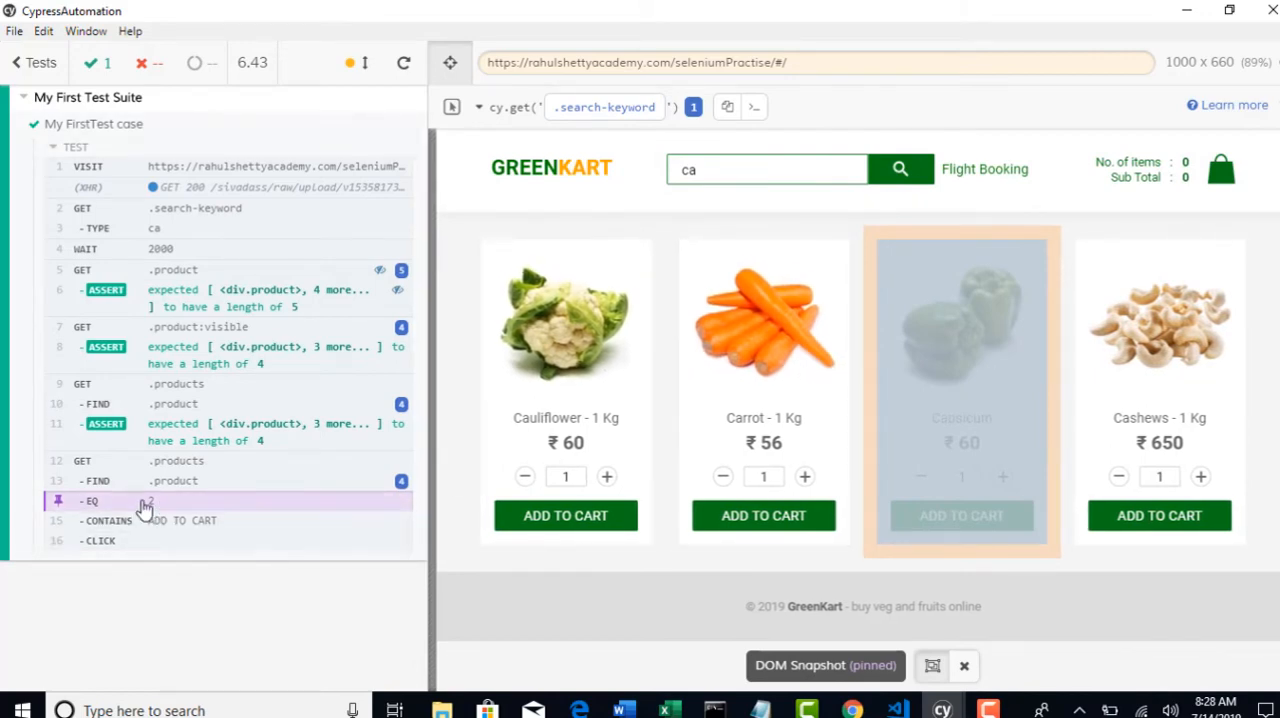
click(964, 664)
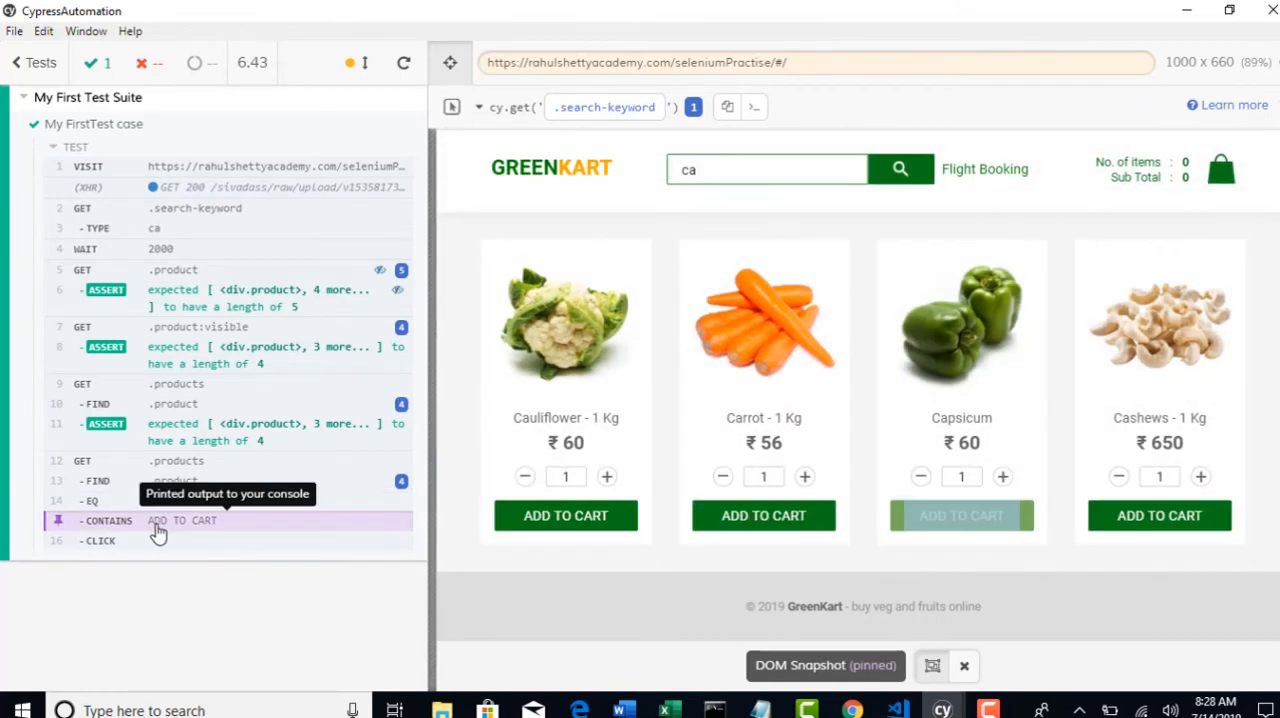
mouse_move(656, 500)
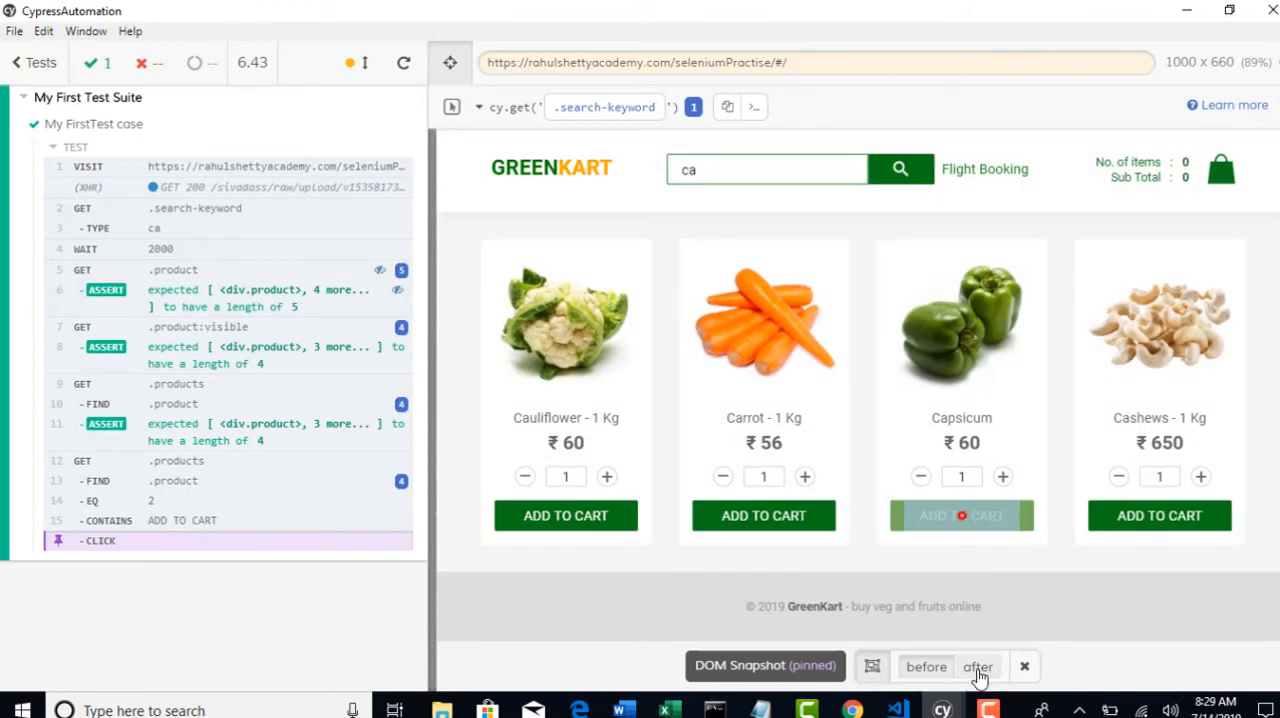
click(976, 666)
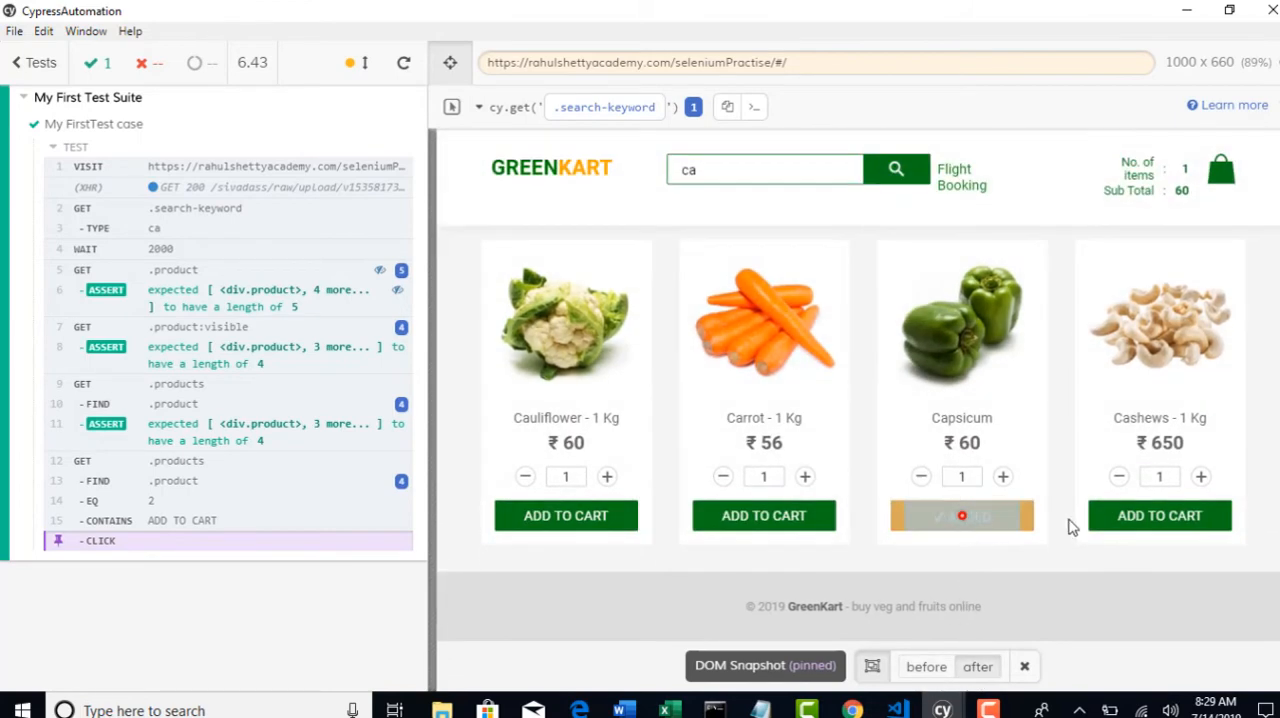
mouse_move(1004, 608)
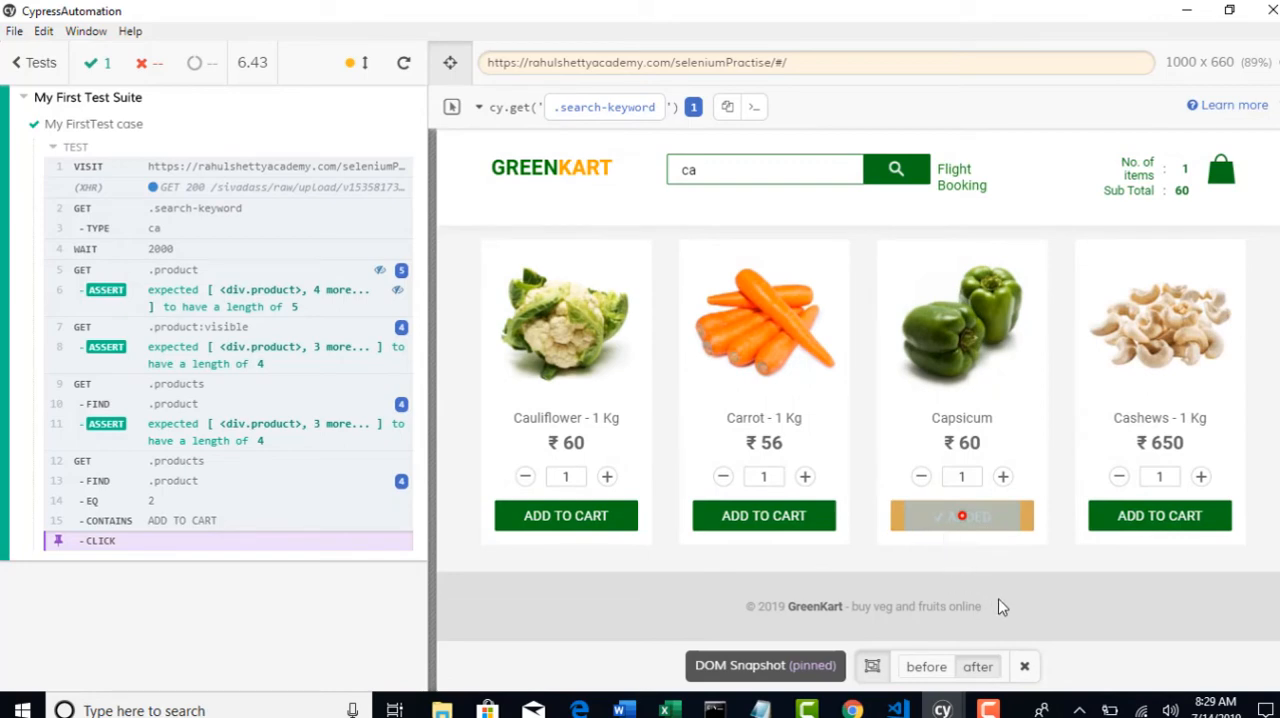
mouse_move(1000, 572)
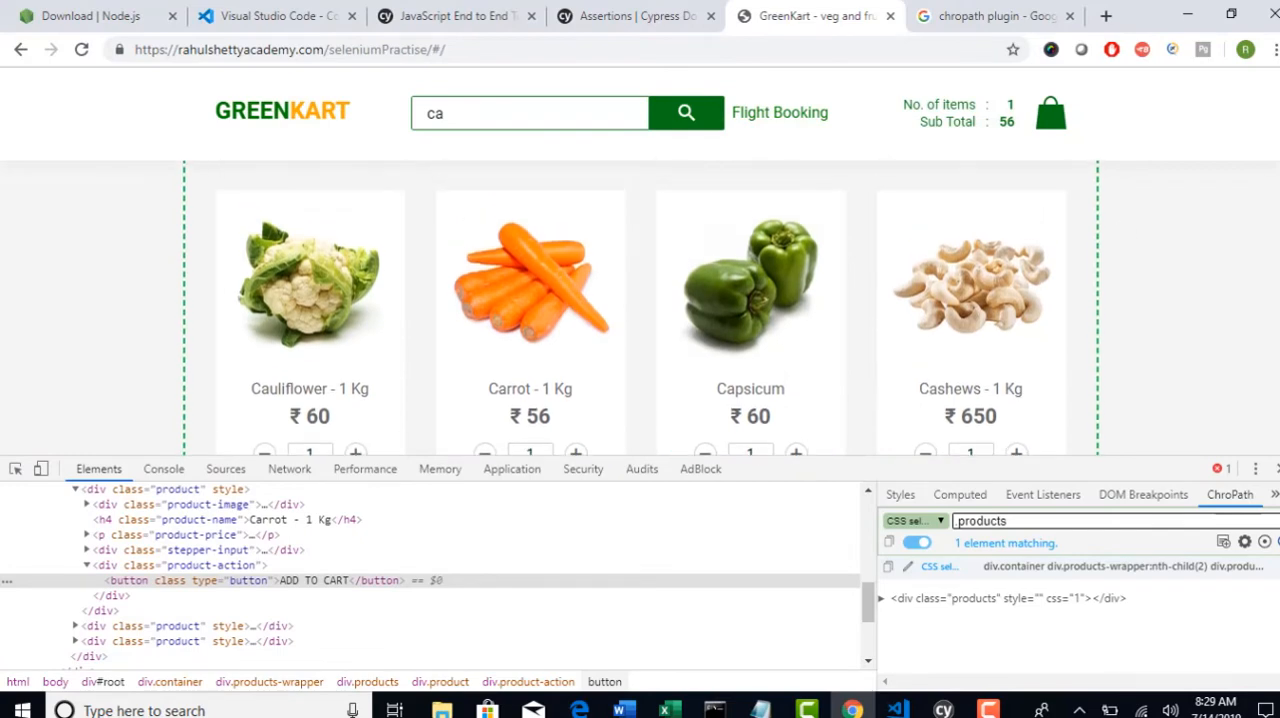
scroll(down, 3)
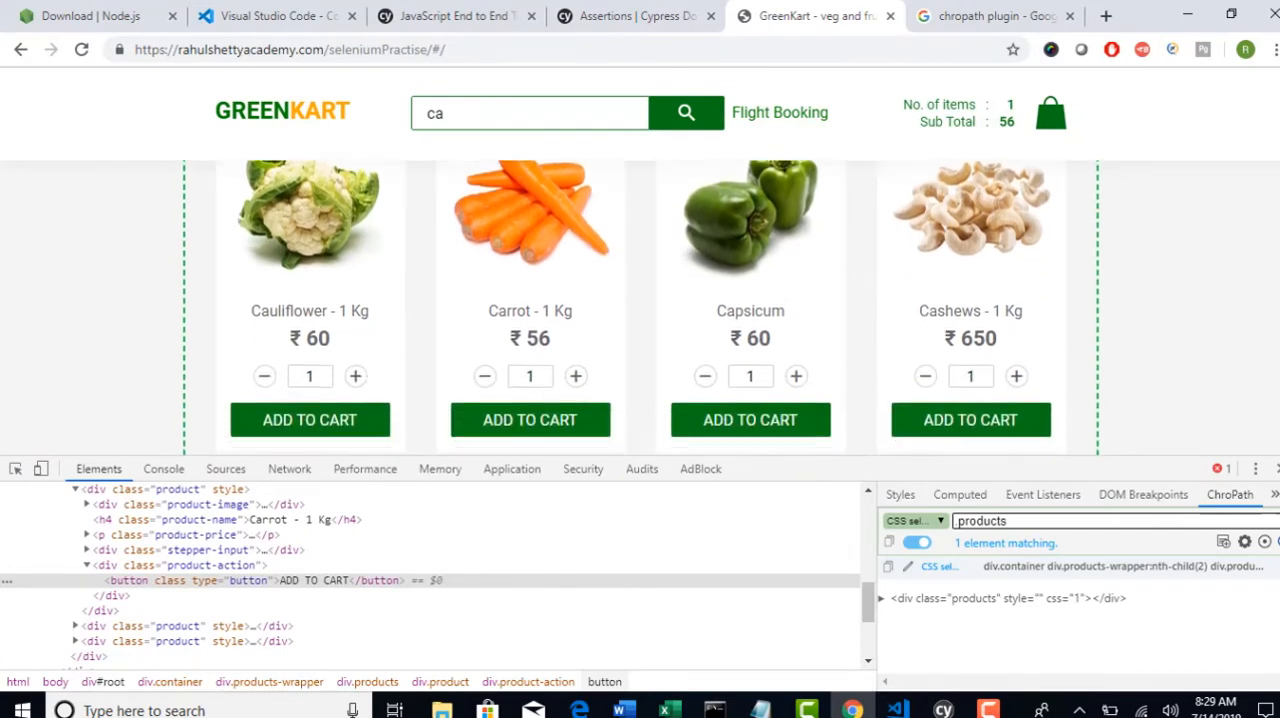
scroll(up, 3)
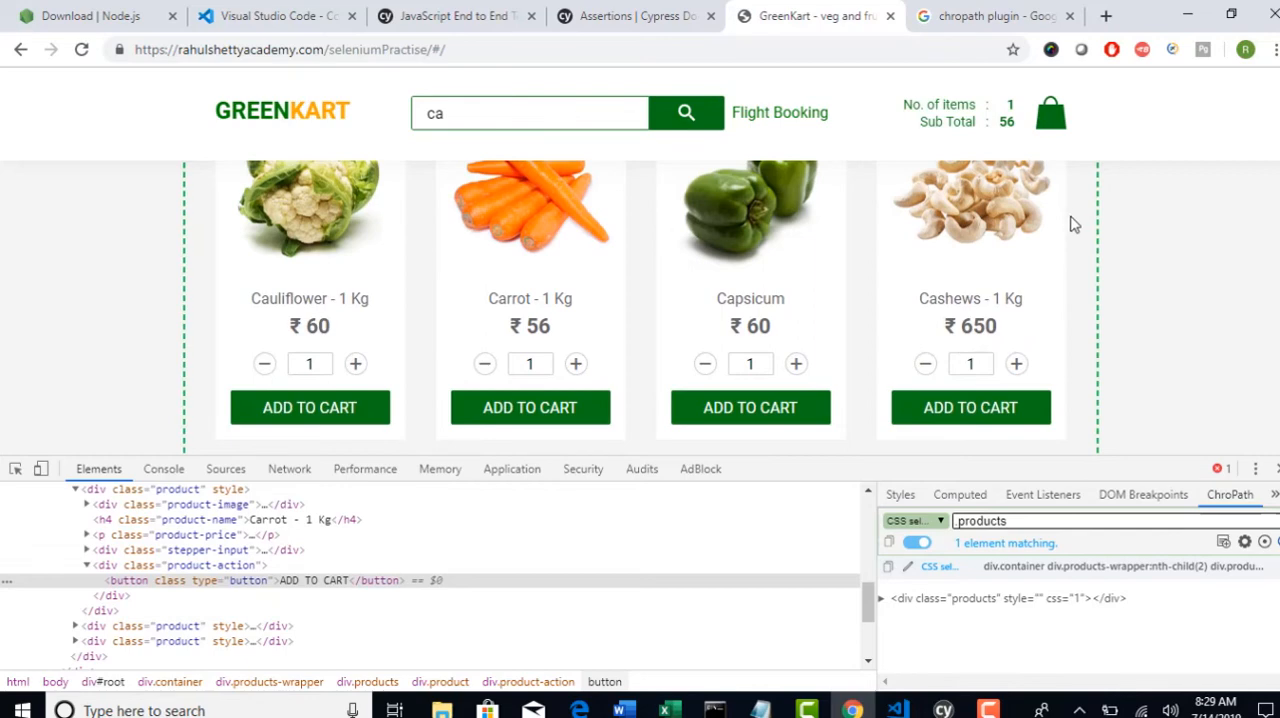
scroll(up, 3)
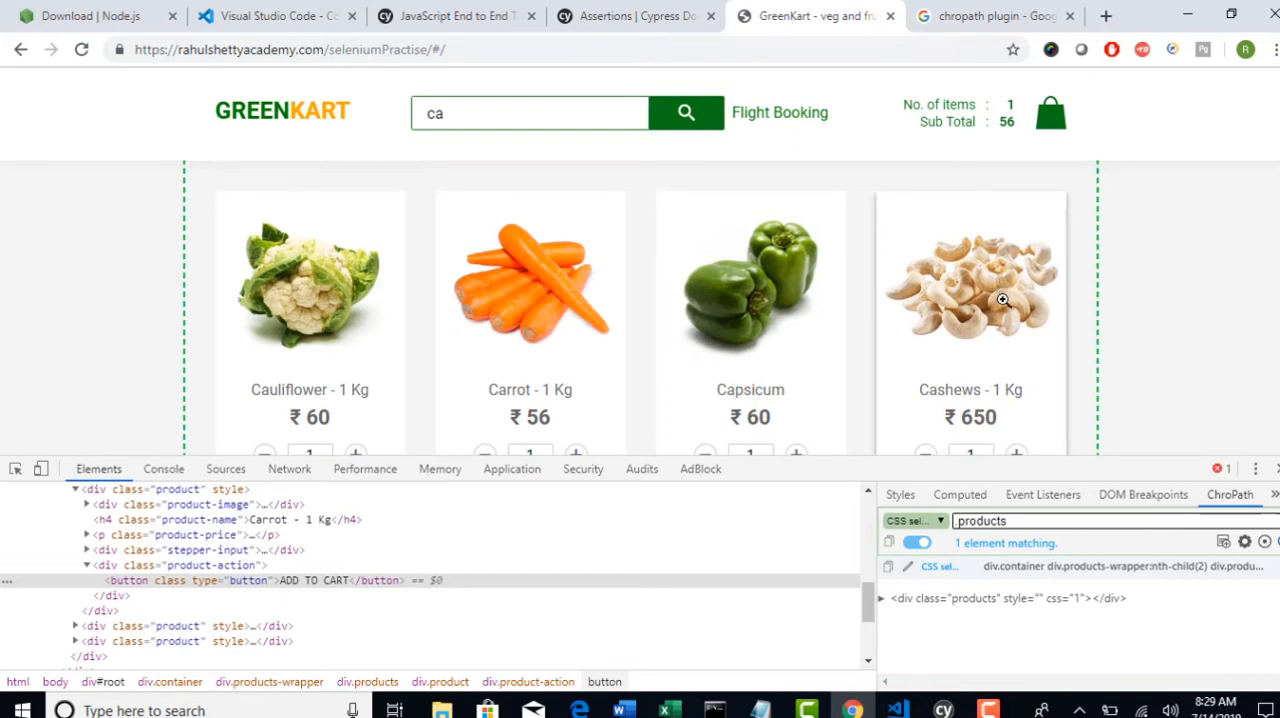
mouse_move(896, 710)
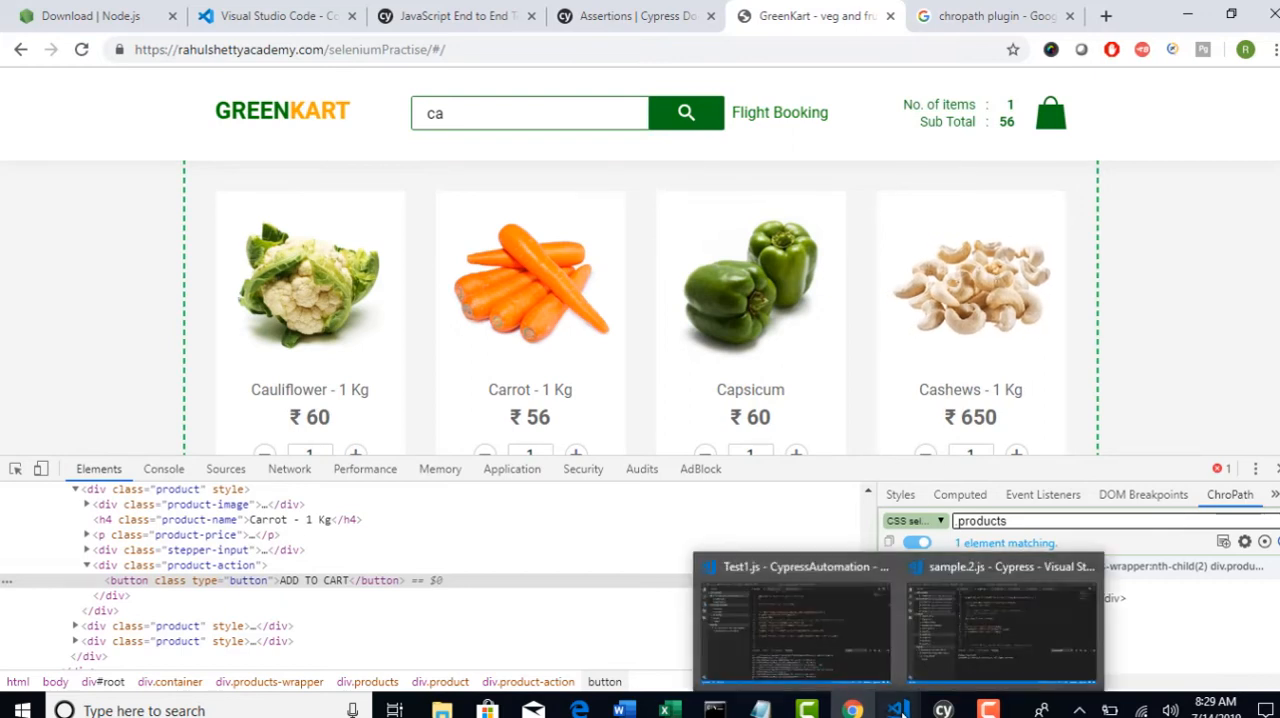
- Add line 17: cy.get(':nth-child(3) > .product-action > button').click() above the chaining line
click(792, 620)
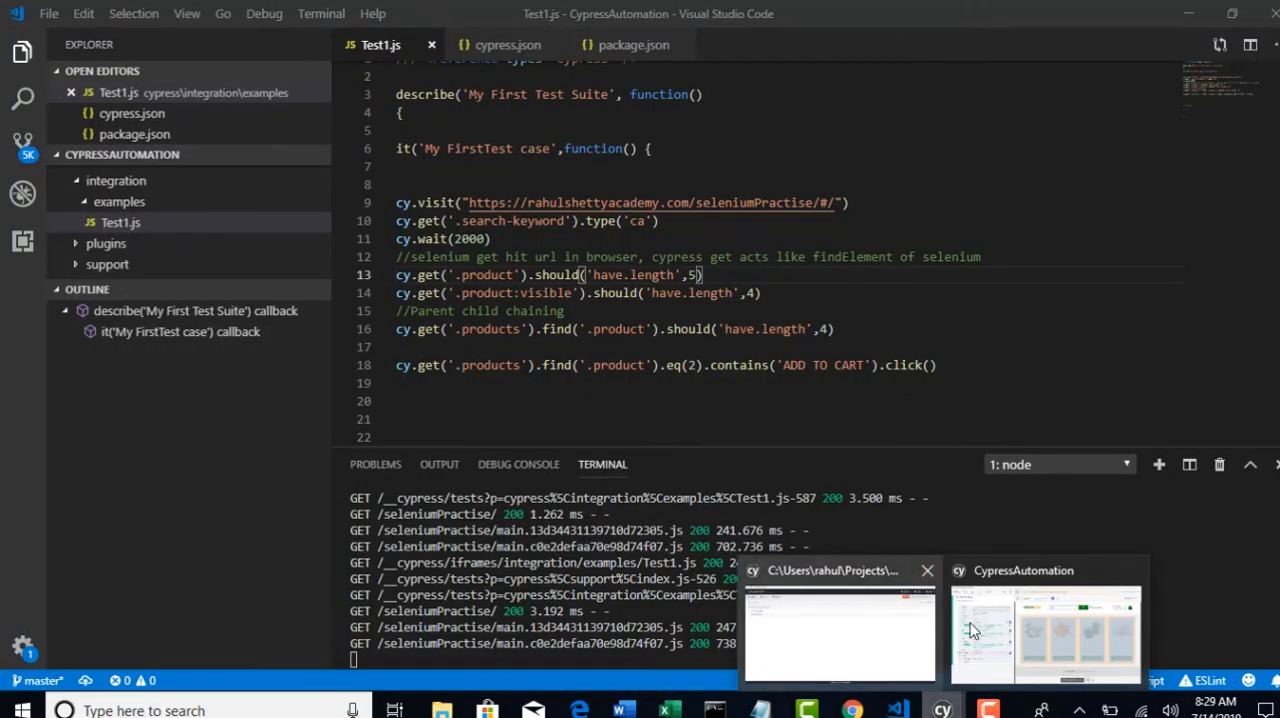
click(1044, 630)
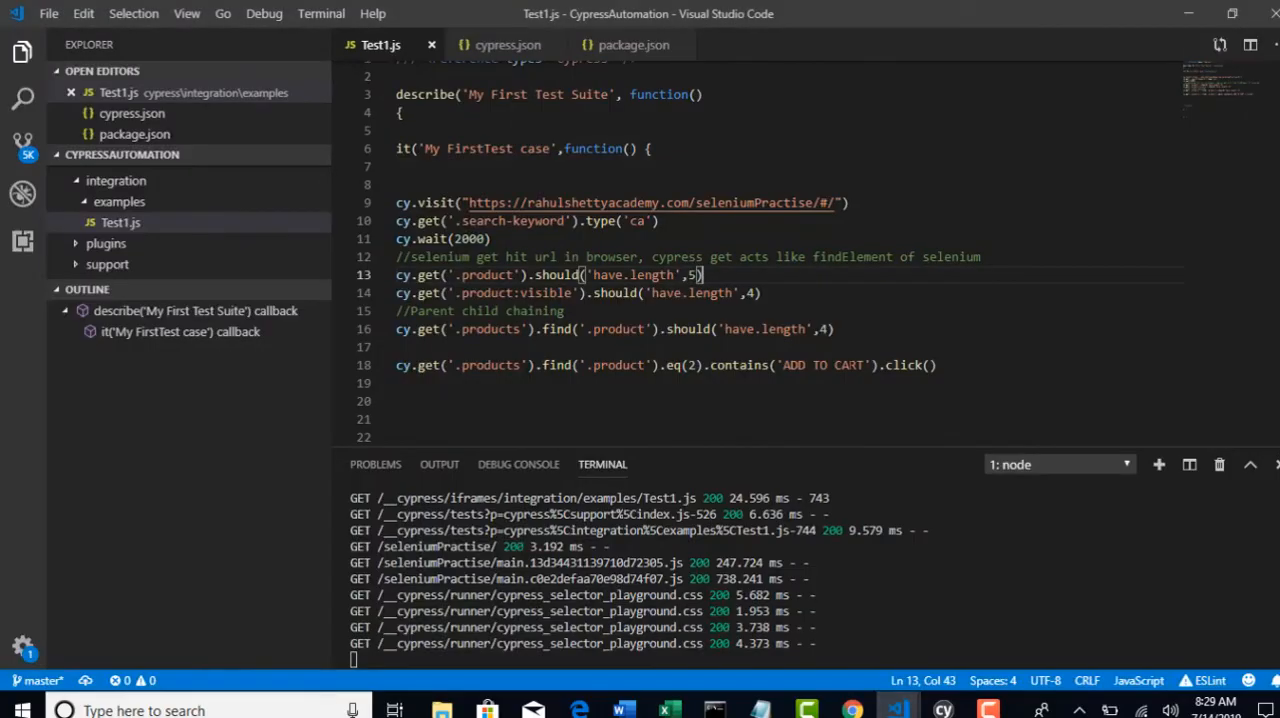
text(cy.get(':nth-child(3) > .product-action > button'))
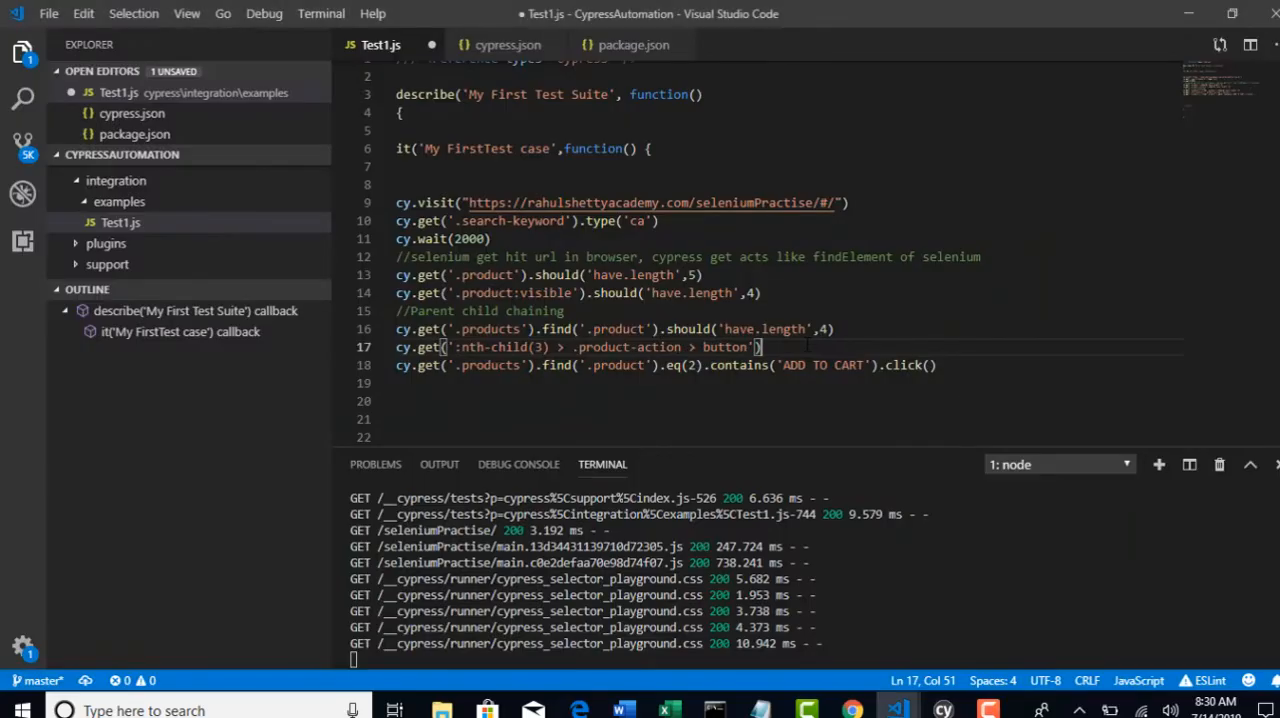
text(.click()
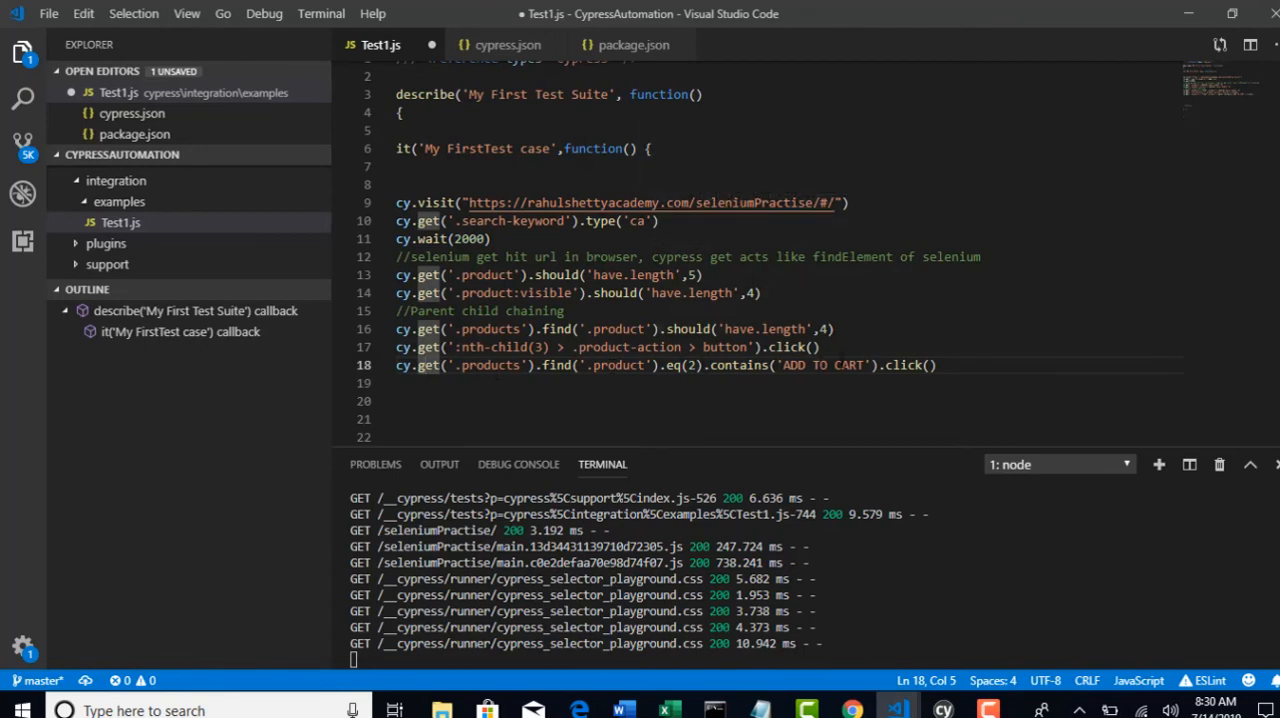
- Confirm in the selector playground that ':nth-child(3) > .product-action > button' matches one element, Capsicum's ADD TO CART
click(940, 710)
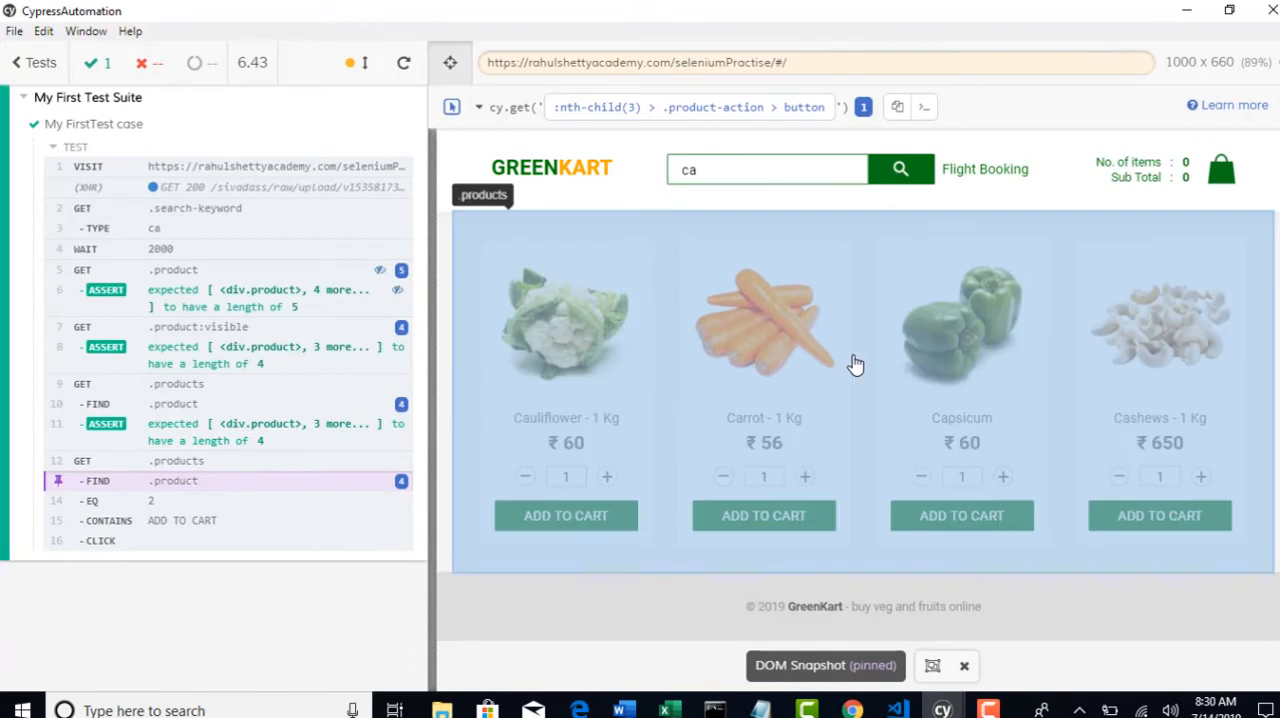
mouse_move(978, 474)
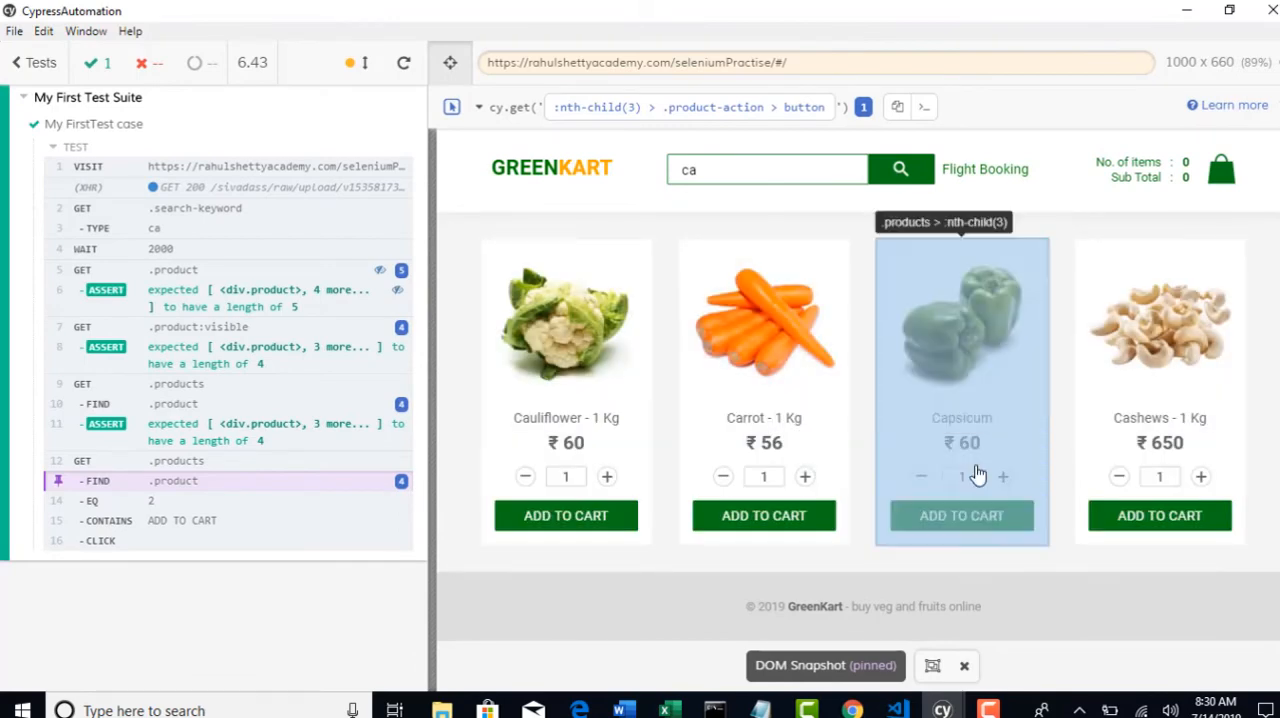
mouse_move(960, 442)
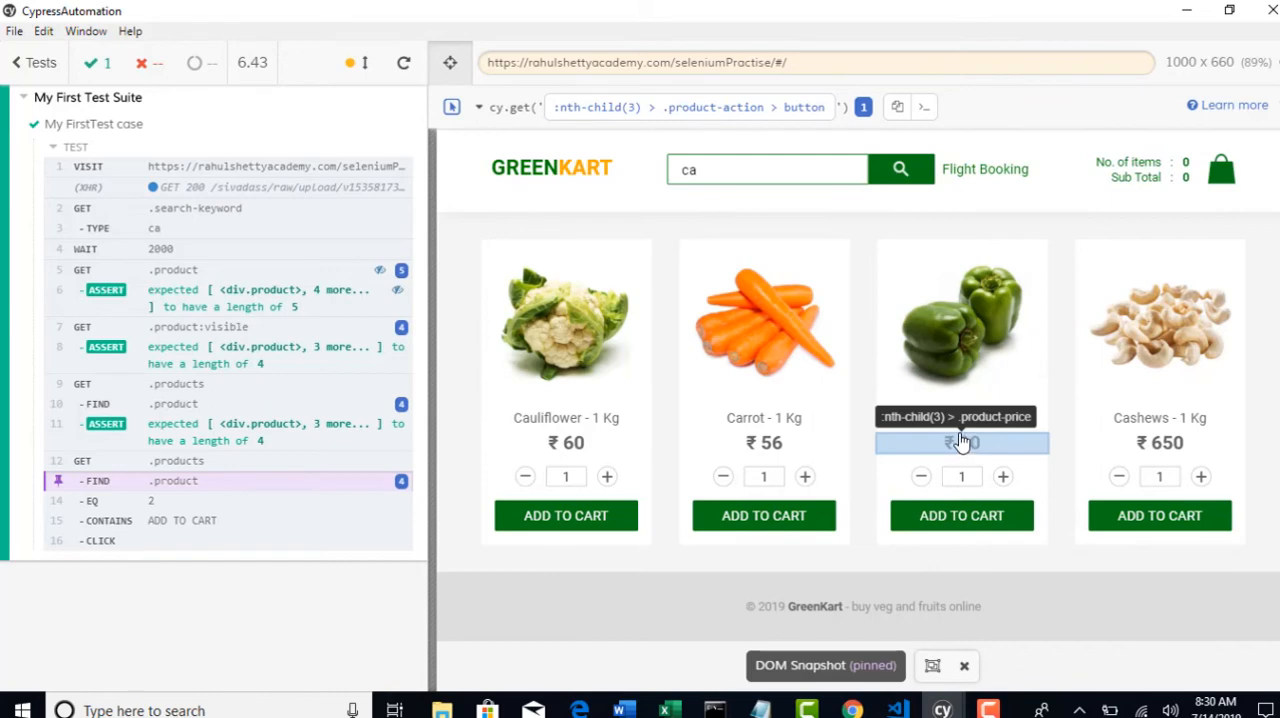
mouse_move(960, 418)
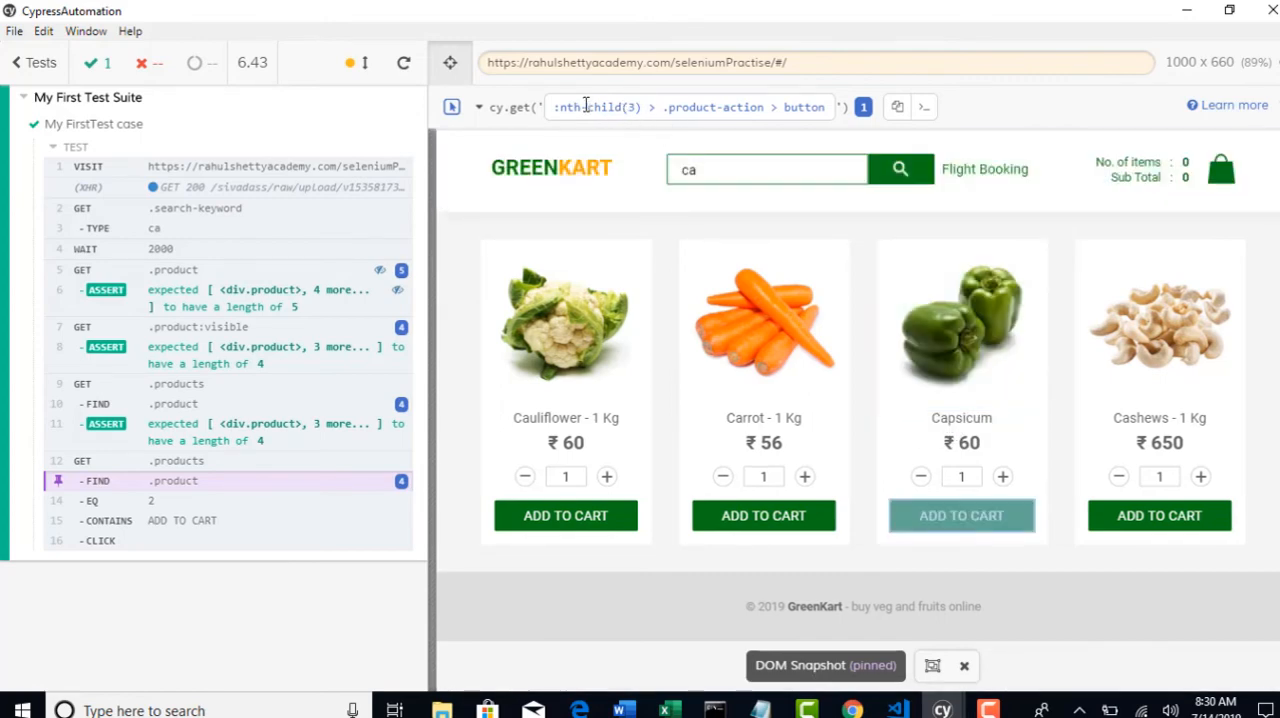
double_click(690, 108)
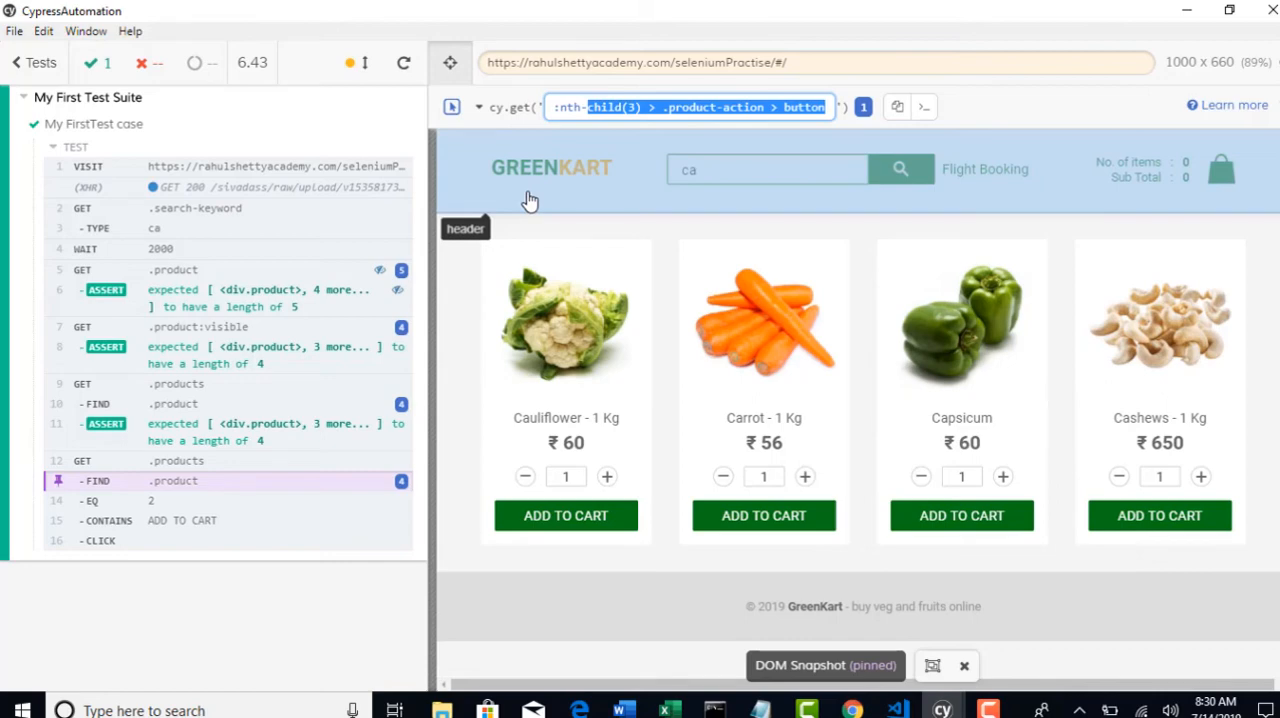
click(896, 710)
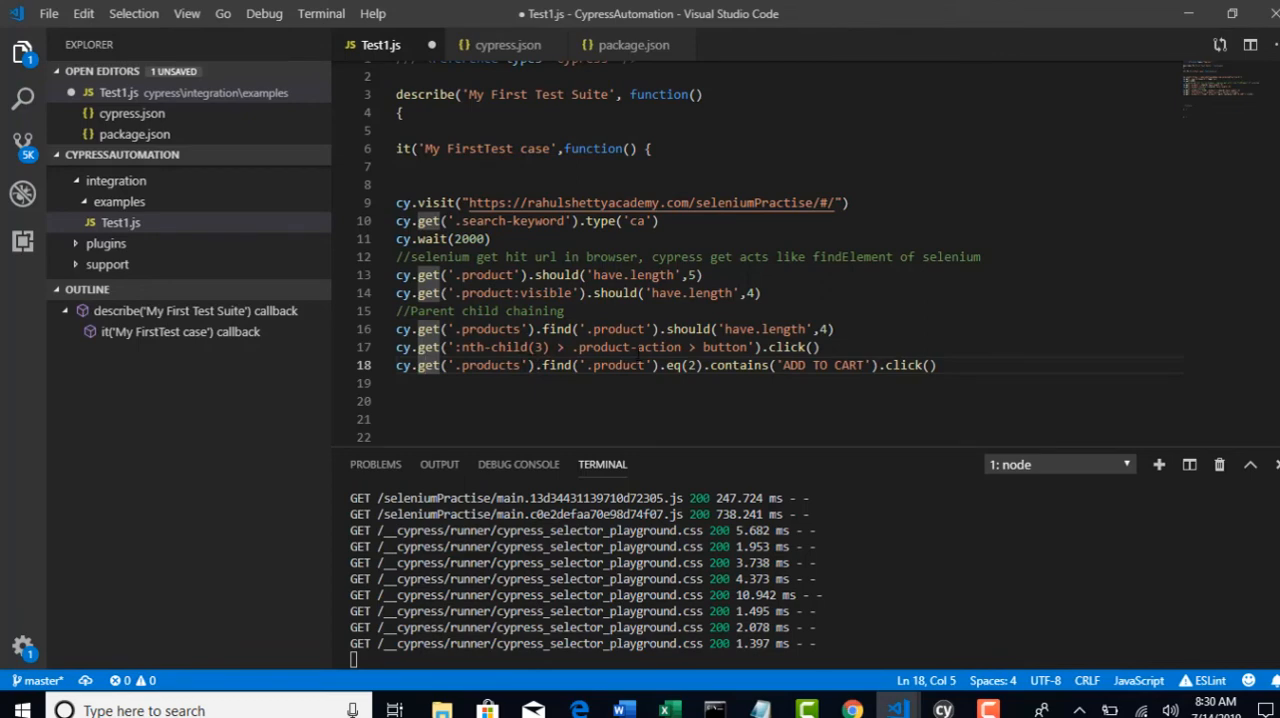
click(942, 710)
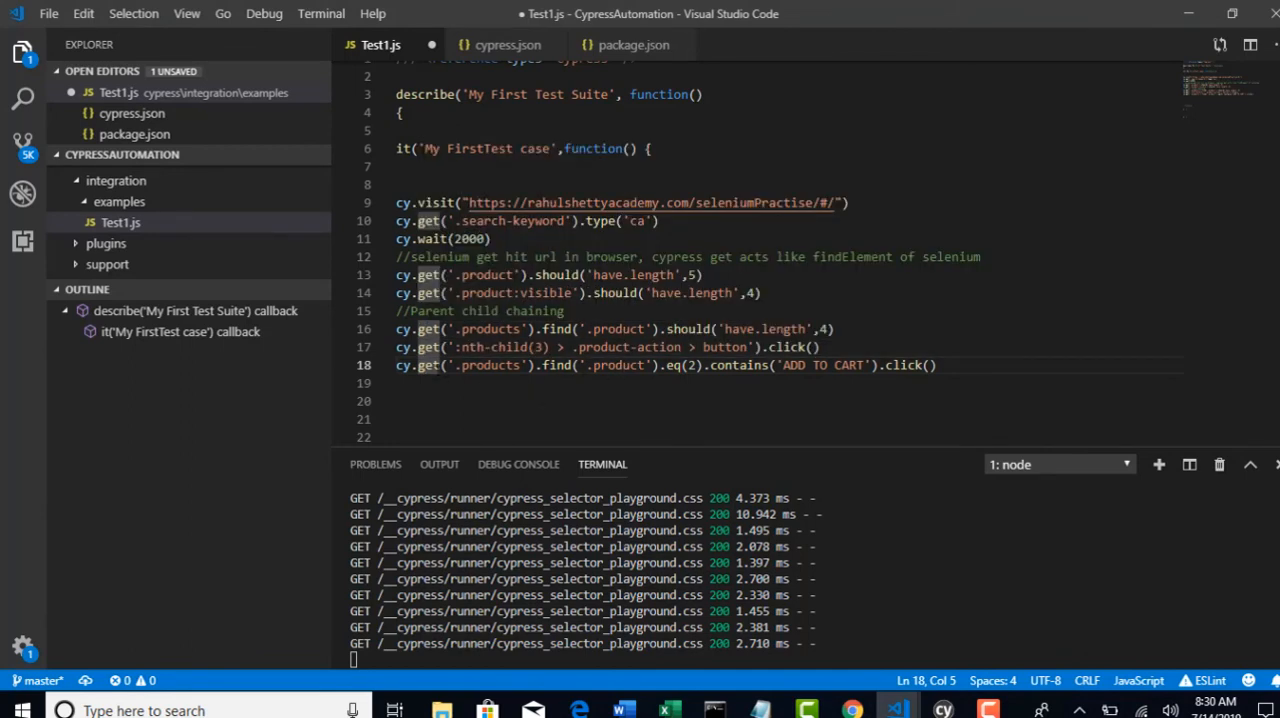
double_click(428, 364)
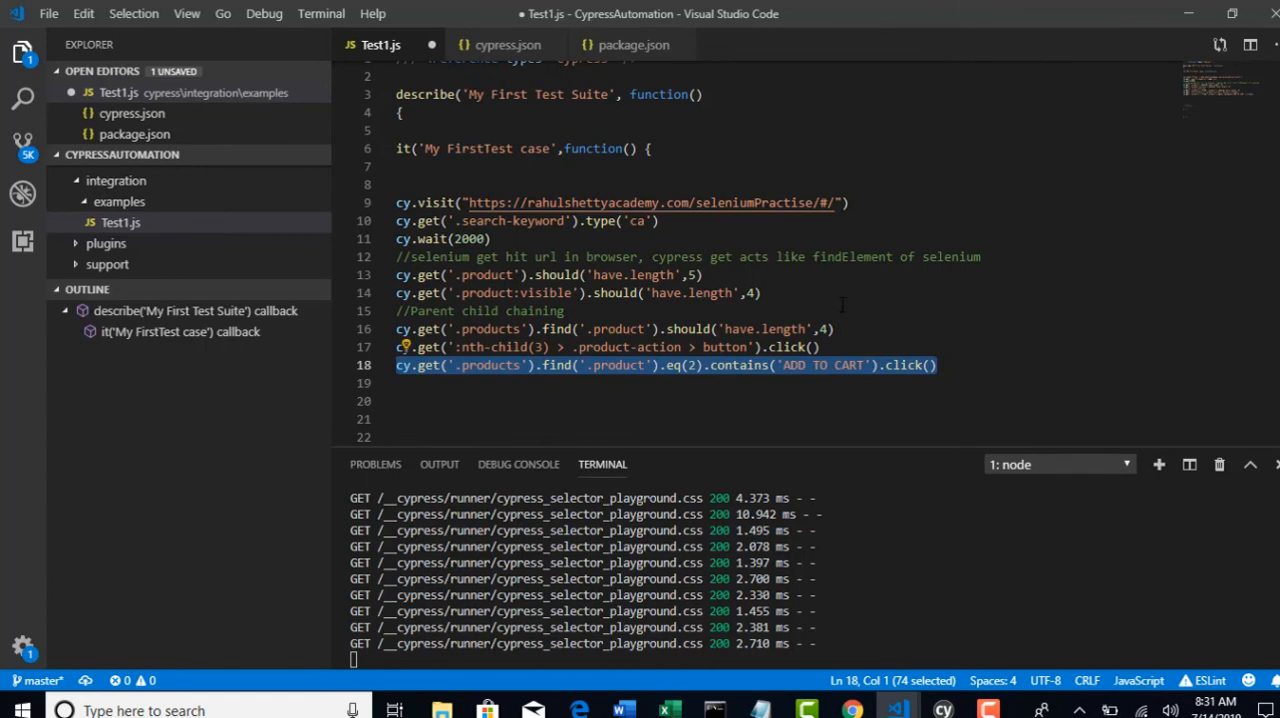
click(744, 364)
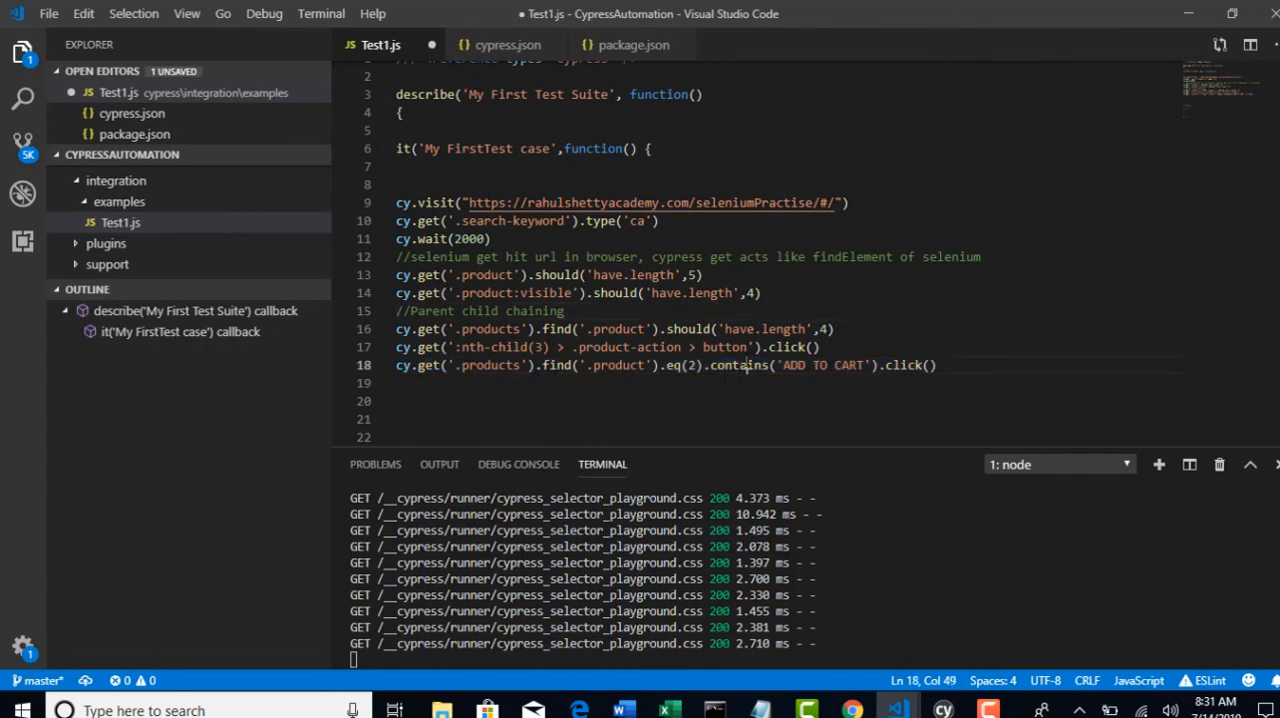
click(548, 364)
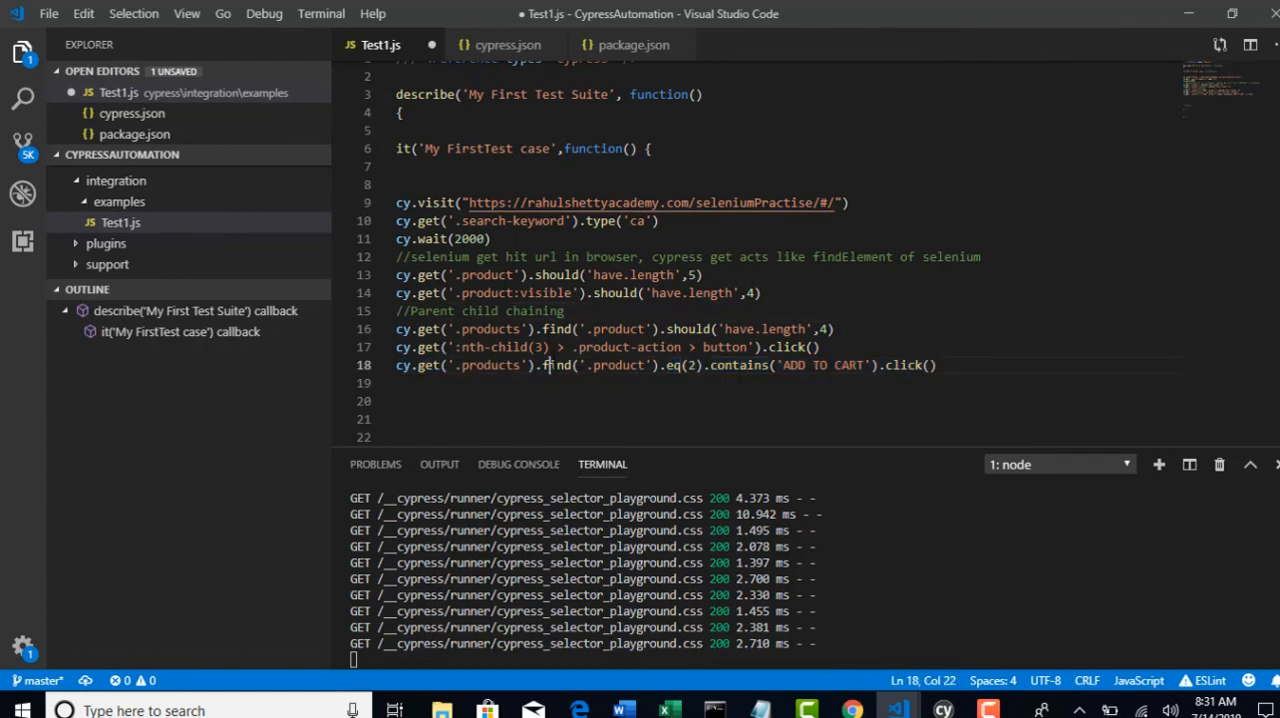
double_click(556, 364)
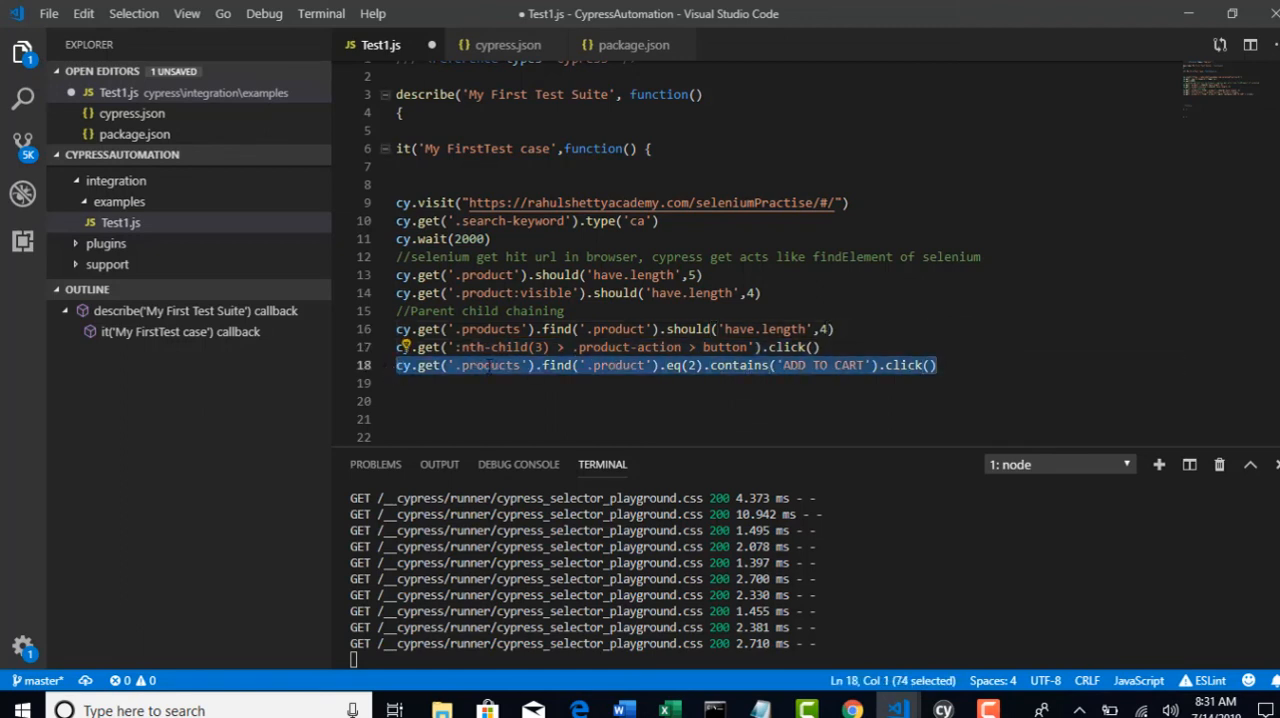
double_click(694, 364)
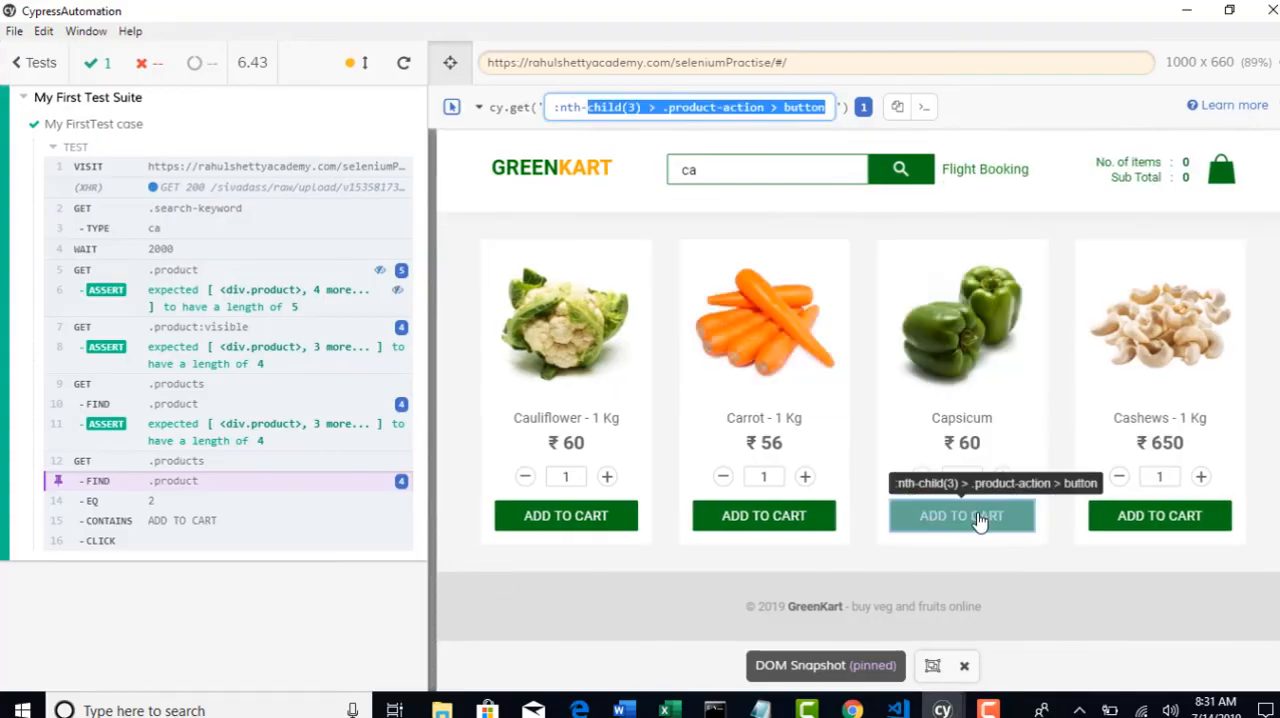
mouse_move(960, 418)
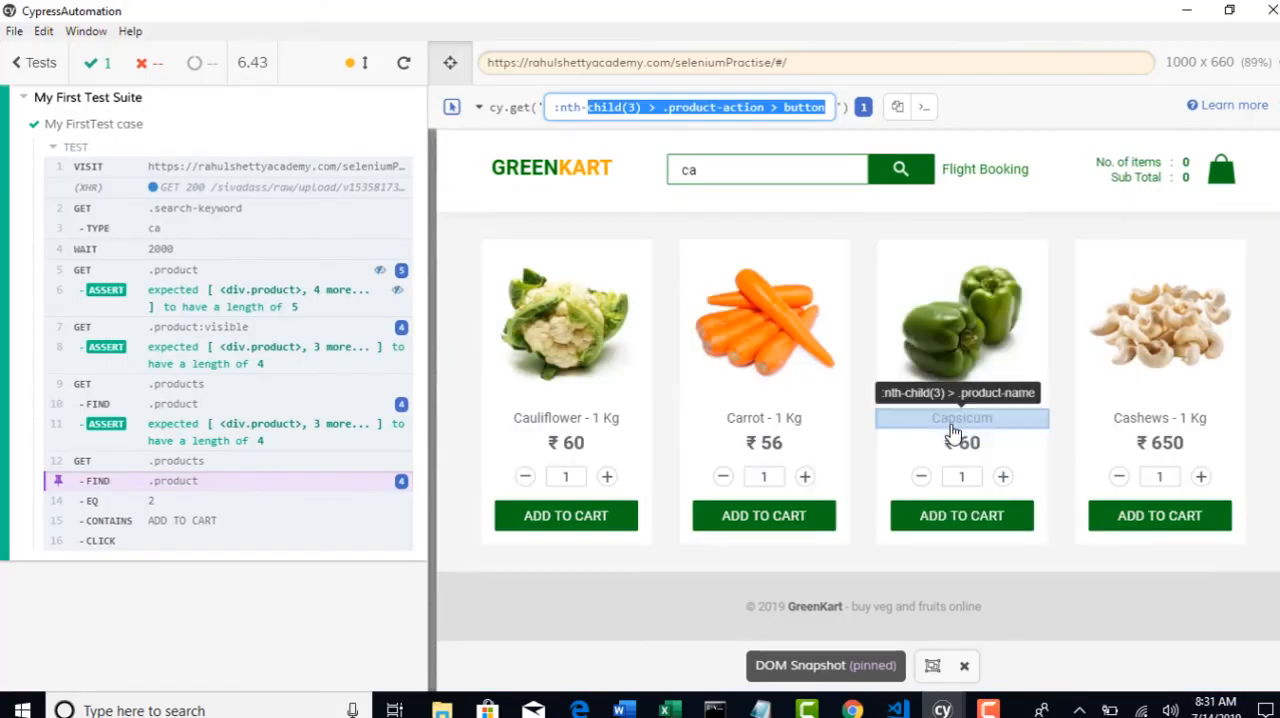
mouse_move(1020, 440)
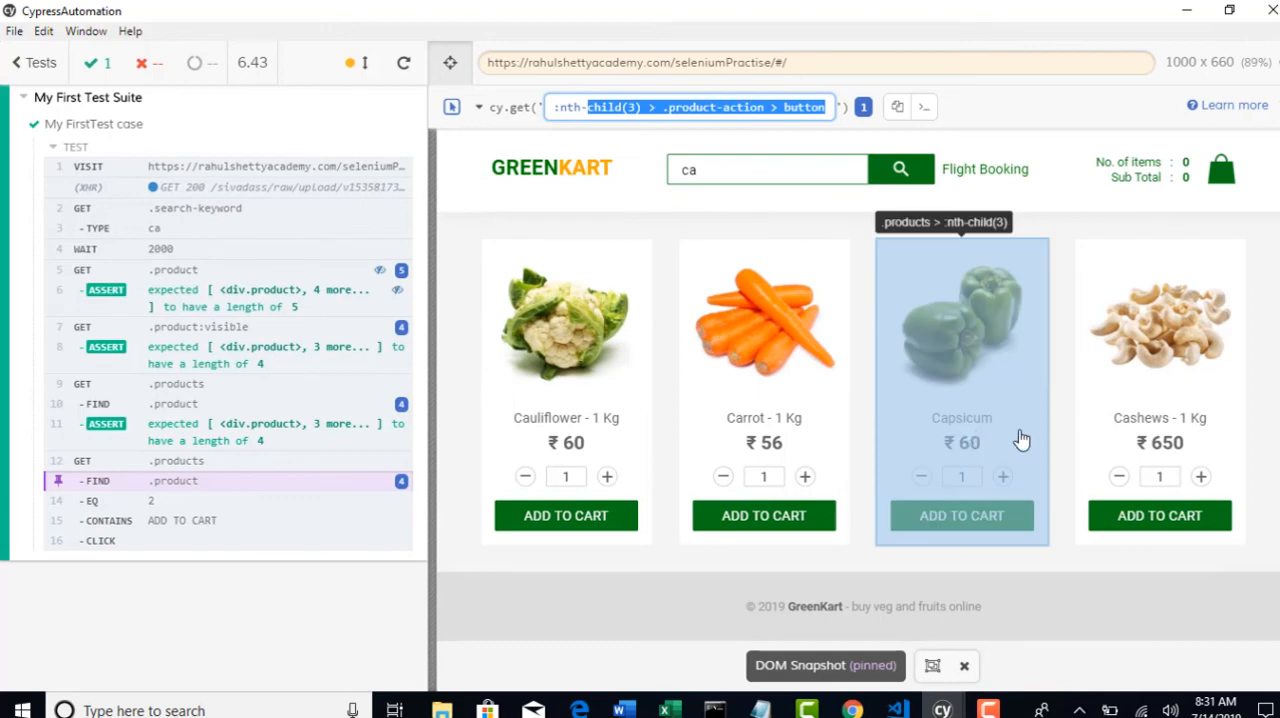